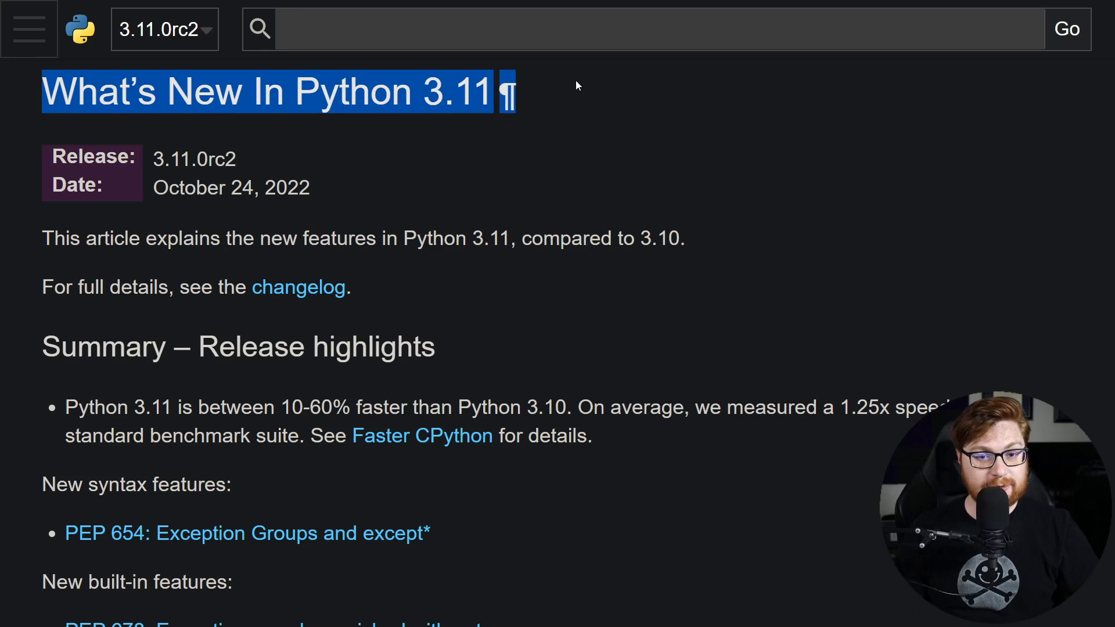
Read the 3.11 release highlights, highlighting the 10-60% faster claim in the first bullet
{"action": "left_click", "coordinate": [807, 147]}
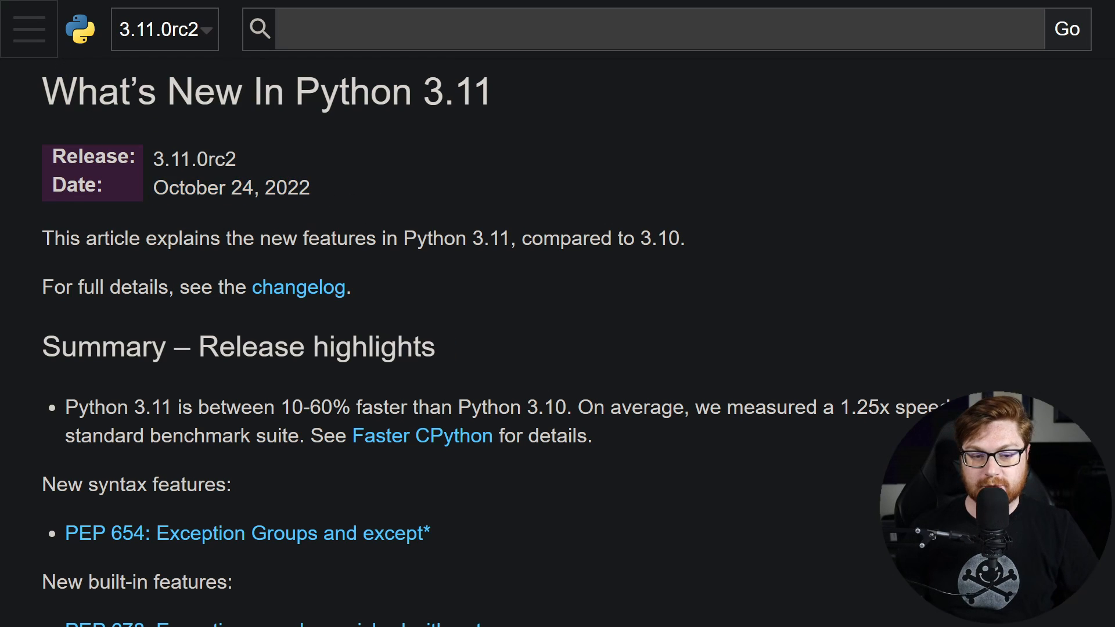
{"action": "scroll", "scroll_direction": "down", "scroll_amount": 3}
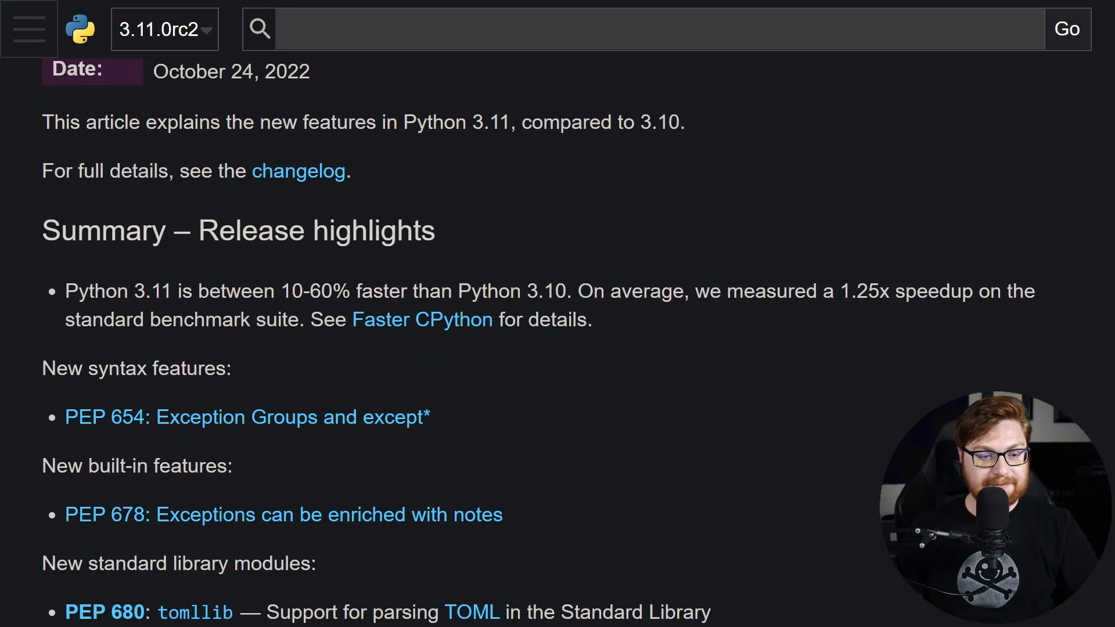
{"action": "left_click_drag", "start_coordinate": [134, 290], "coordinate": [290, 291]}
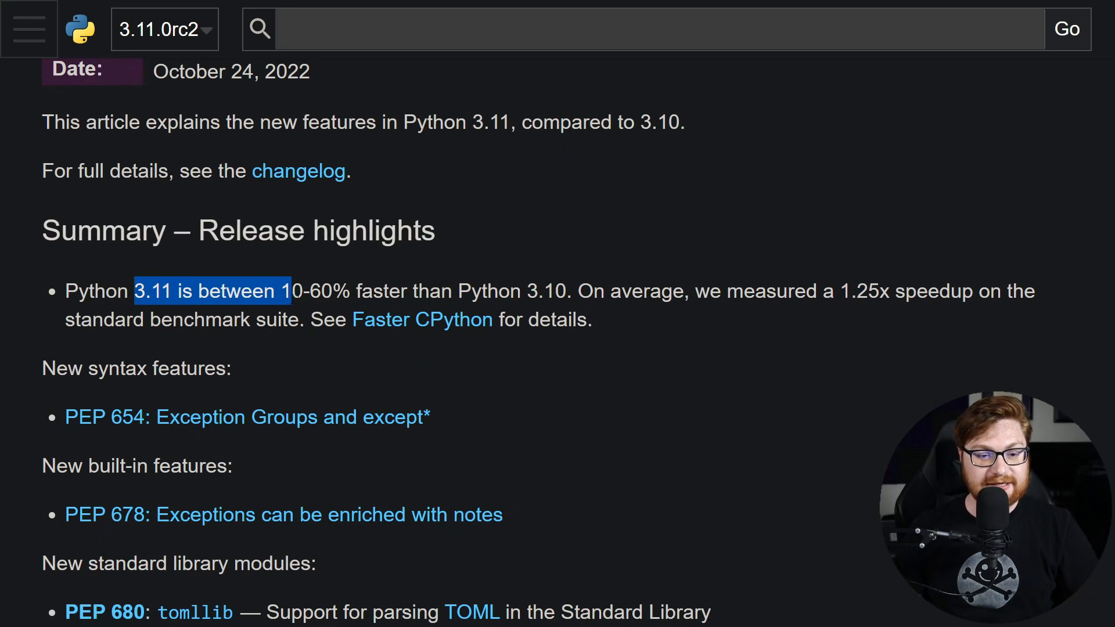
{"action": "left_click_drag", "start_coordinate": [292, 290], "coordinate": [556, 291]}
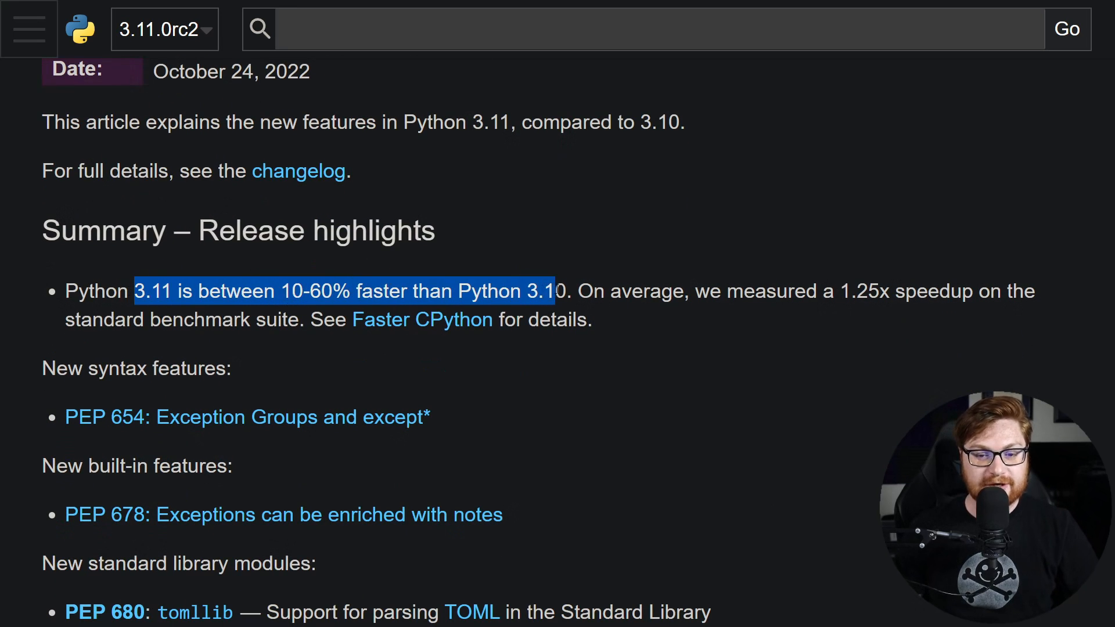
{"action": "scroll", "scroll_direction": "down", "scroll_amount": 3}
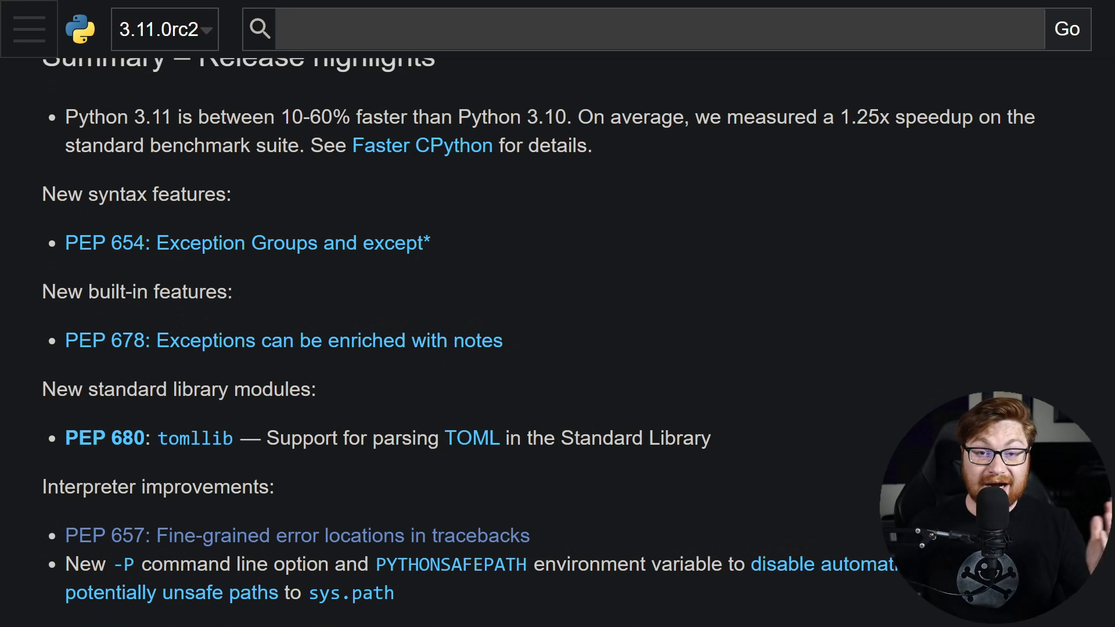
{"action": "scroll", "scroll_direction": "down", "scroll_amount": 3}
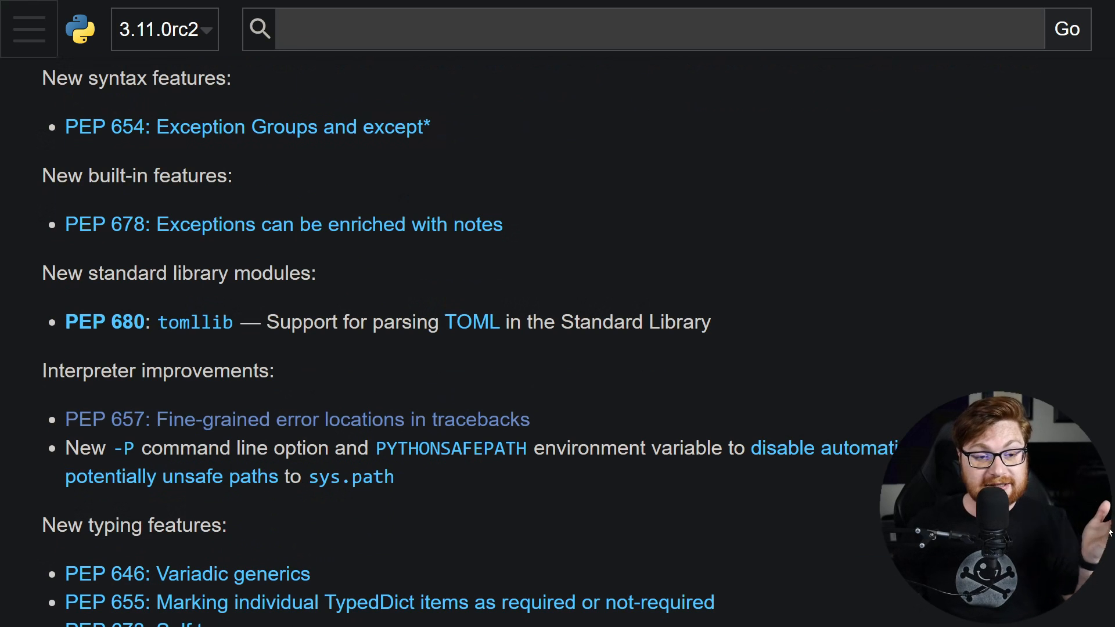
Continue down through interpreter improvements, the built-in features line, typing PEPs and deprecations
{"action": "left_click_drag", "start_coordinate": [64, 322], "coordinate": [274, 371]}
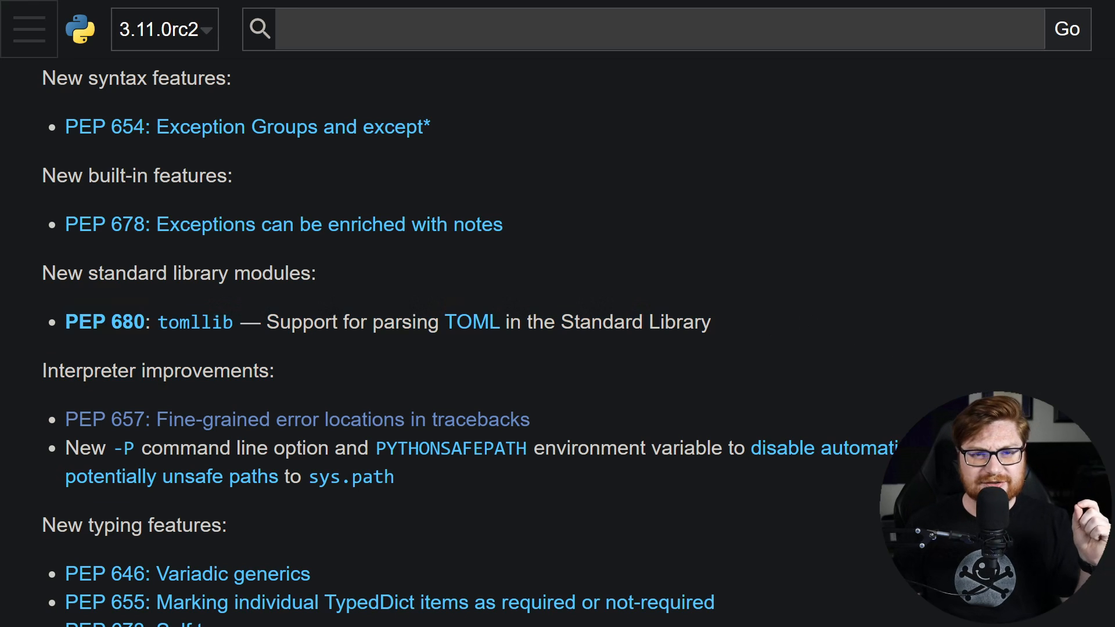
{"action": "left_click", "coordinate": [471, 322]}
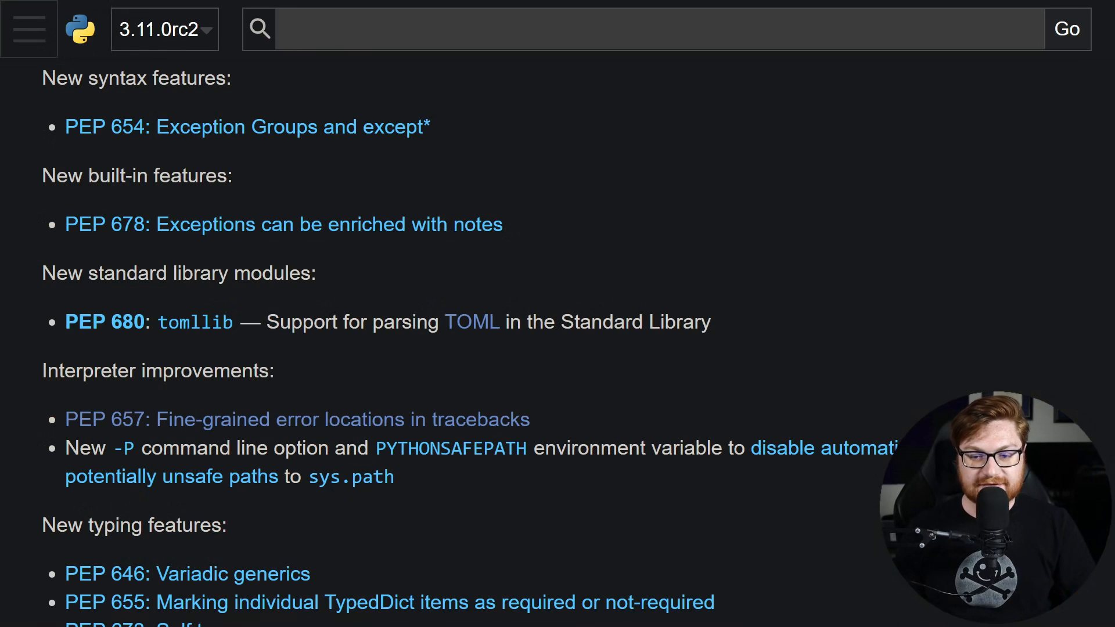
{"action": "scroll", "scroll_direction": "down", "scroll_amount": 3}
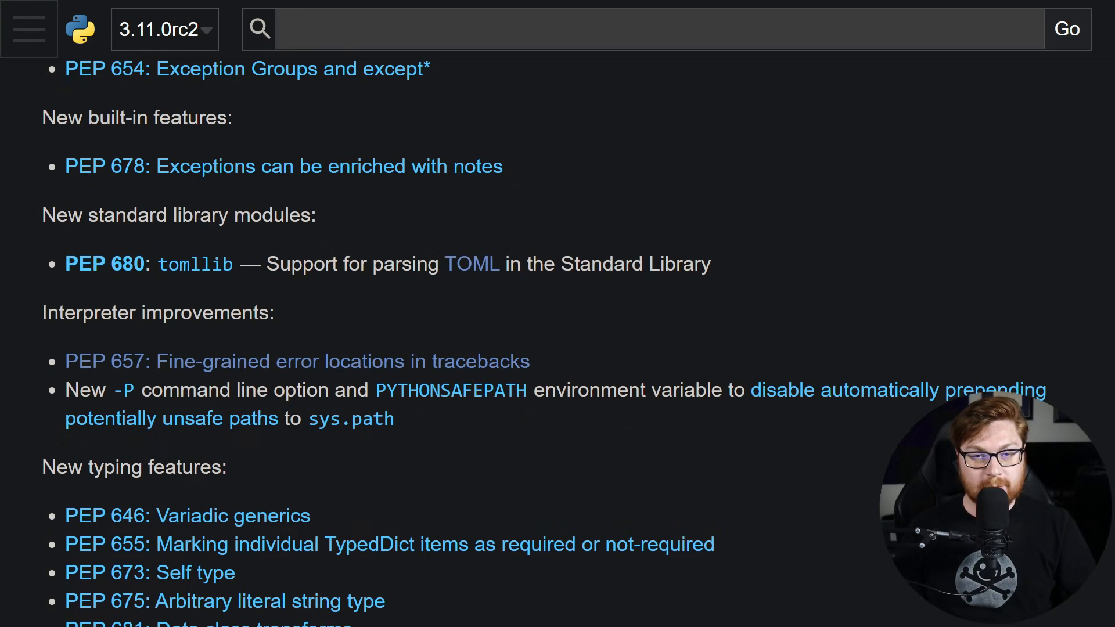
{"action": "left_click_drag", "start_coordinate": [65, 264], "coordinate": [709, 264]}
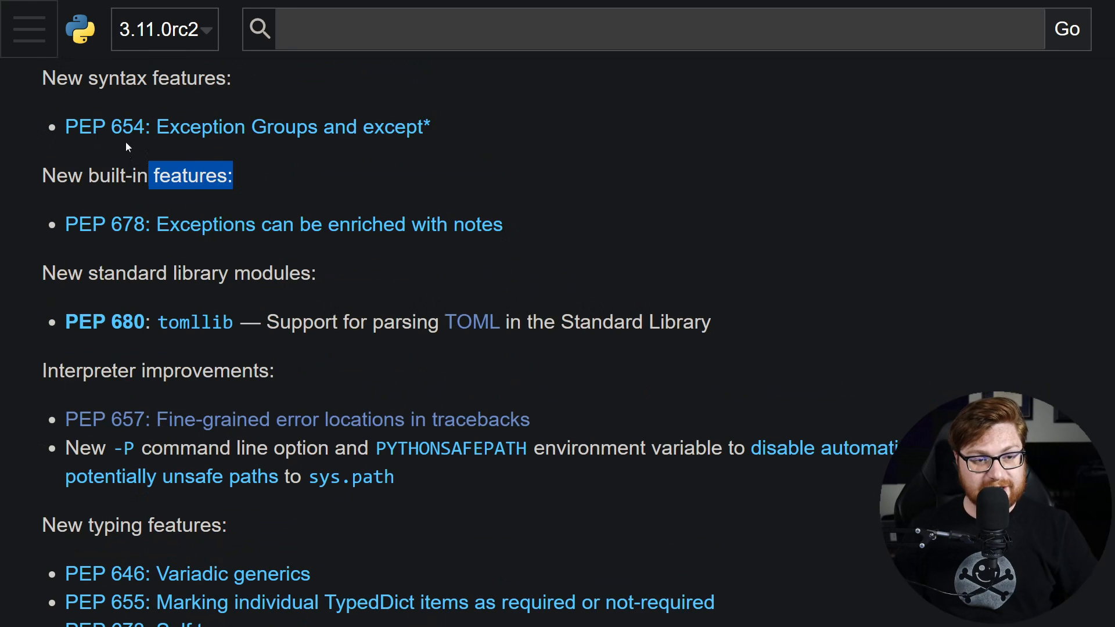
{"action": "scroll", "scroll_direction": "down", "scroll_amount": 3}
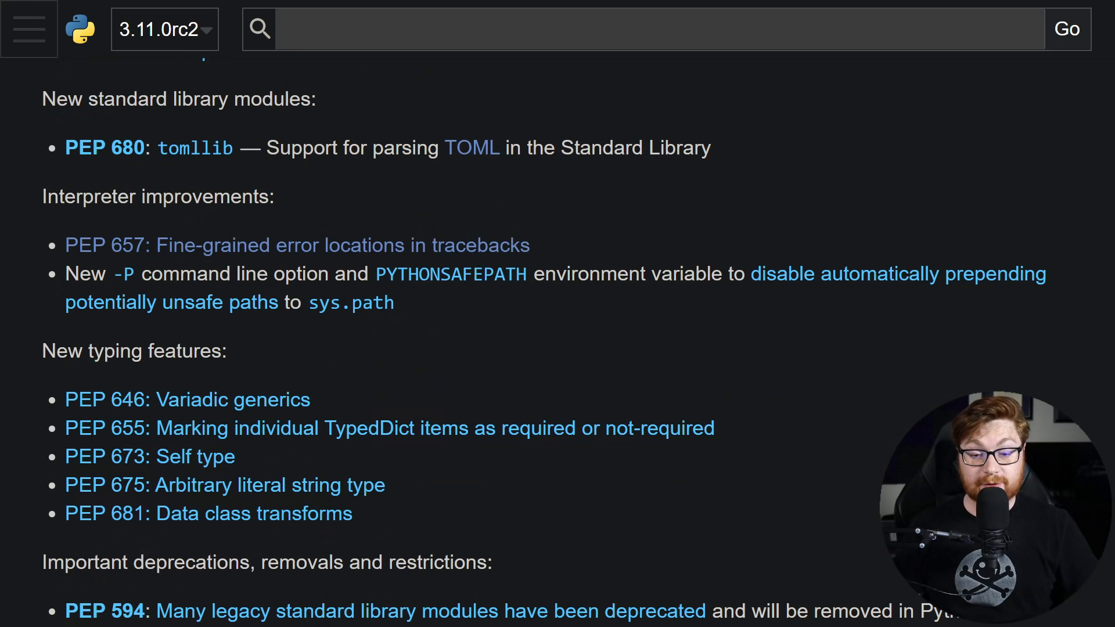
{"action": "scroll", "scroll_direction": "down", "scroll_amount": 3}
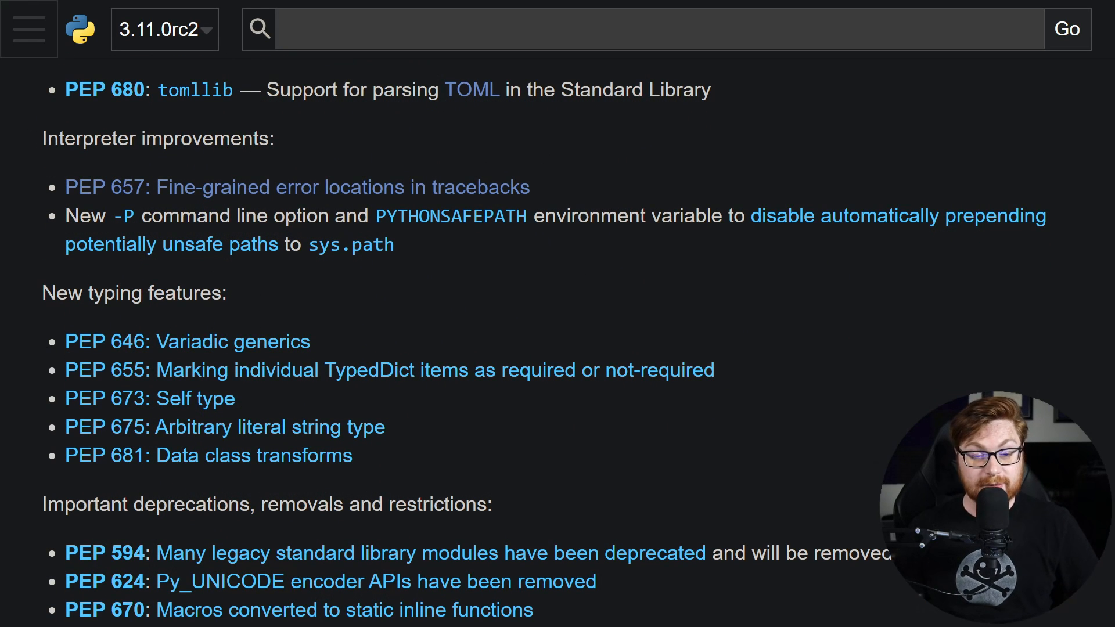
{"action": "scroll", "scroll_direction": "down", "scroll_amount": 3}
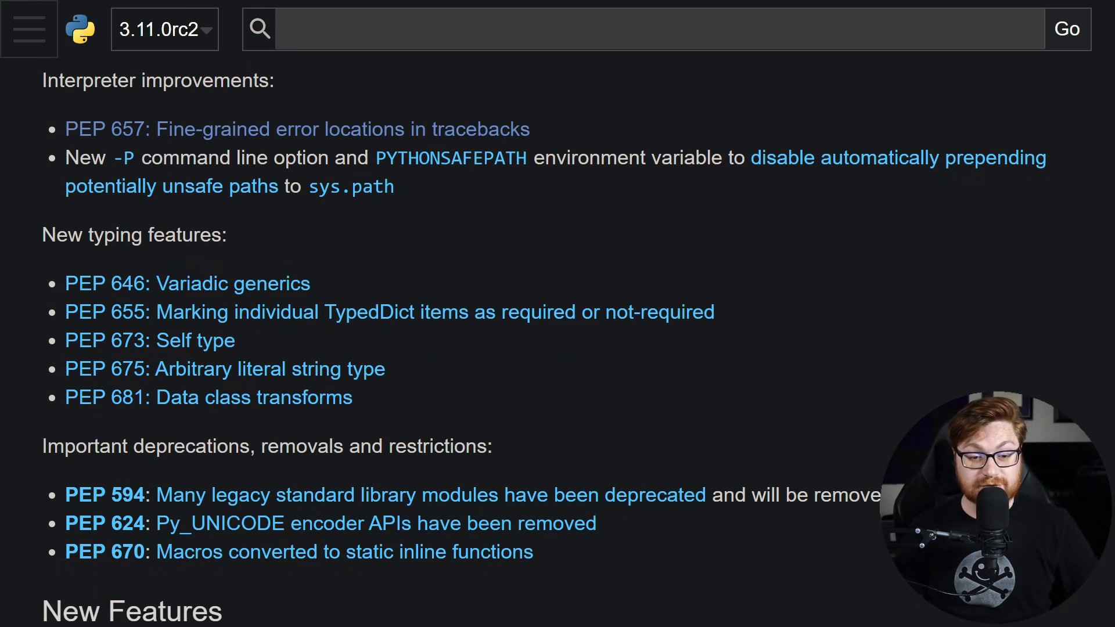
Scroll to the PEP 594 table of modules slated for removal in Python 3.13
{"action": "scroll", "scroll_direction": "down", "scroll_amount": 3}
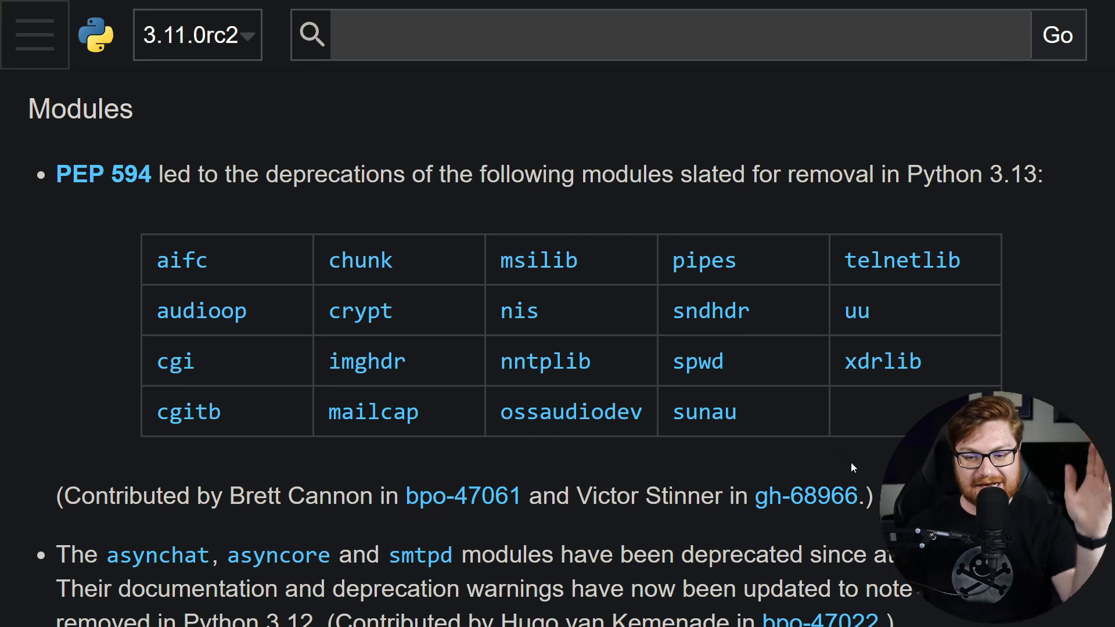
{"action": "mouse_move", "coordinate": [844, 464]}
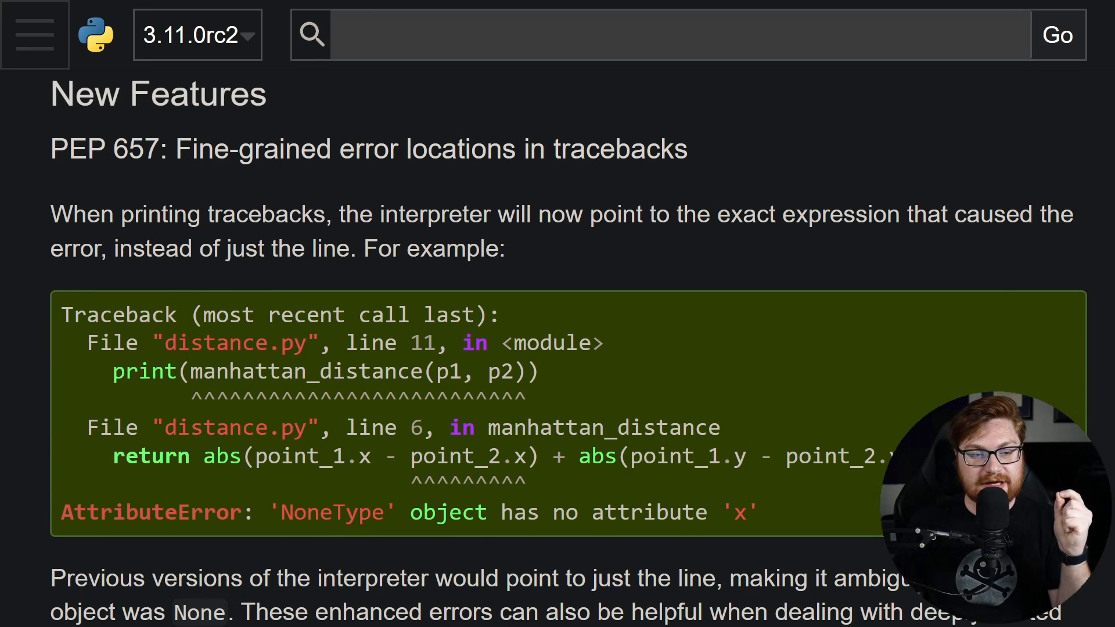
Read the PEP 657 traceback examples, highlighting the caret markers under point_2.x, down to PEP 673 Self
{"action": "double_click", "coordinate": [187, 149]}
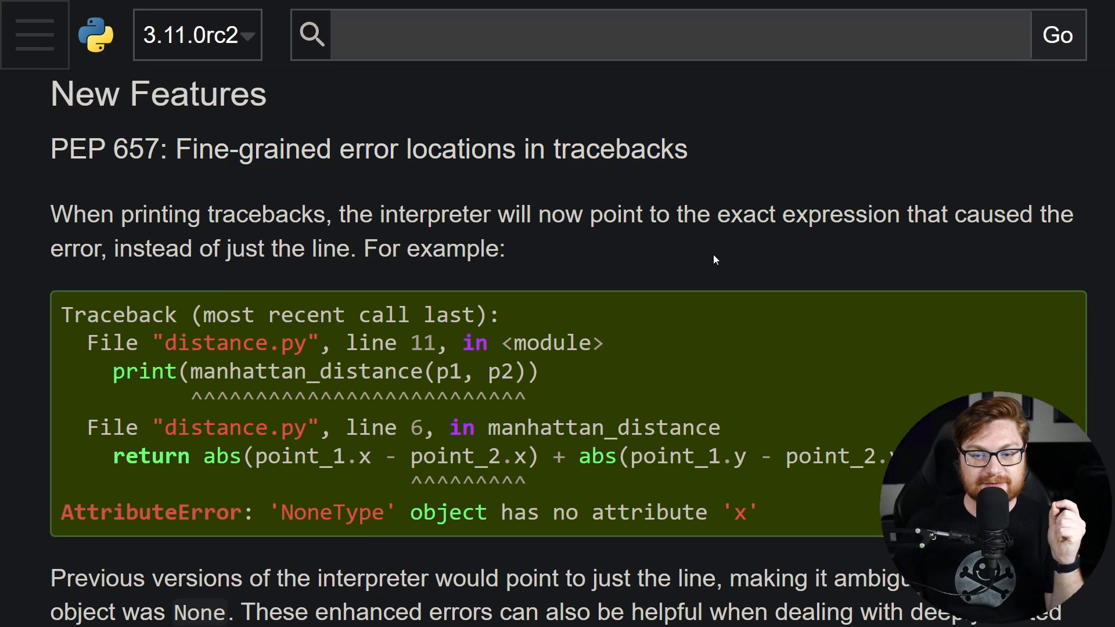
{"action": "scroll", "scroll_direction": "down", "scroll_amount": 3}
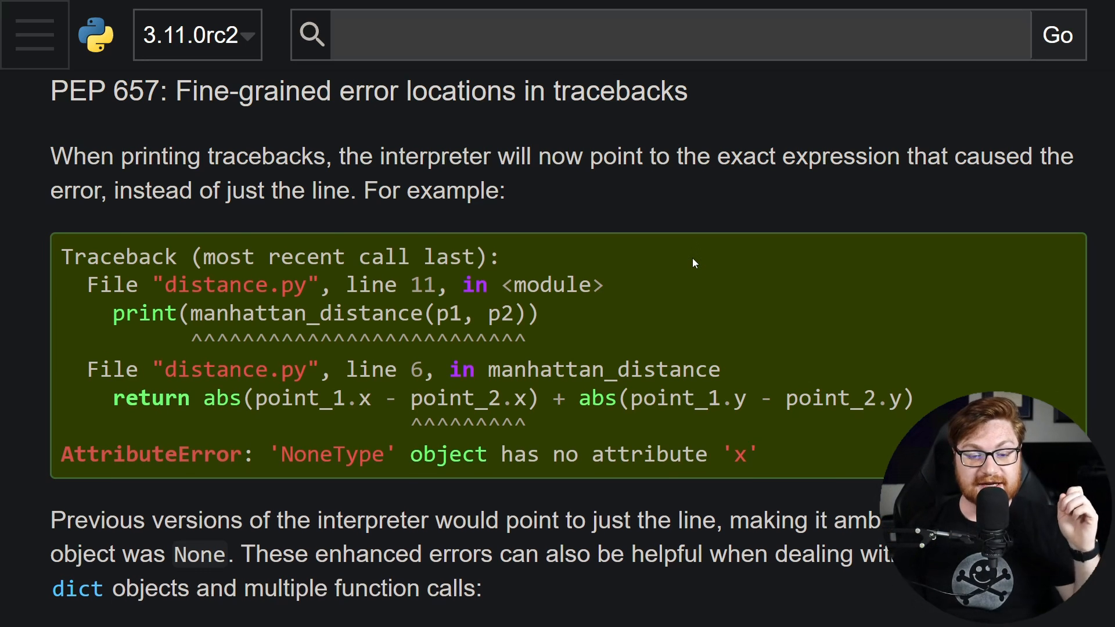
{"action": "scroll", "scroll_direction": "down", "scroll_amount": 3}
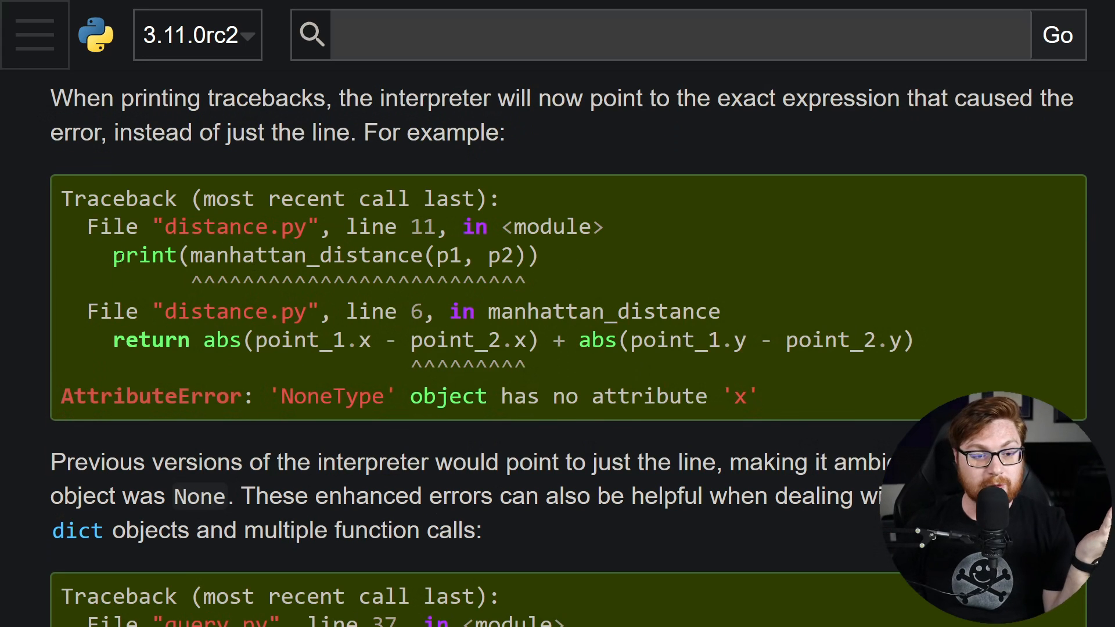
{"action": "left_click_drag", "start_coordinate": [192, 255], "coordinate": [526, 255]}
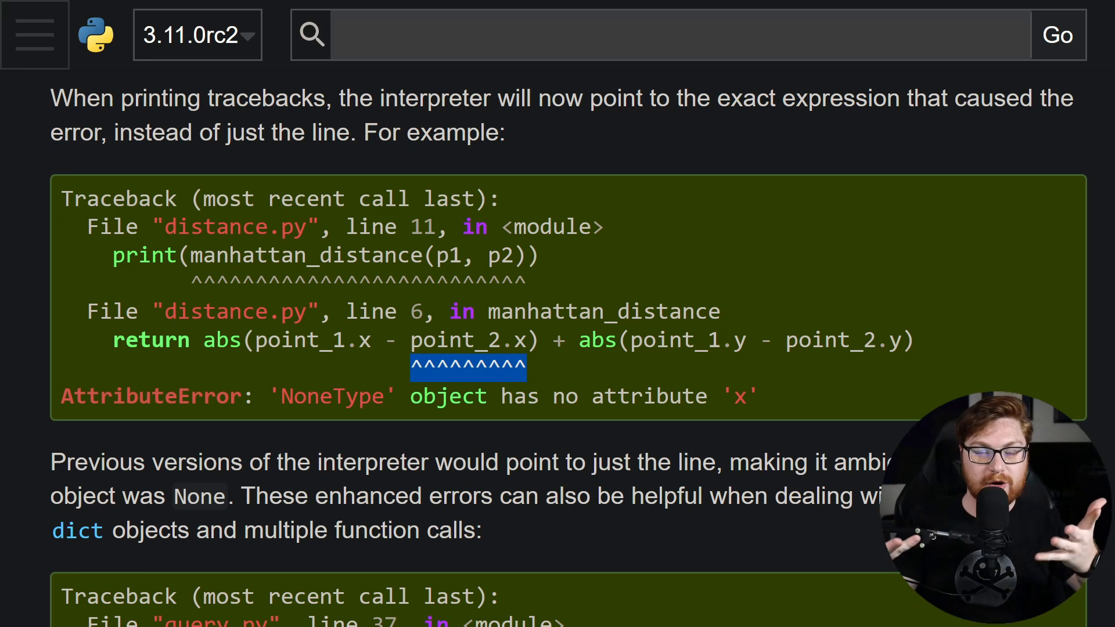
{"action": "scroll", "scroll_direction": "down", "scroll_amount": 3}
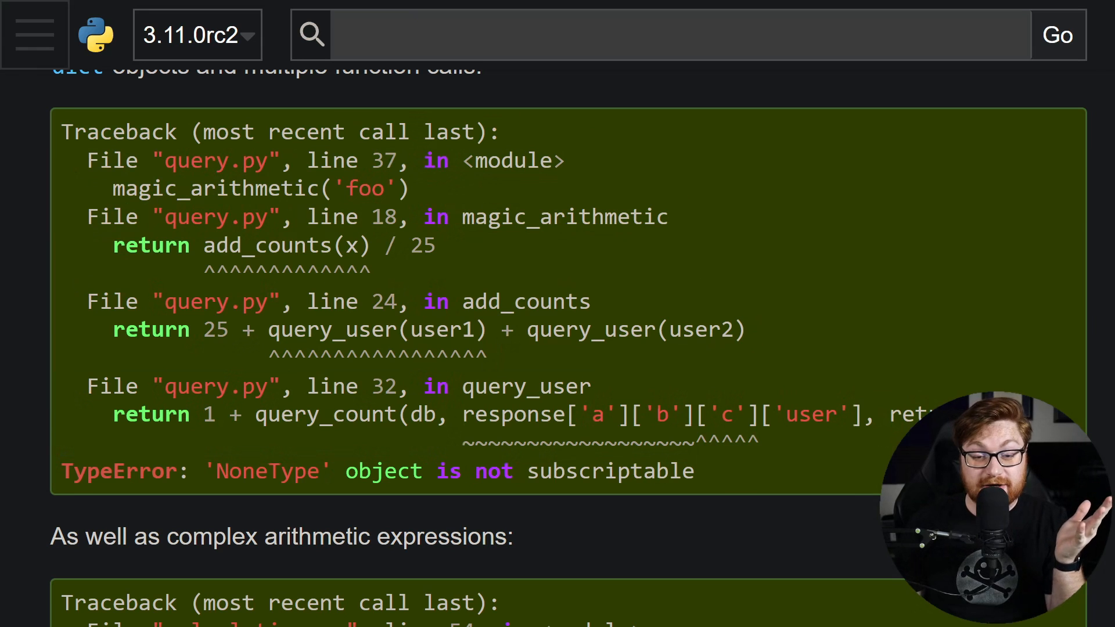
{"action": "double_click", "coordinate": [725, 414]}
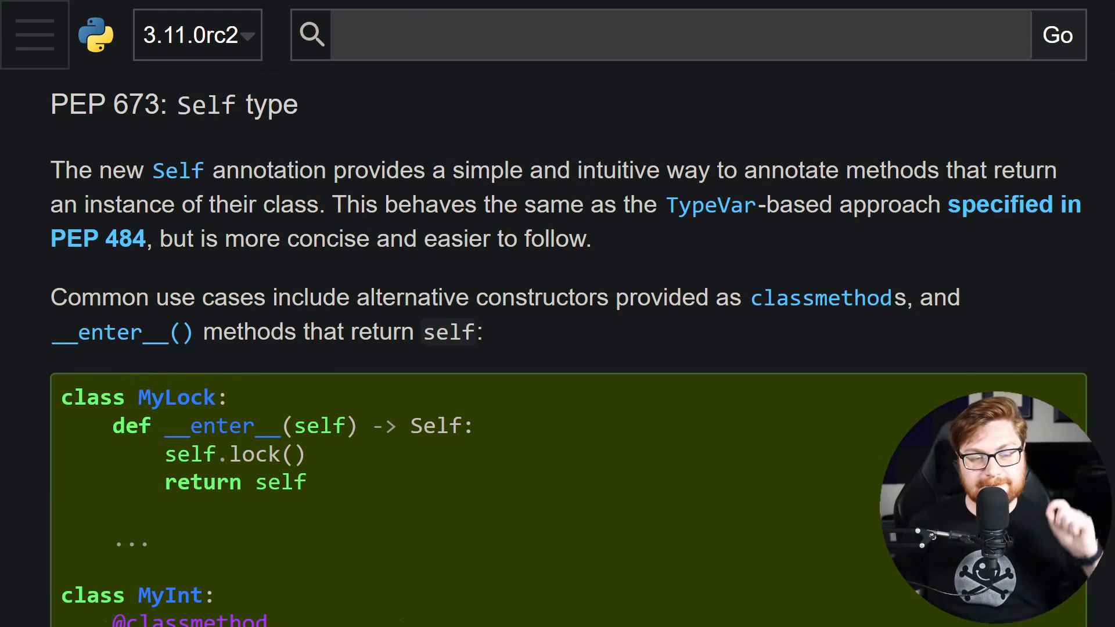
{"action": "mouse_move", "coordinate": [218, 133]}
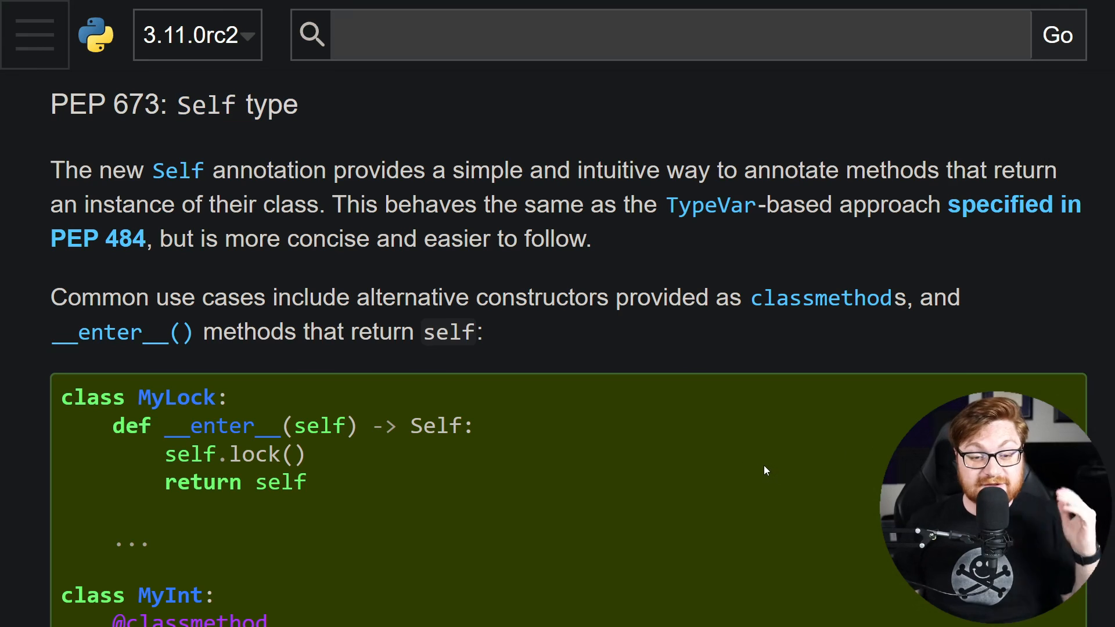
{"action": "scroll", "scroll_direction": "down", "scroll_amount": 3}
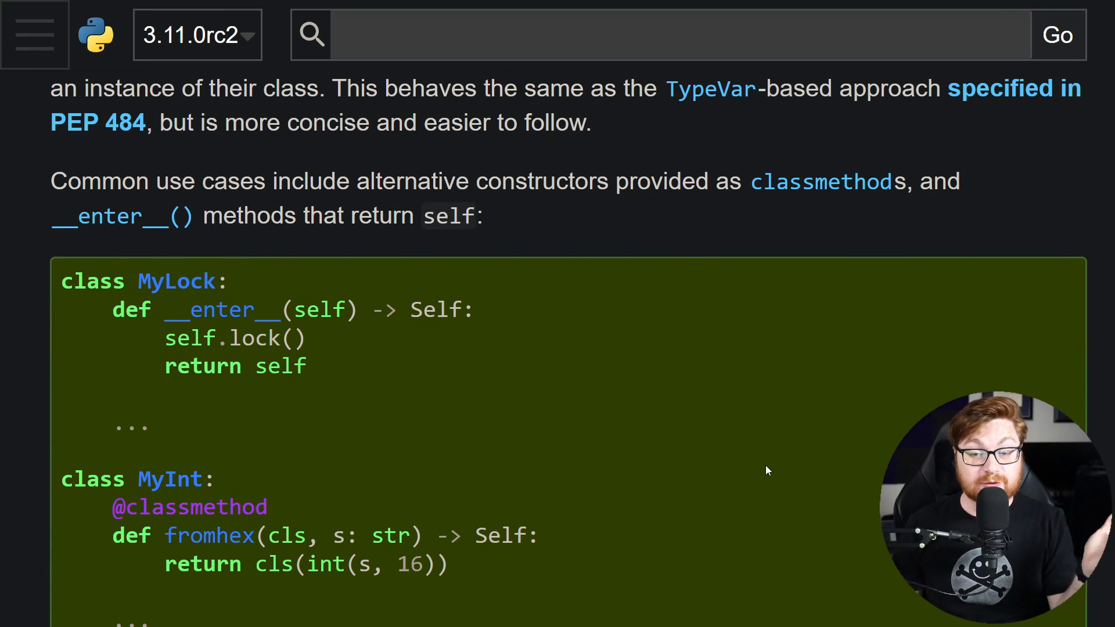
{"action": "left_click_drag", "start_coordinate": [165, 309], "coordinate": [307, 366]}
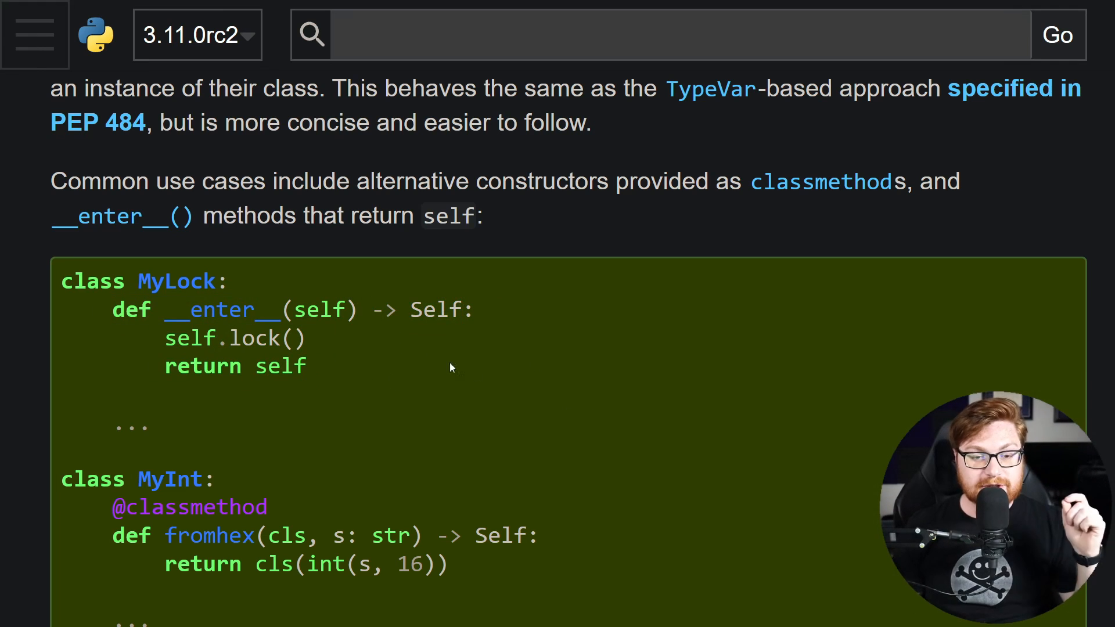
{"action": "double_click", "coordinate": [418, 309]}
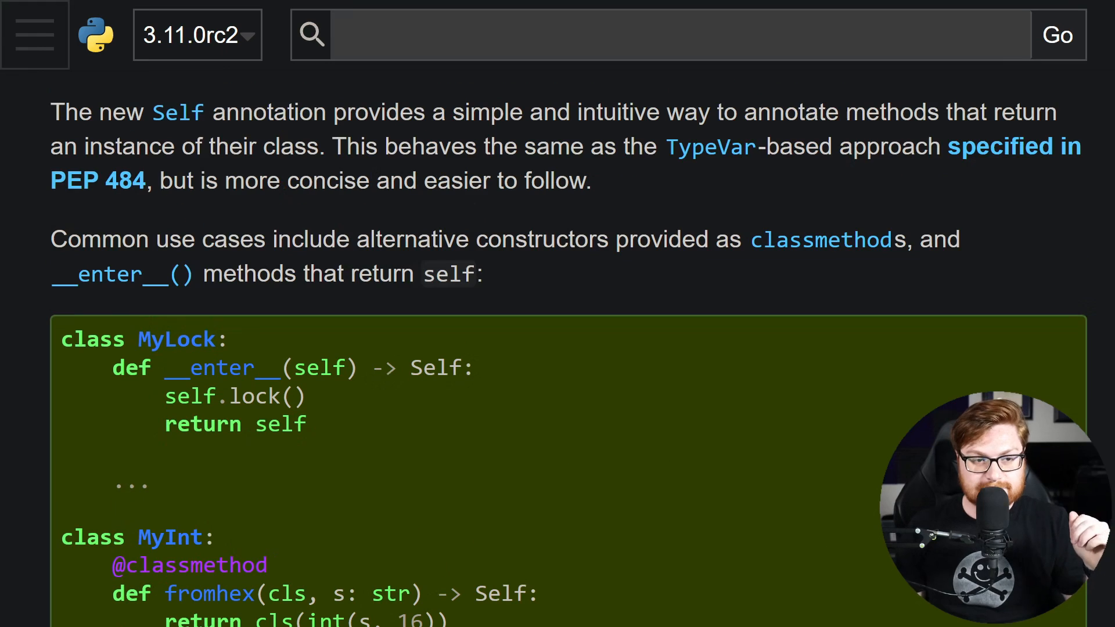
{"action": "scroll", "scroll_direction": "down", "scroll_amount": 3}
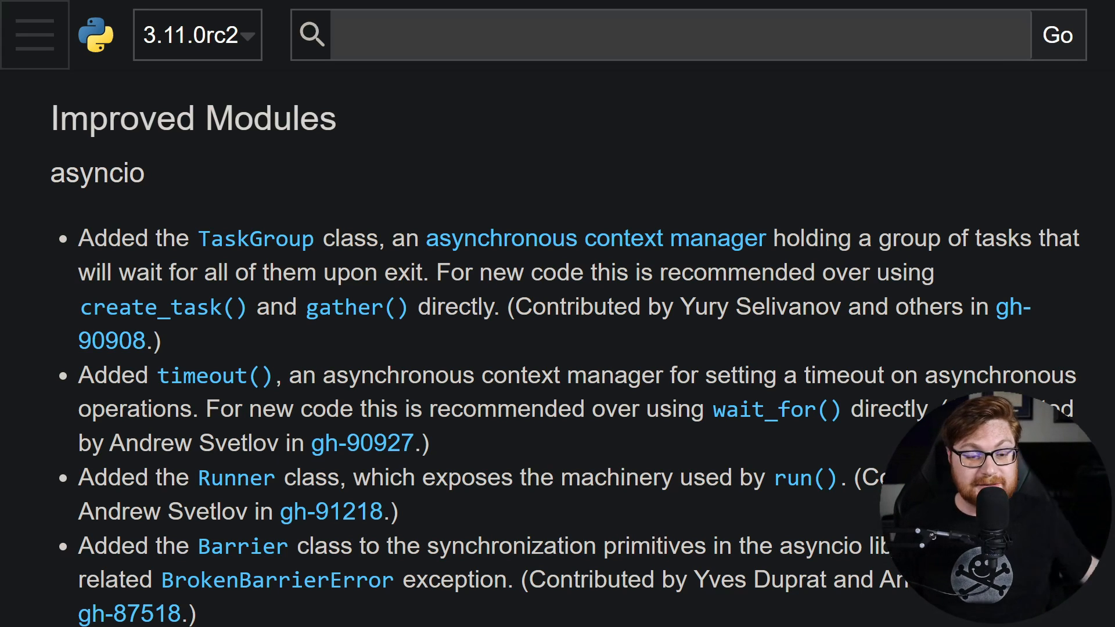
Scroll past Improved Modules to the asyncio, datetime and enum entries
{"action": "scroll", "scroll_direction": "down", "scroll_amount": 3}
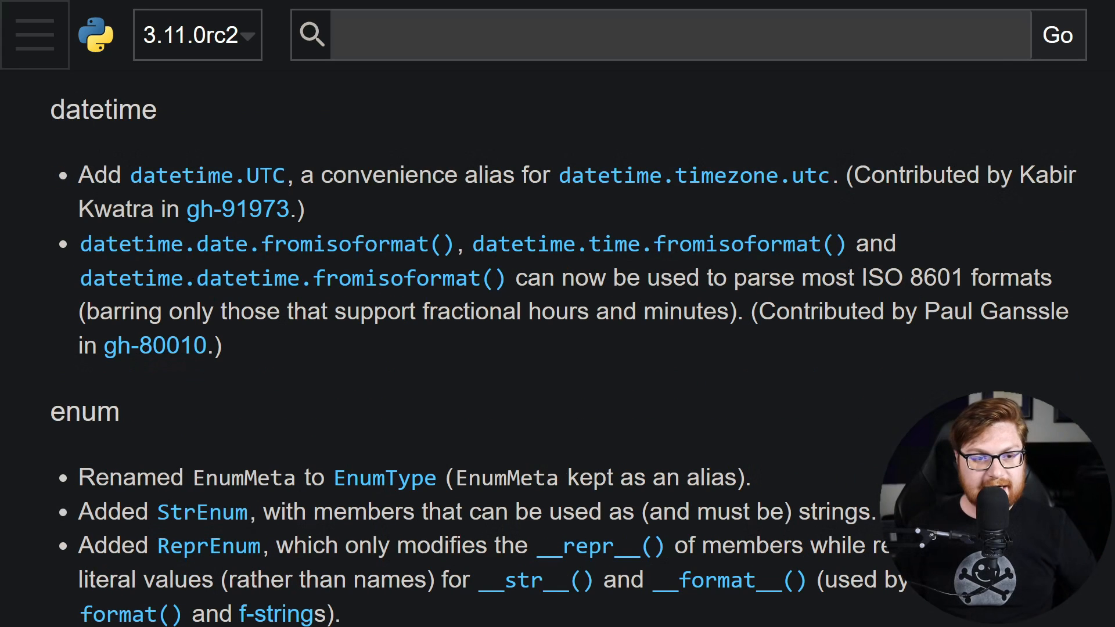
{"action": "double_click", "coordinate": [102, 110]}
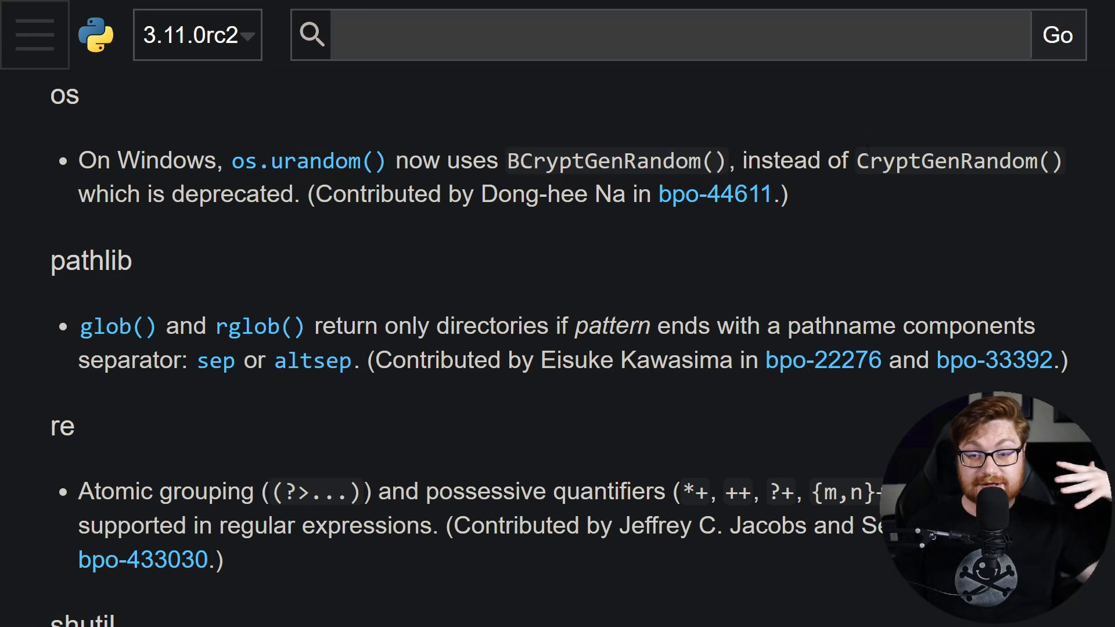
{"action": "mouse_move", "coordinate": [359, 268]}
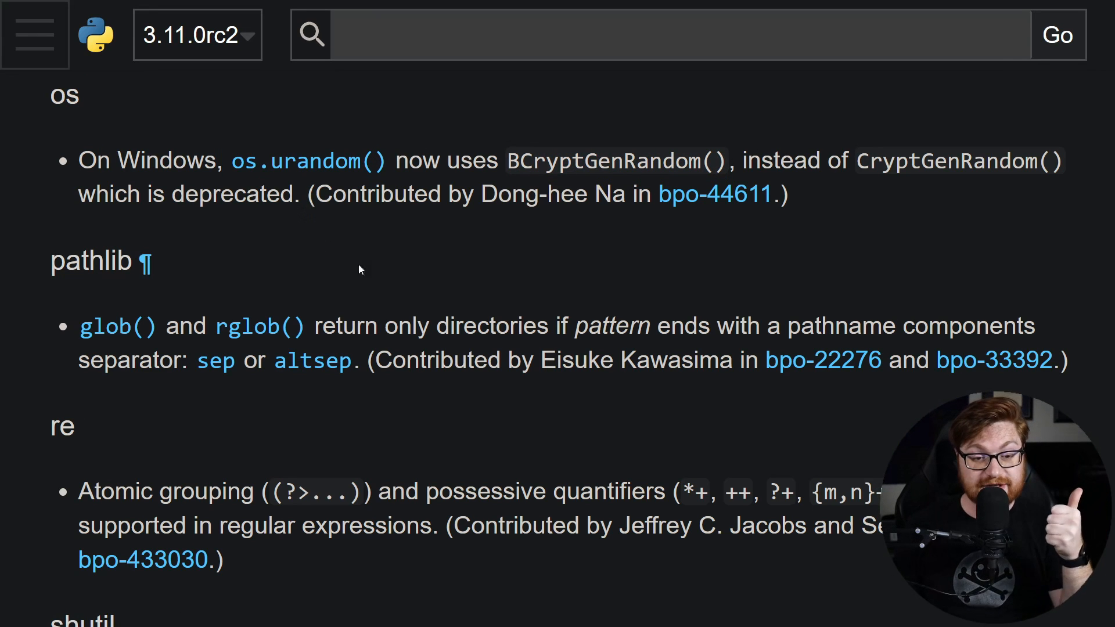
{"action": "mouse_move", "coordinate": [455, 284]}
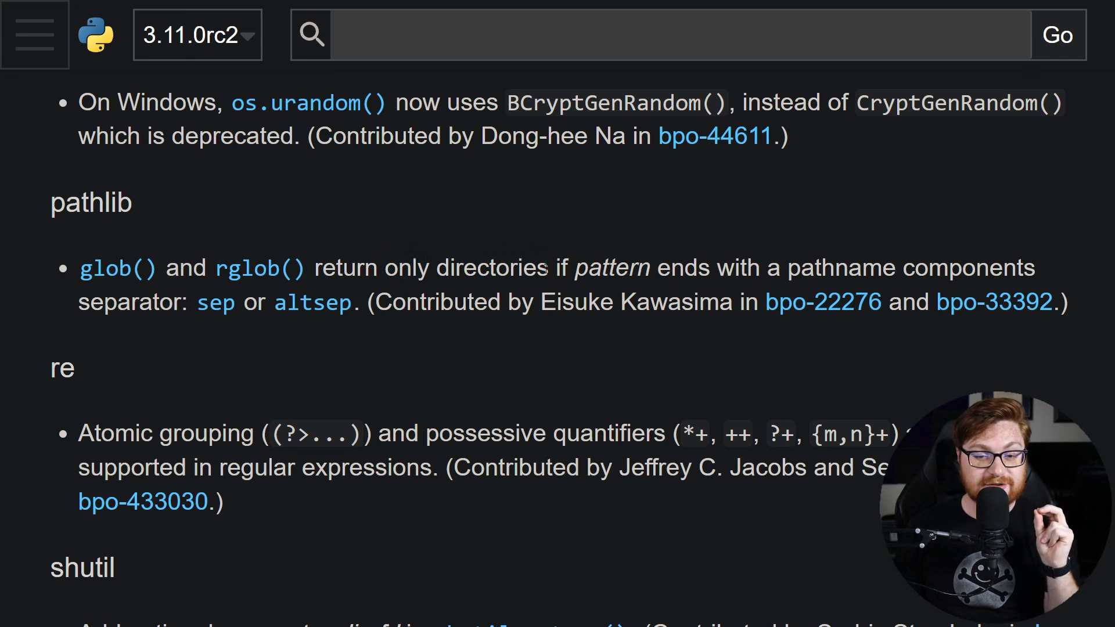
Highlight the pathlib glob pattern-separator sentence, then move on through sqlite3 and sysconfig
{"action": "double_click", "coordinate": [613, 268]}
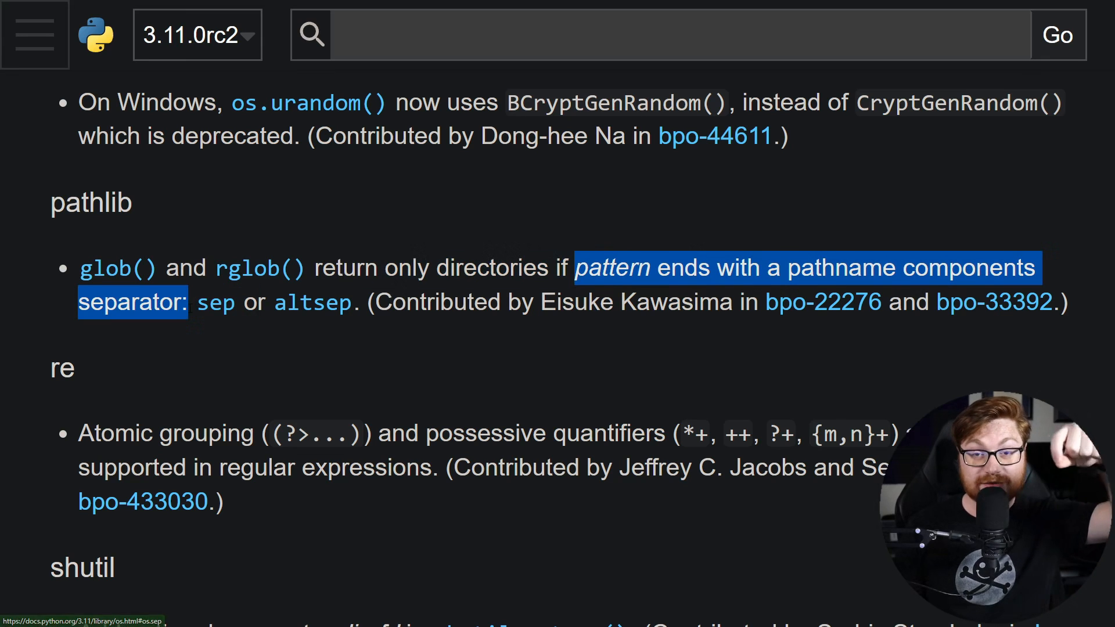
{"action": "left_click", "coordinate": [268, 335]}
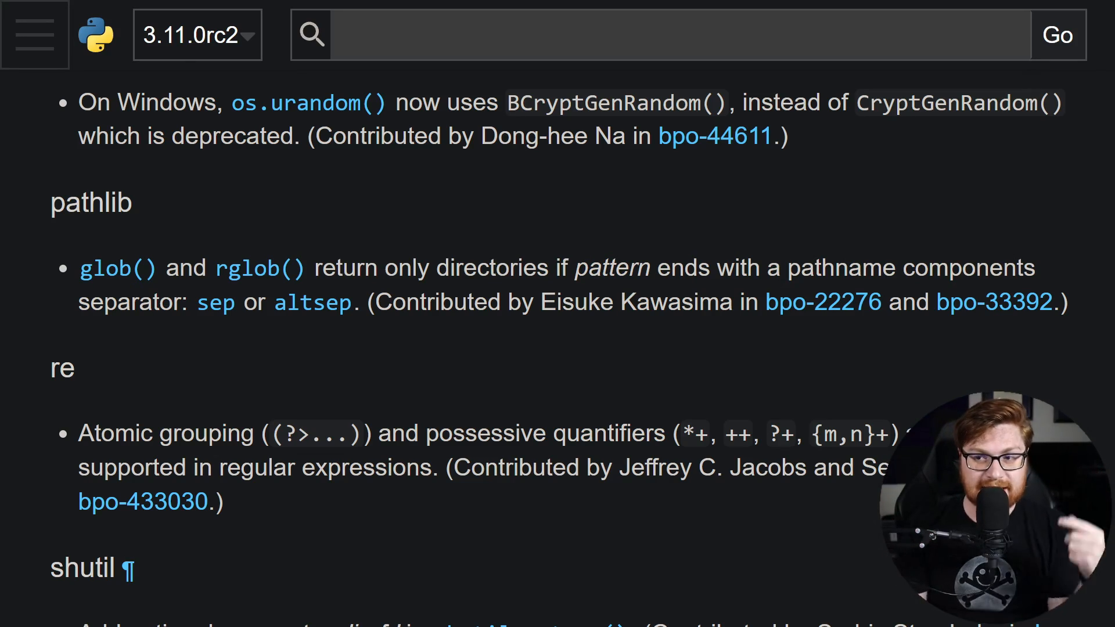
{"action": "scroll", "scroll_direction": "down", "scroll_amount": 3}
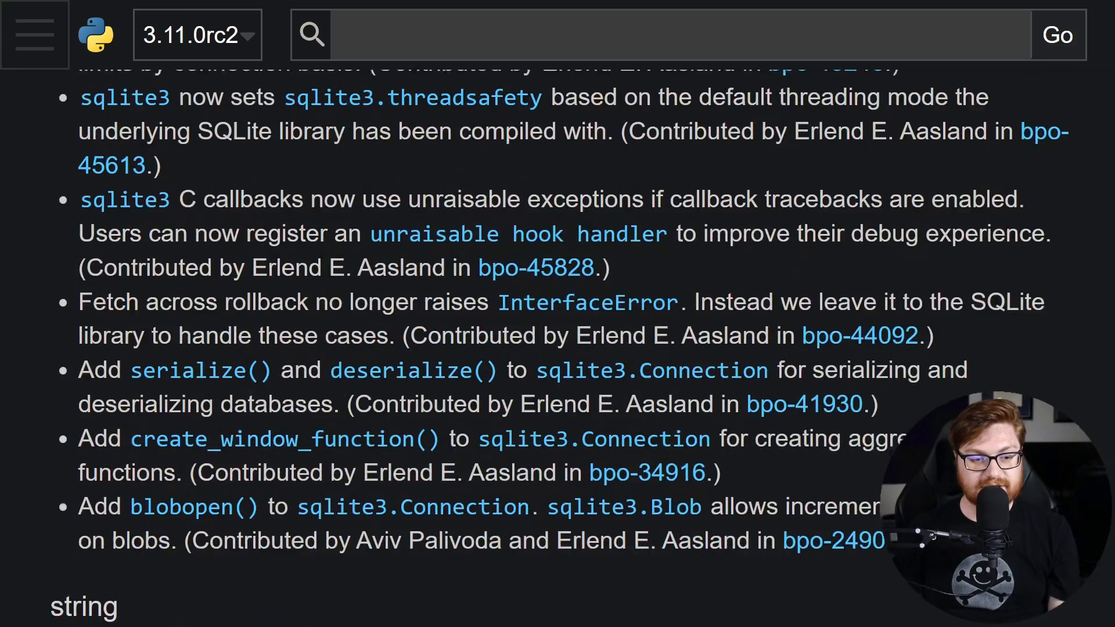
{"action": "scroll", "scroll_direction": "down", "scroll_amount": 3}
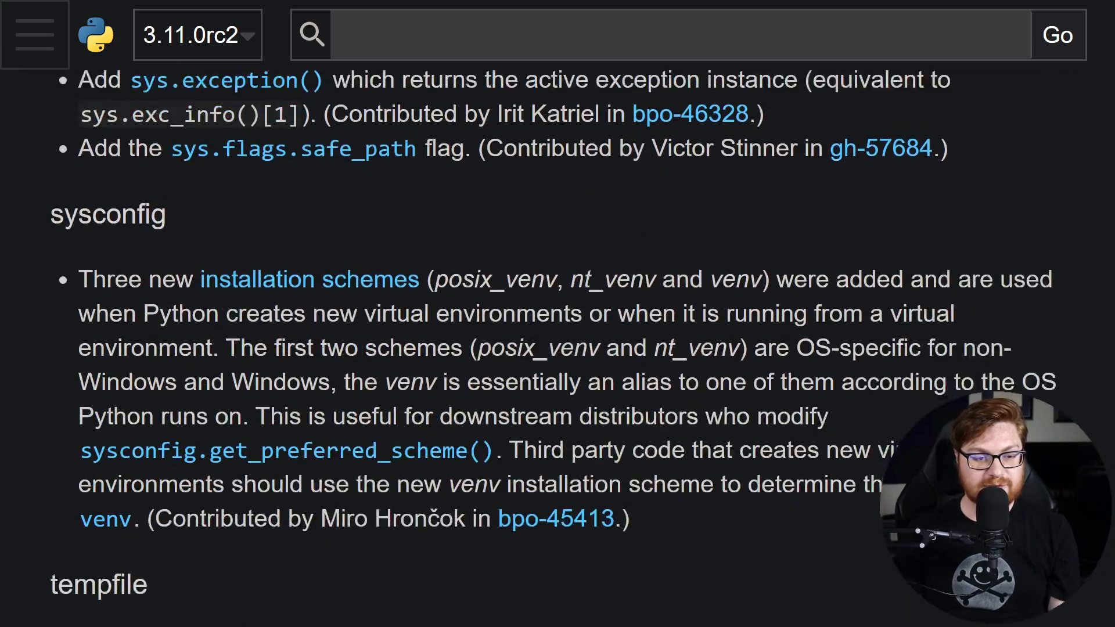
{"action": "scroll", "scroll_direction": "down", "scroll_amount": 3}
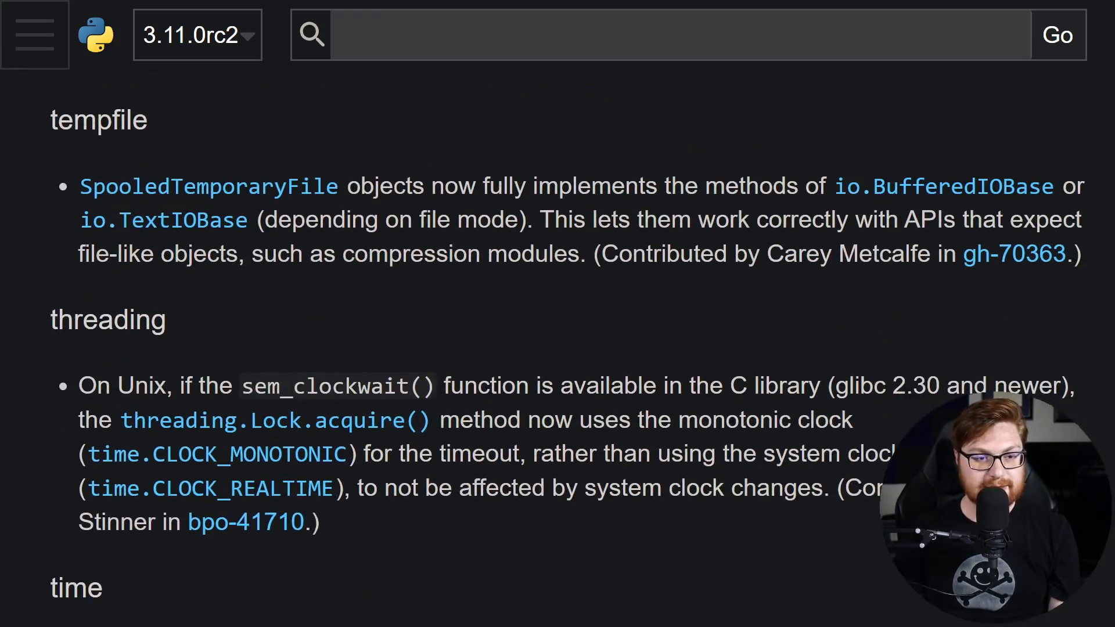
Continue past Optimizations and Faster CPython to the Pending Removal in Python 3.12 list
{"action": "scroll", "scroll_direction": "down", "scroll_amount": 3}
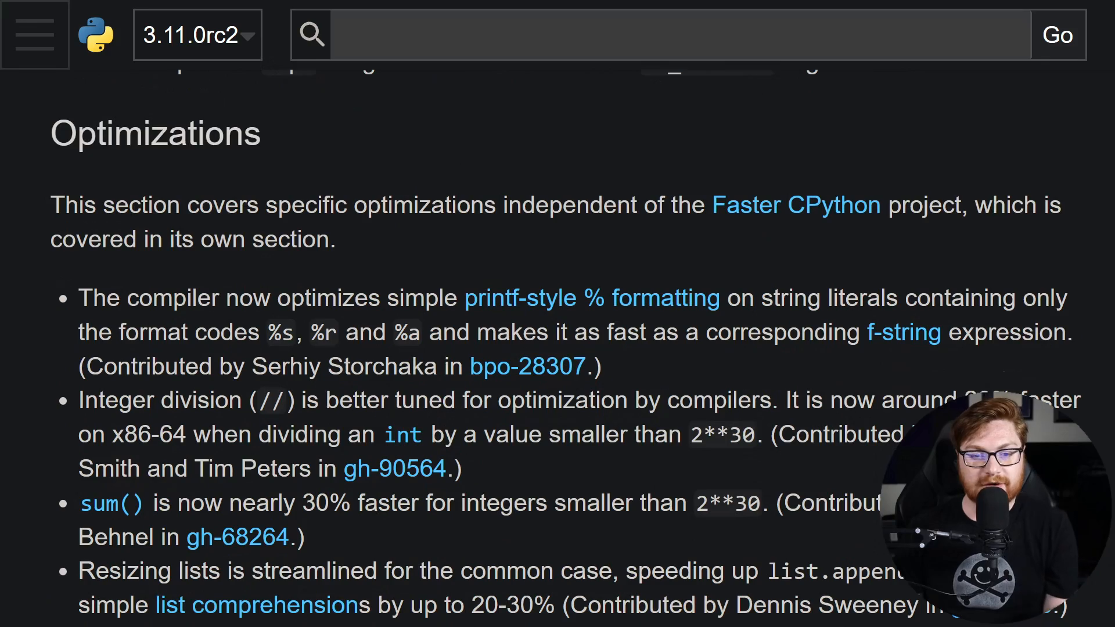
{"action": "scroll", "scroll_direction": "down", "scroll_amount": 3}
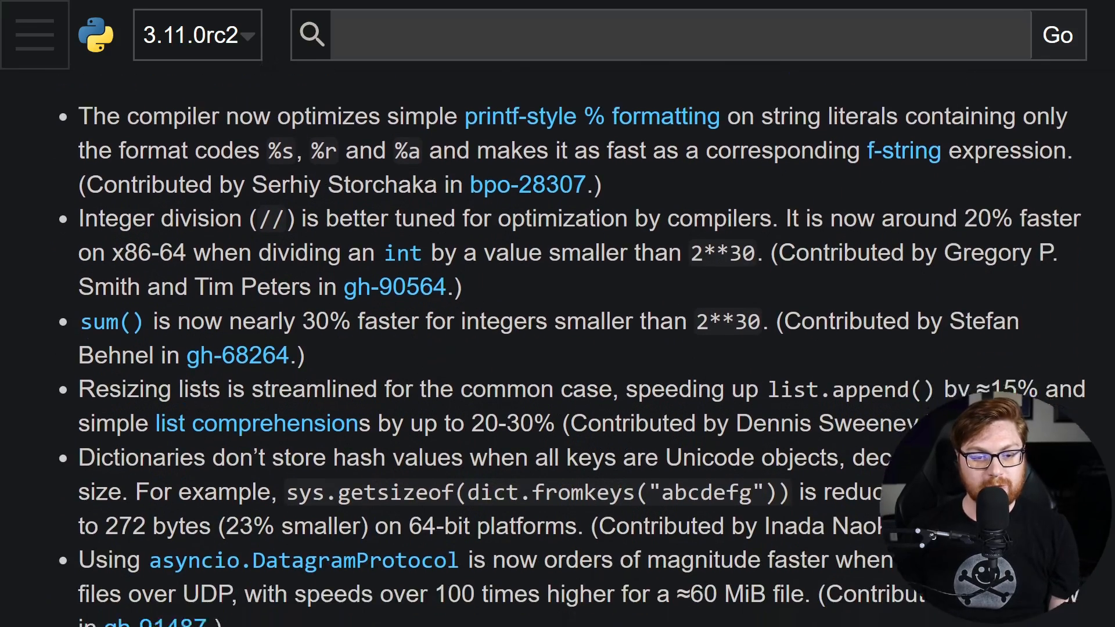
{"action": "scroll", "scroll_direction": "down", "scroll_amount": 3}
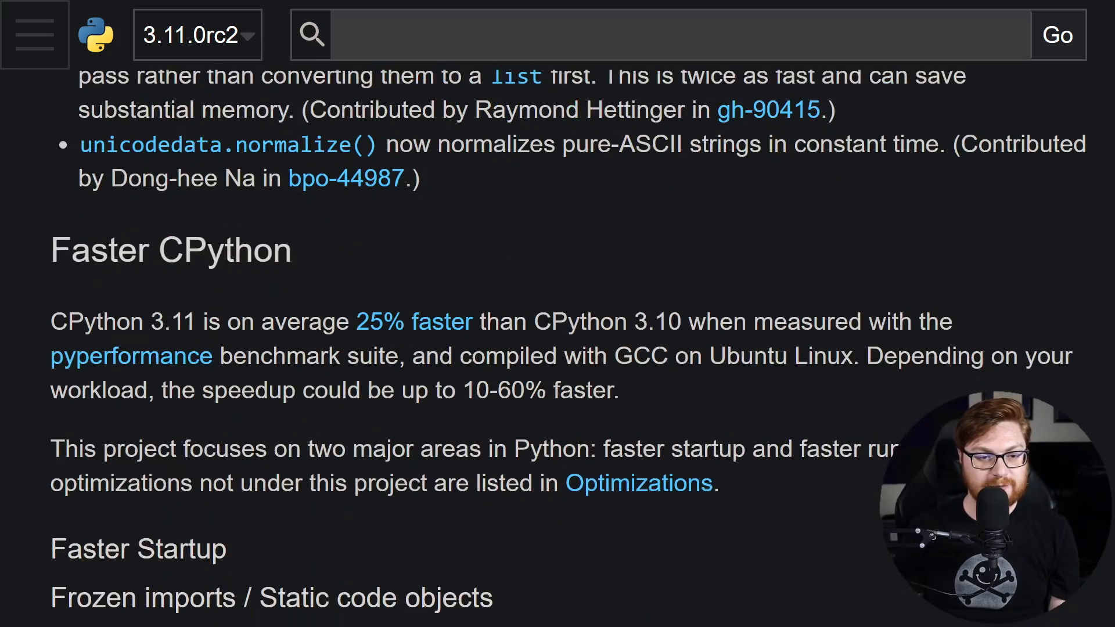
{"action": "scroll", "scroll_direction": "down", "scroll_amount": 3}
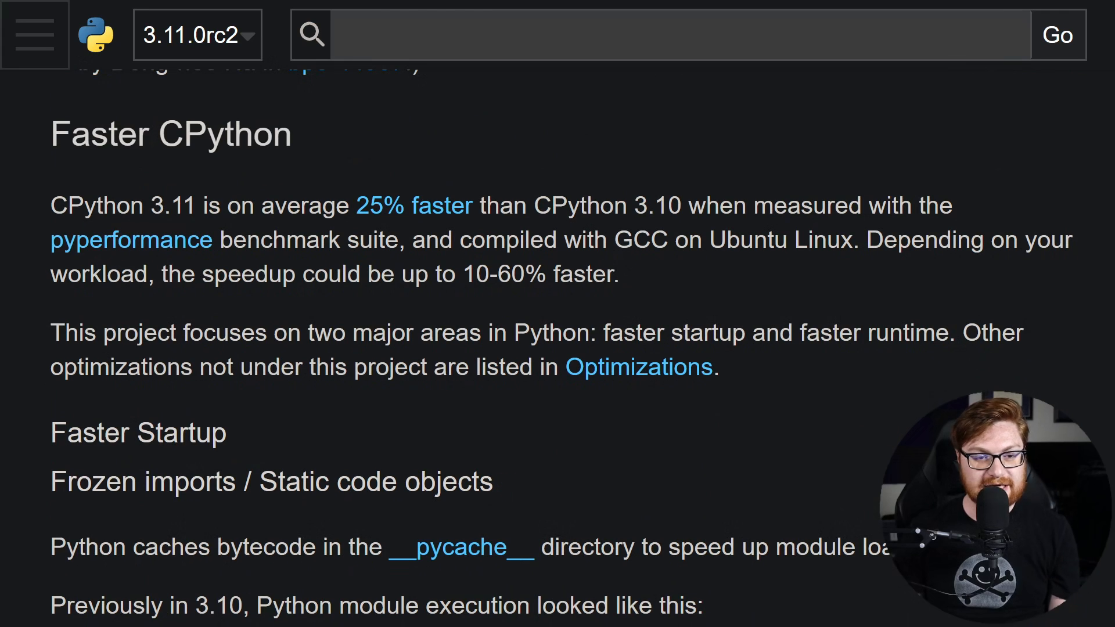
{"action": "left_click_drag", "start_coordinate": [120, 240], "coordinate": [619, 275]}
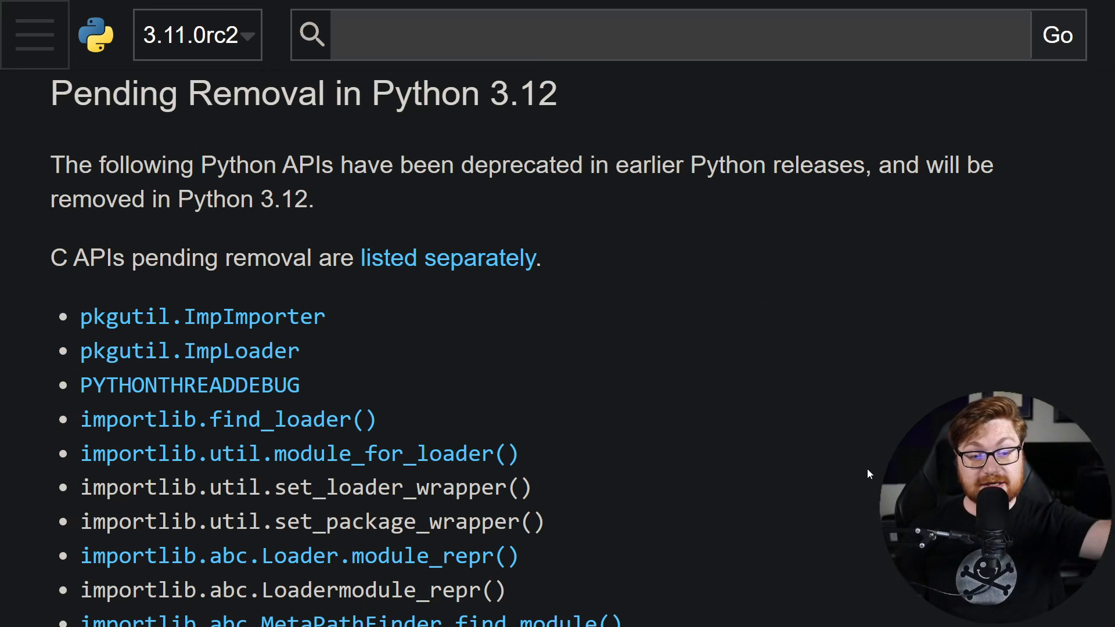
{"action": "mouse_move", "coordinate": [577, 446]}
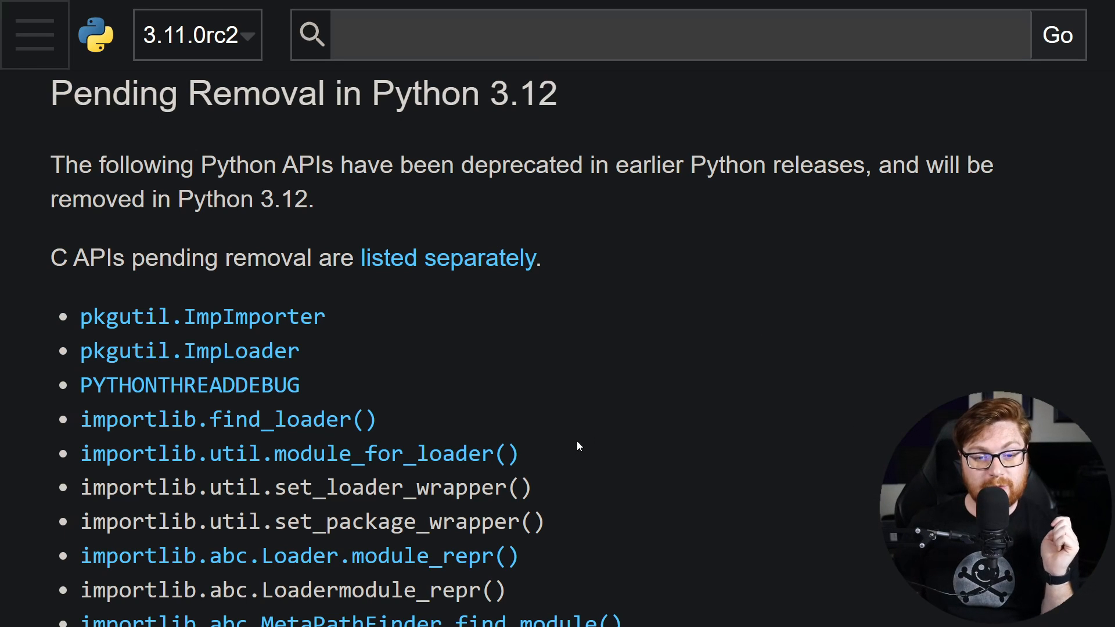
Scroll the pending-removal list before moving to the python.org 3.11.0 release page
{"action": "scroll", "scroll_direction": "down", "scroll_amount": 3}
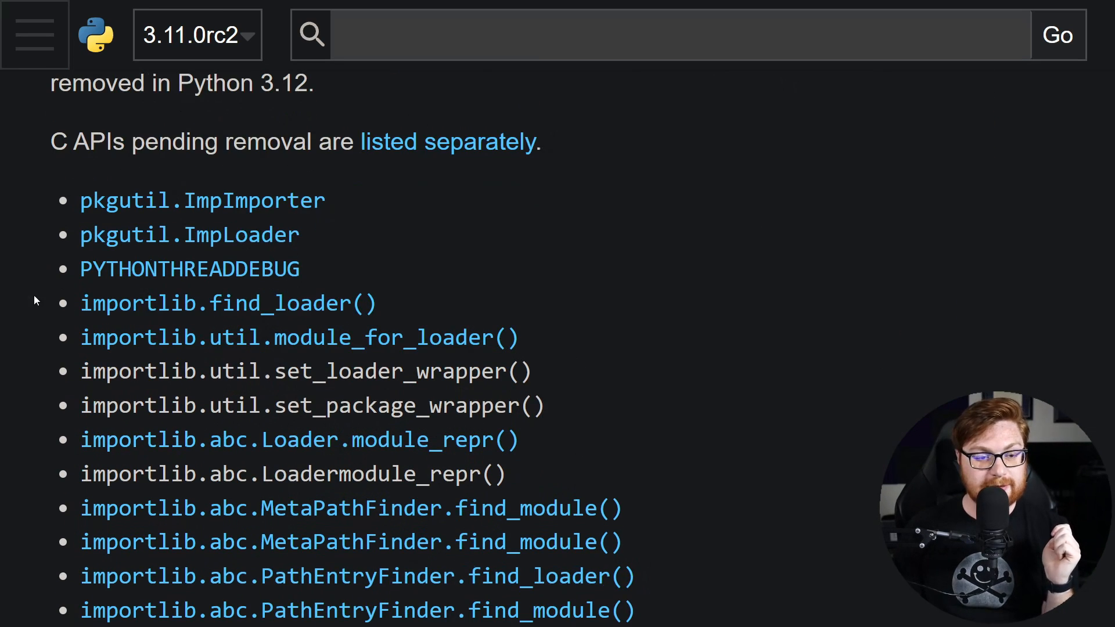
{"action": "scroll", "scroll_direction": "down", "scroll_amount": 3}
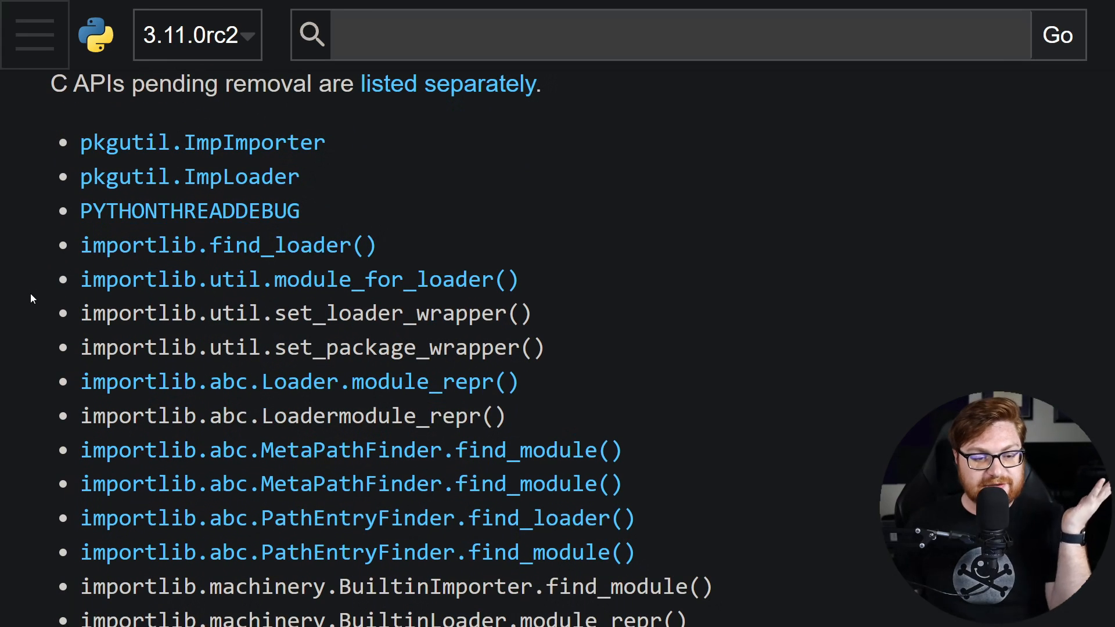
{"action": "scroll", "scroll_direction": "down", "scroll_amount": 3}
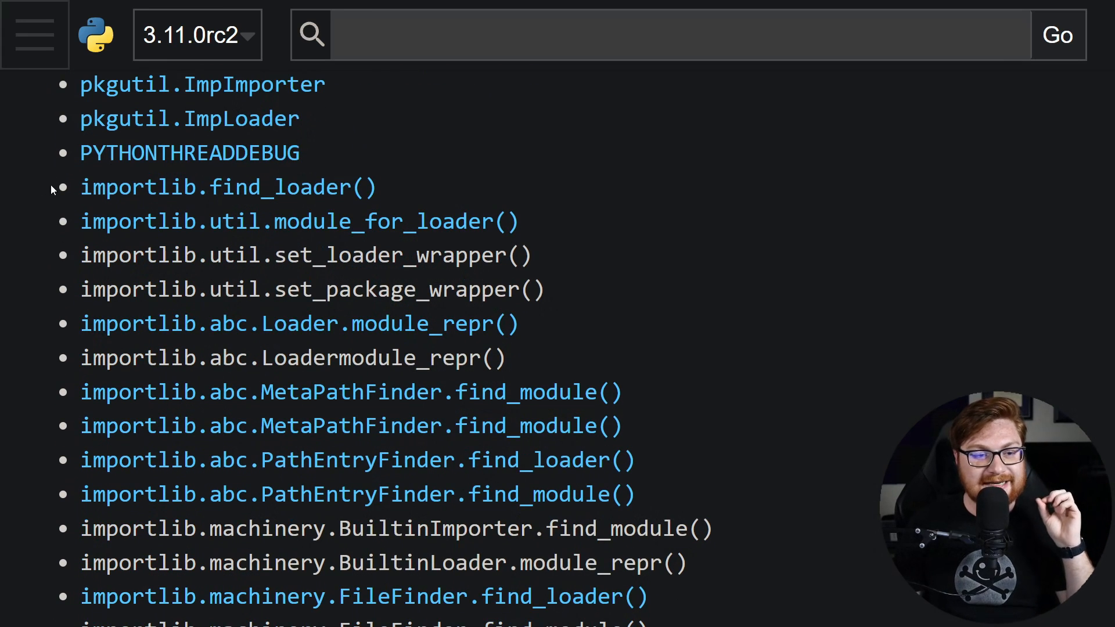
{"action": "mouse_move", "coordinate": [419, 194]}
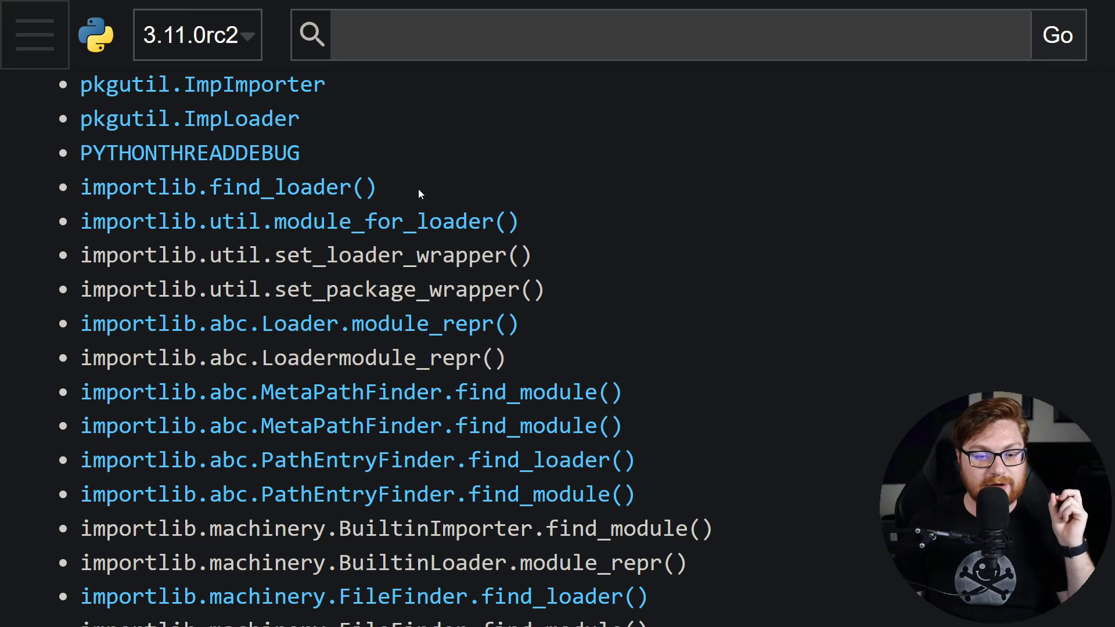
{"action": "mouse_move", "coordinate": [896, 381]}
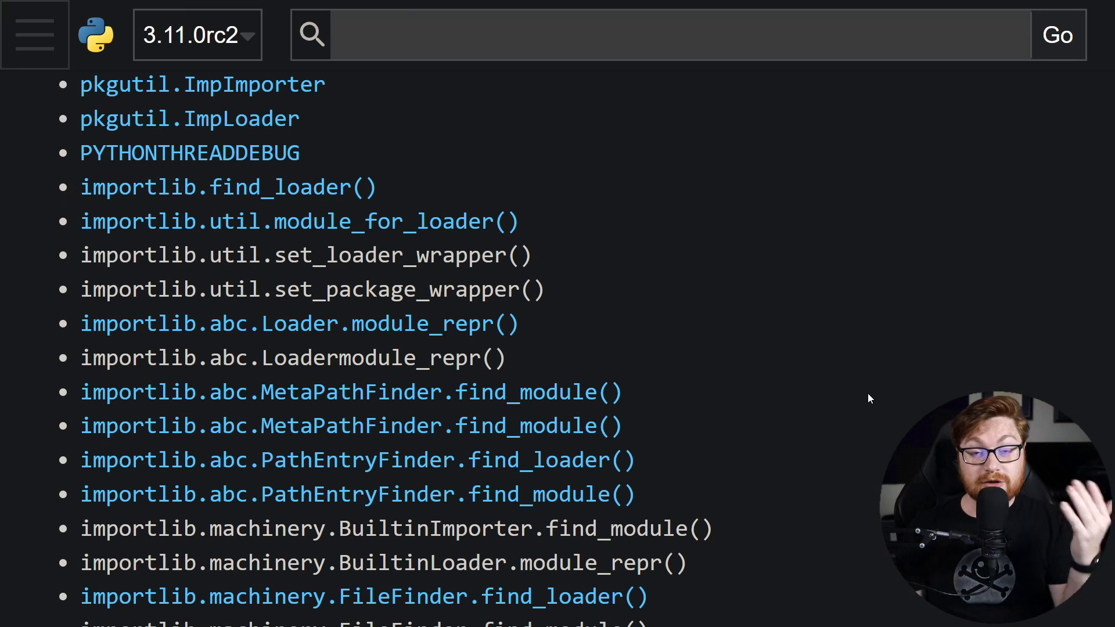
{"action": "mouse_move", "coordinate": [64, 190]}
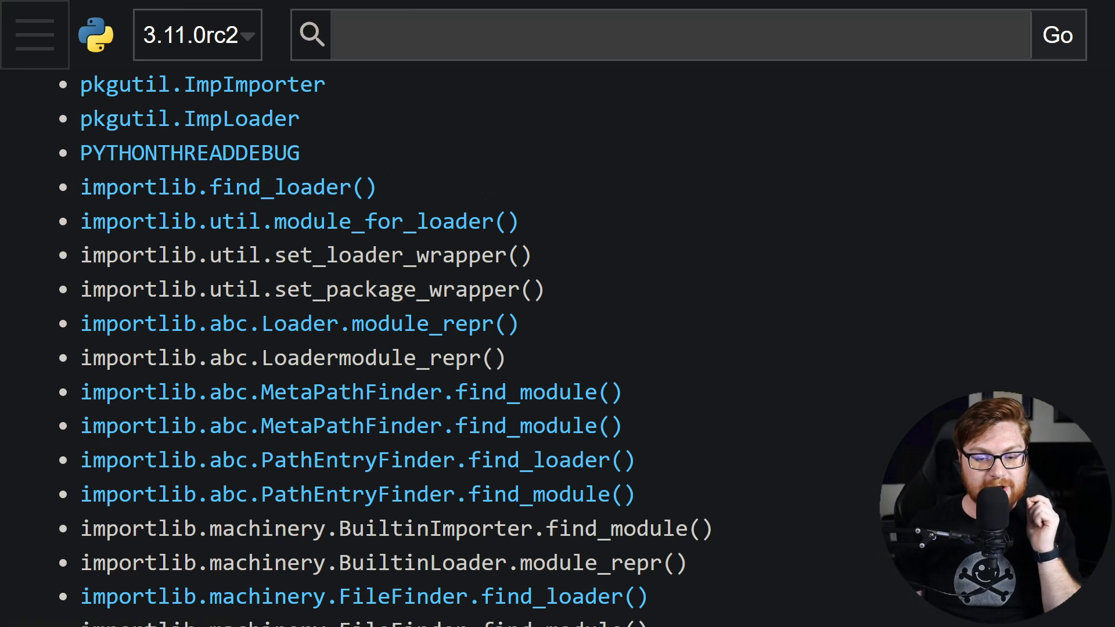
{"action": "scroll", "scroll_direction": "down", "scroll_amount": 3}
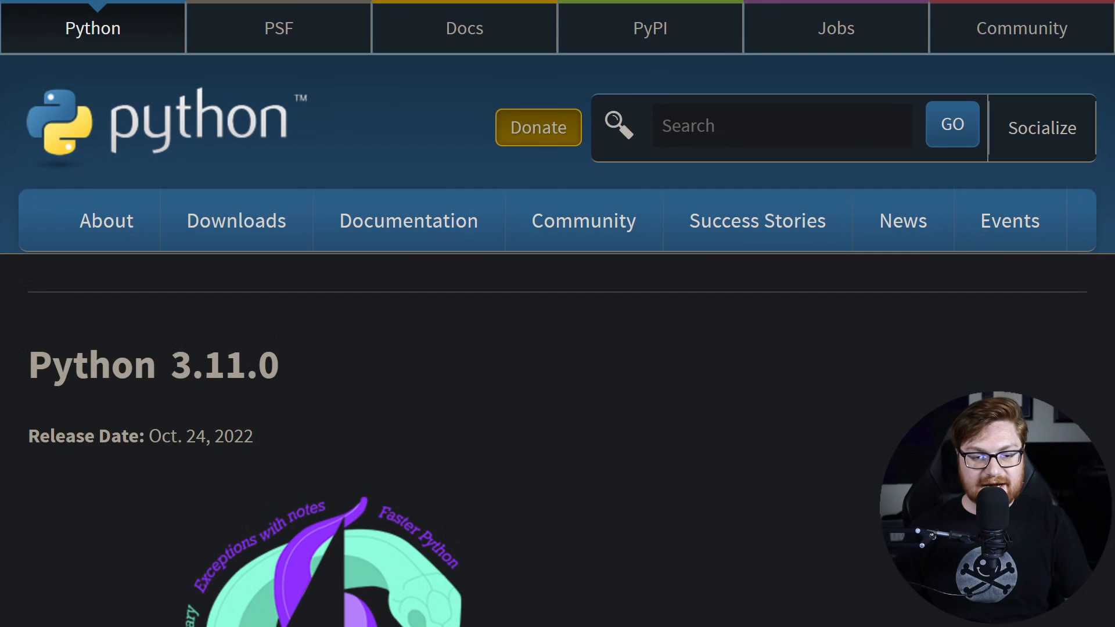
Scroll the 3.11.0 release page down to the Files table with the recommended Windows 64-bit installer
{"action": "scroll", "scroll_direction": "down", "scroll_amount": 3}
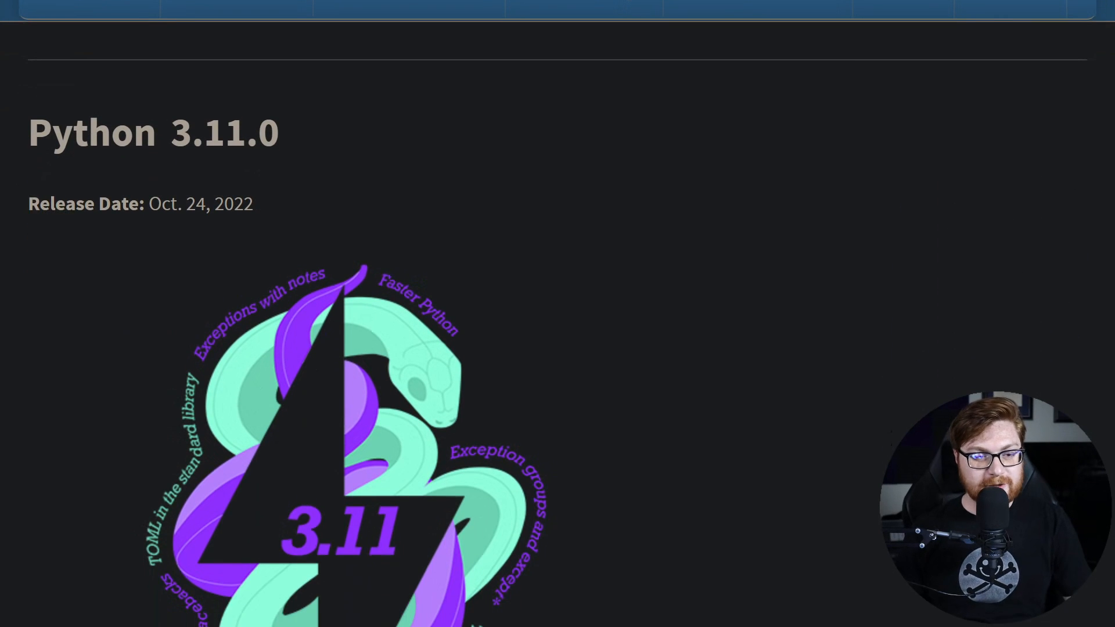
{"action": "scroll", "scroll_direction": "down", "scroll_amount": 3}
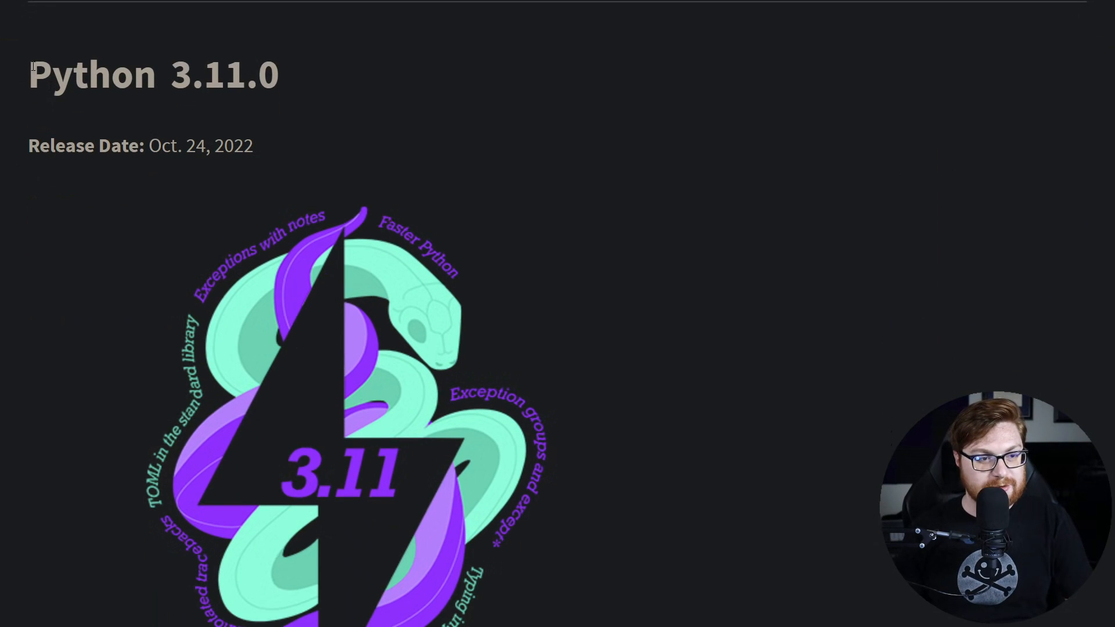
{"action": "scroll", "scroll_direction": "down", "scroll_amount": 3}
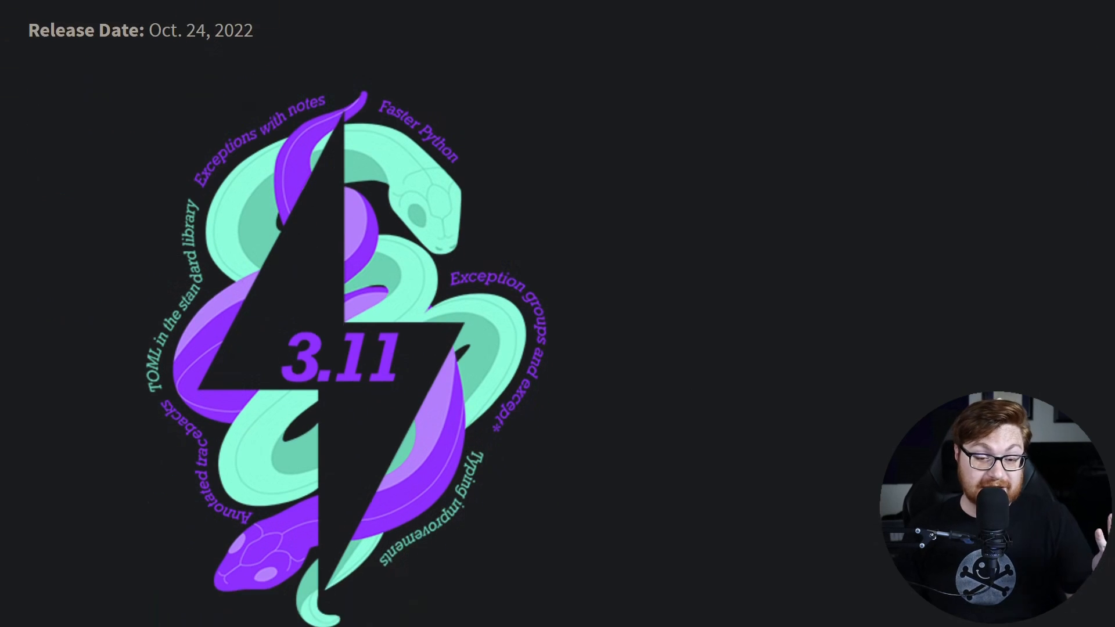
{"action": "scroll", "scroll_direction": "down", "scroll_amount": 3}
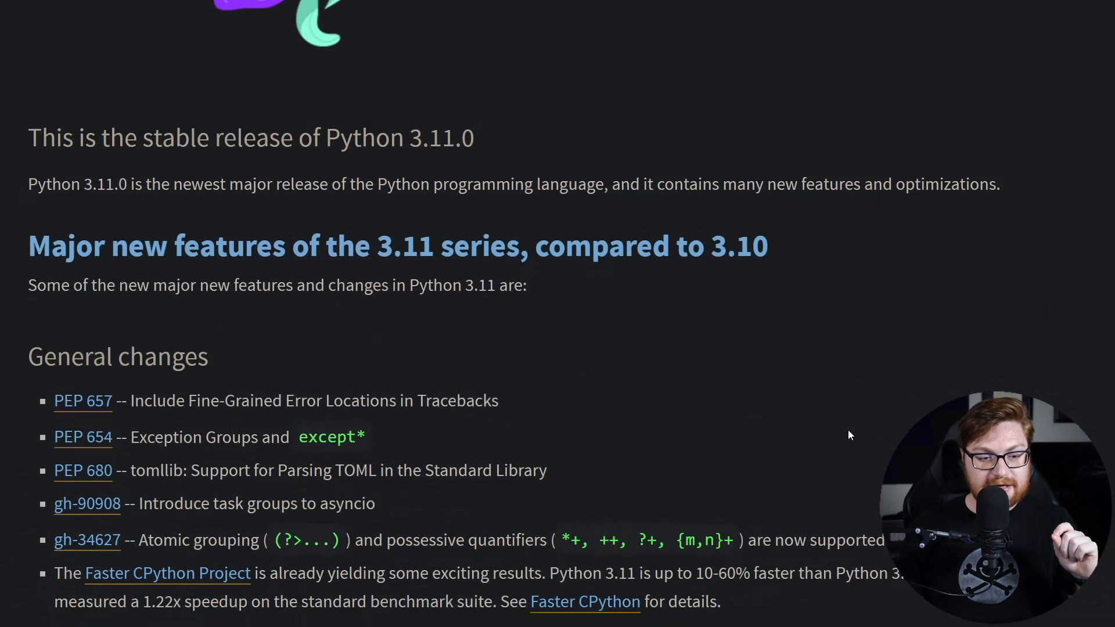
{"action": "scroll", "scroll_direction": "down", "scroll_amount": 3}
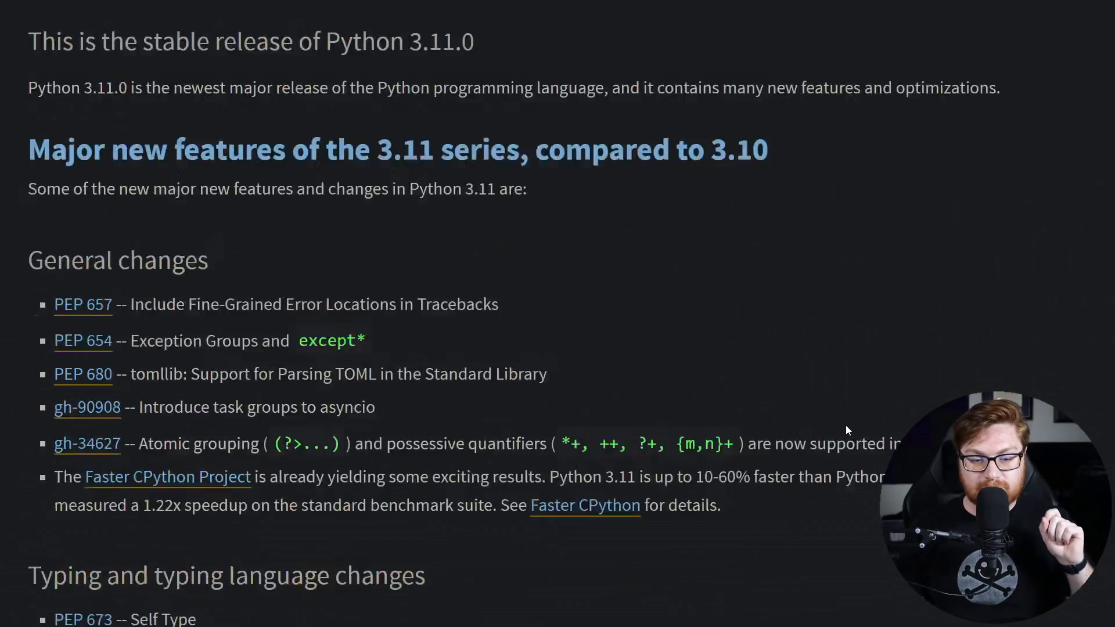
{"action": "scroll", "scroll_direction": "down", "scroll_amount": 3}
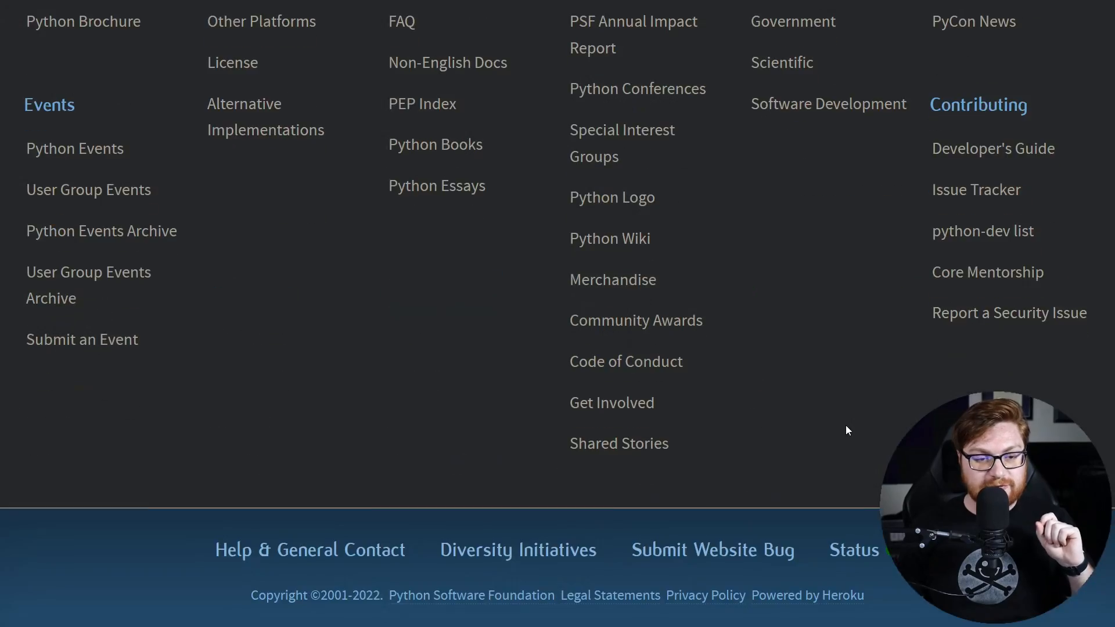
{"action": "scroll", "scroll_direction": "up", "scroll_amount": 3}
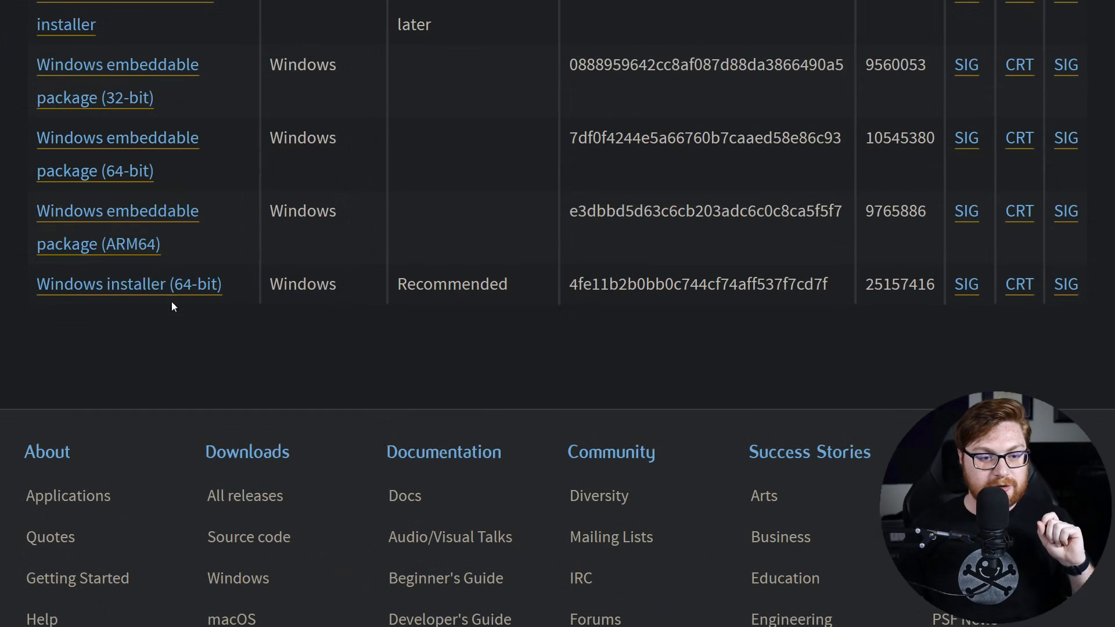
{"action": "mouse_move", "coordinate": [224, 309]}
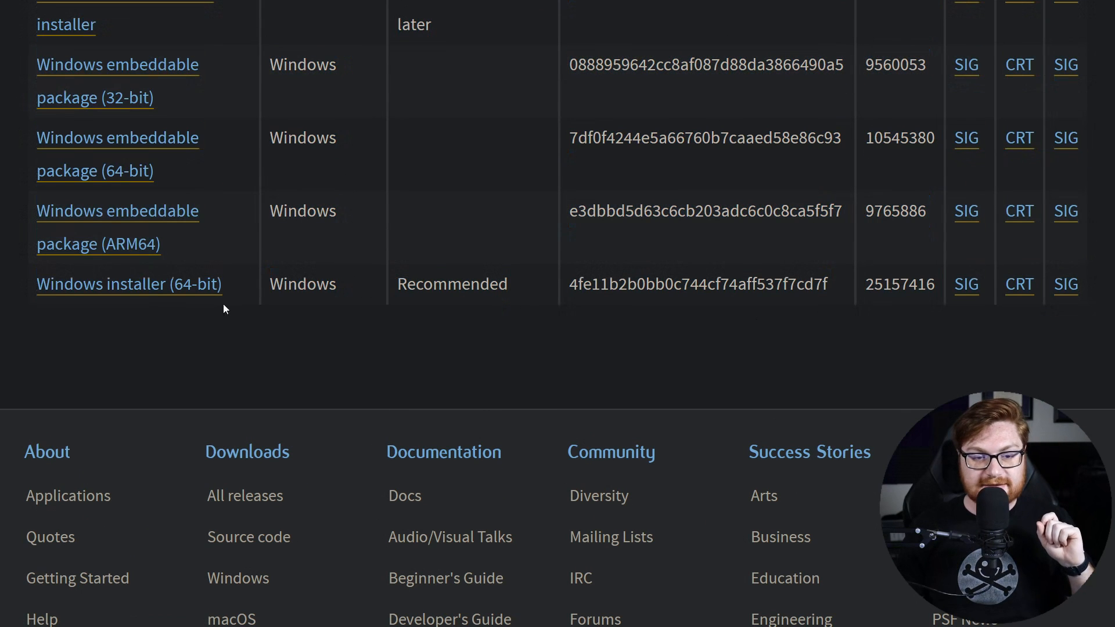
Download and keep the 64-bit Windows installer, enable Add python.exe to PATH, and start Install Now
{"action": "left_click", "coordinate": [129, 283]}
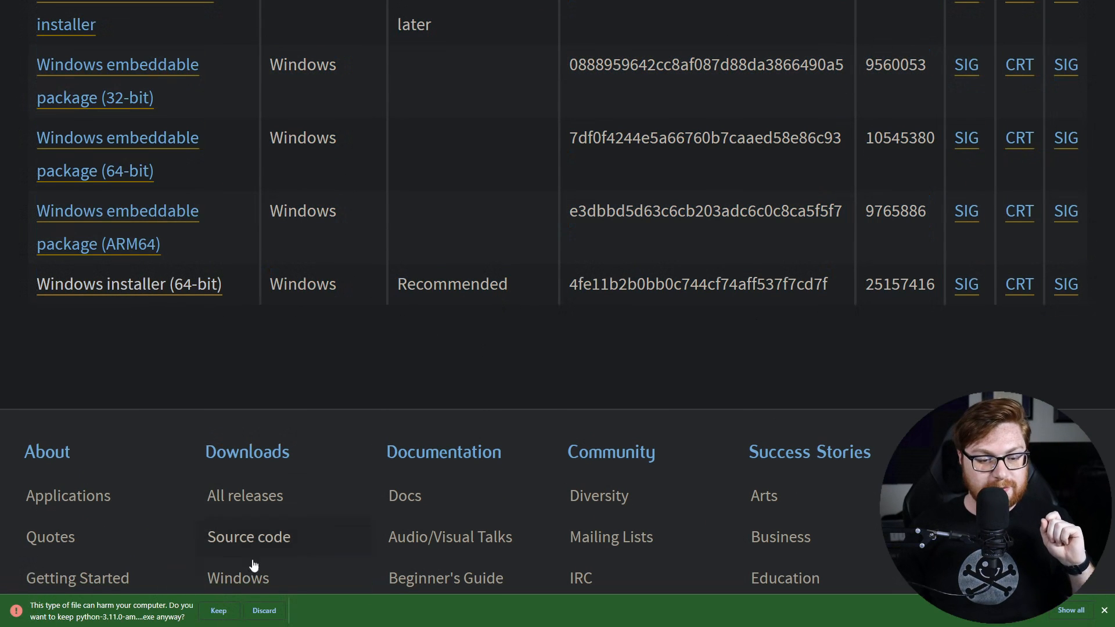
{"action": "left_click", "coordinate": [219, 610]}
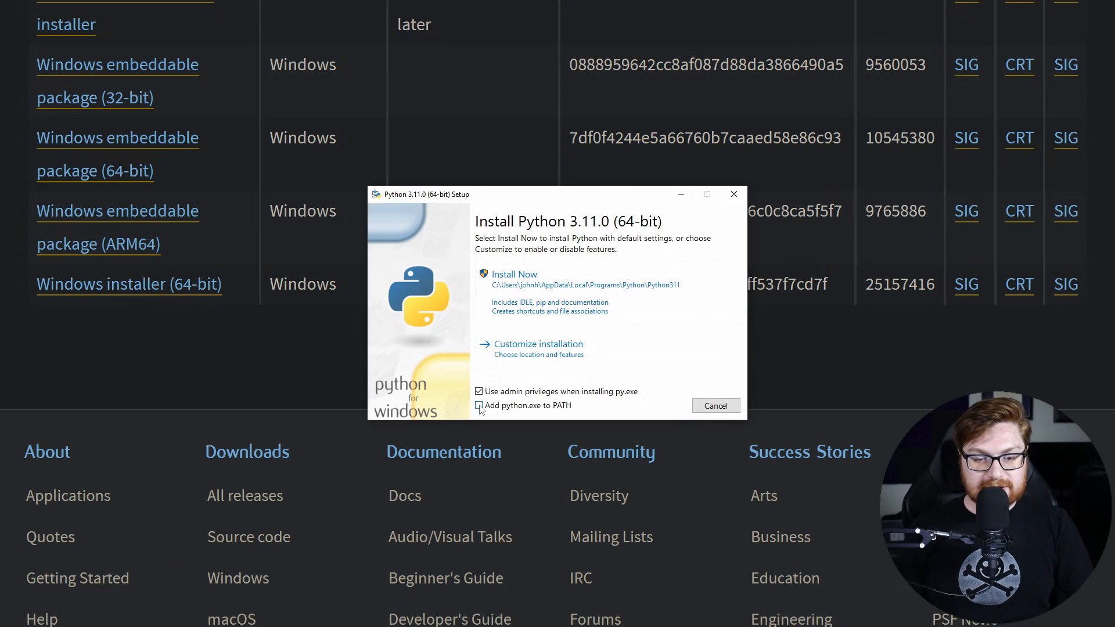
{"action": "left_click", "coordinate": [478, 406]}
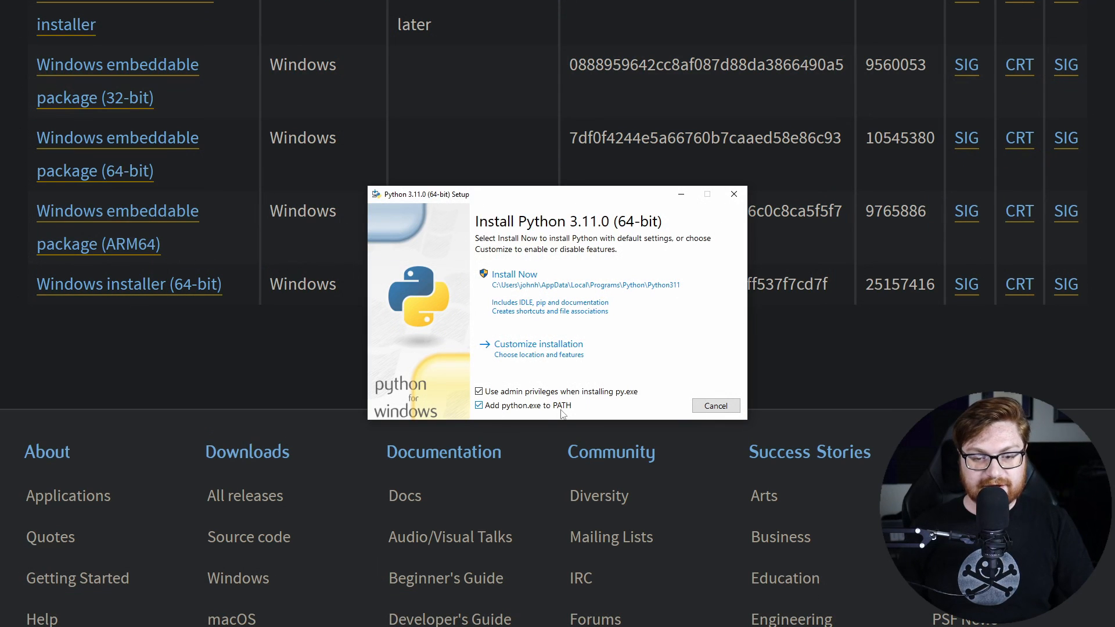
{"action": "left_click", "coordinate": [10, 617]}
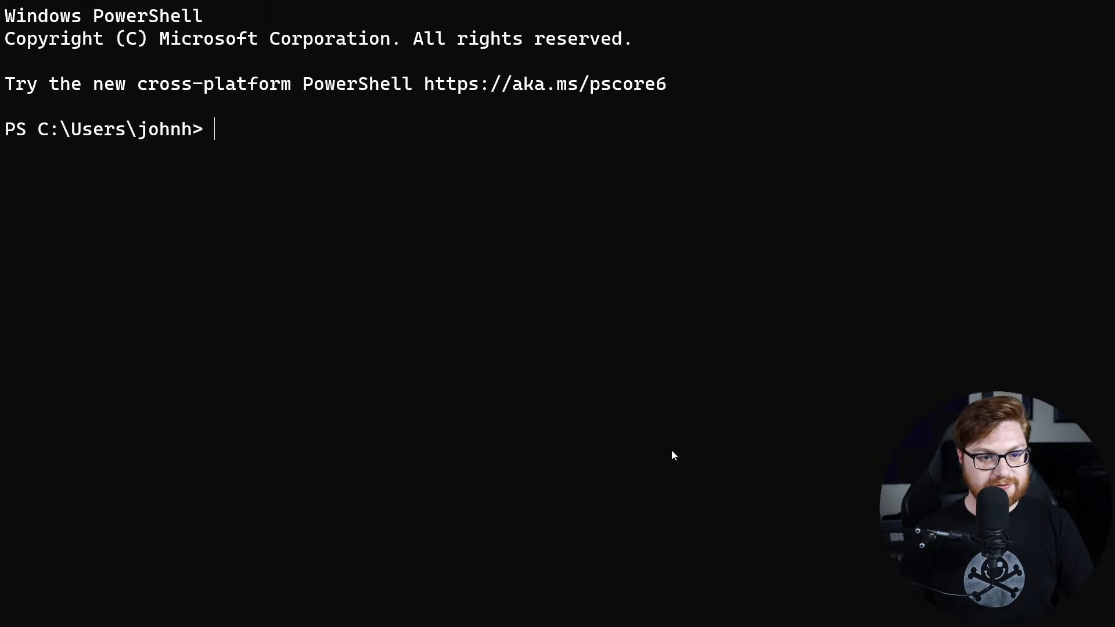
Start the Python 3.11.0 interpreter, check its Oct 24 2022 build date, and import os
{"action": "type", "text": "python"}
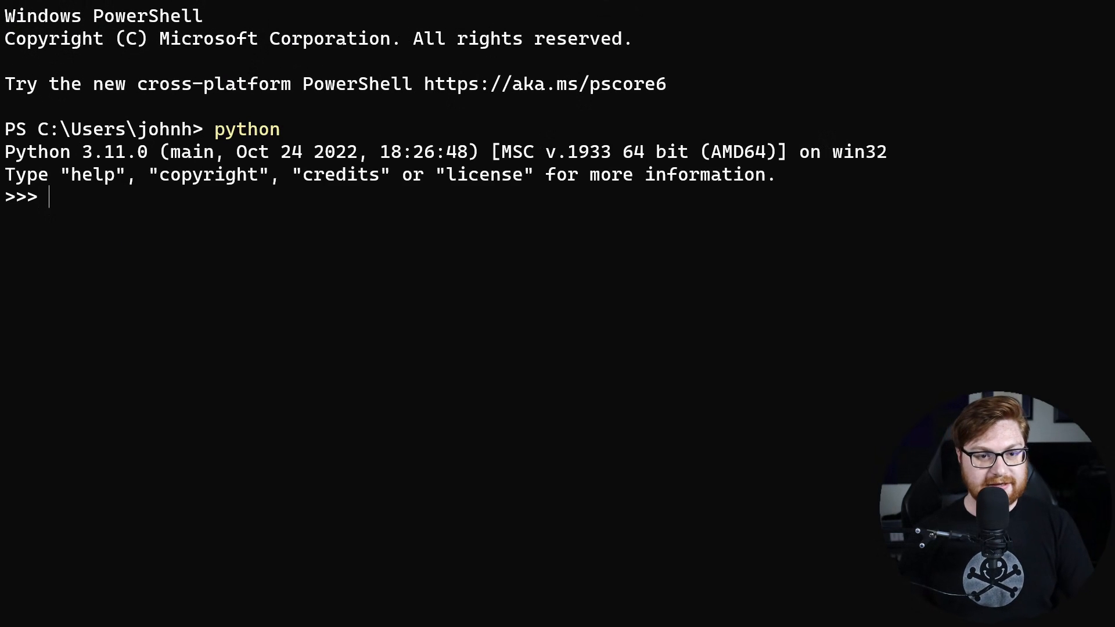
{"action": "double_click", "coordinate": [114, 151]}
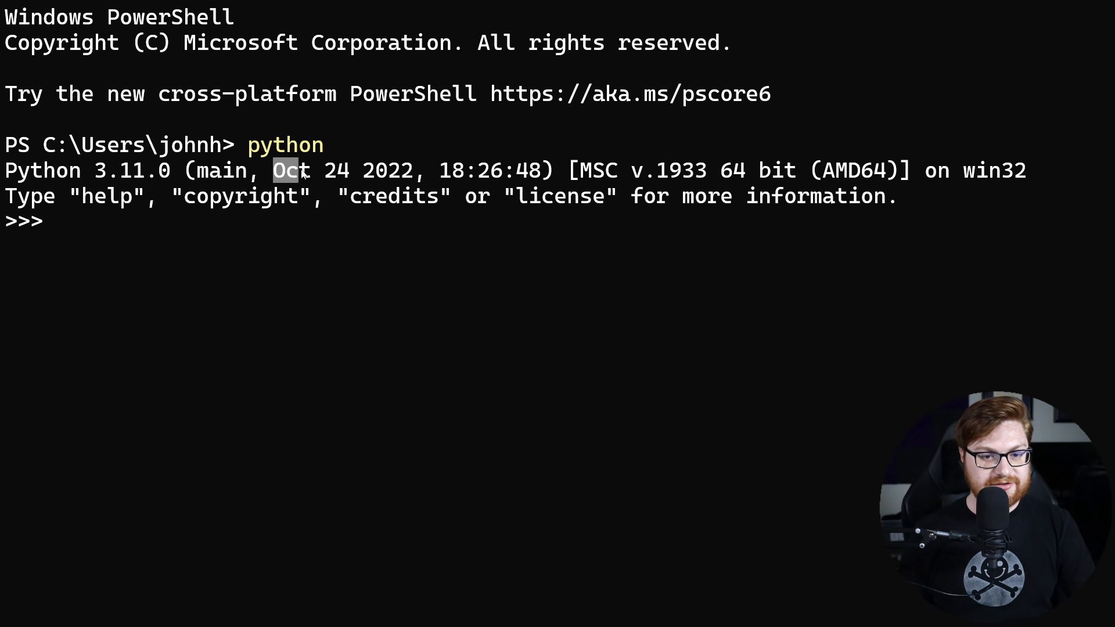
{"action": "left_click_drag", "start_coordinate": [284, 169], "coordinate": [413, 170]}
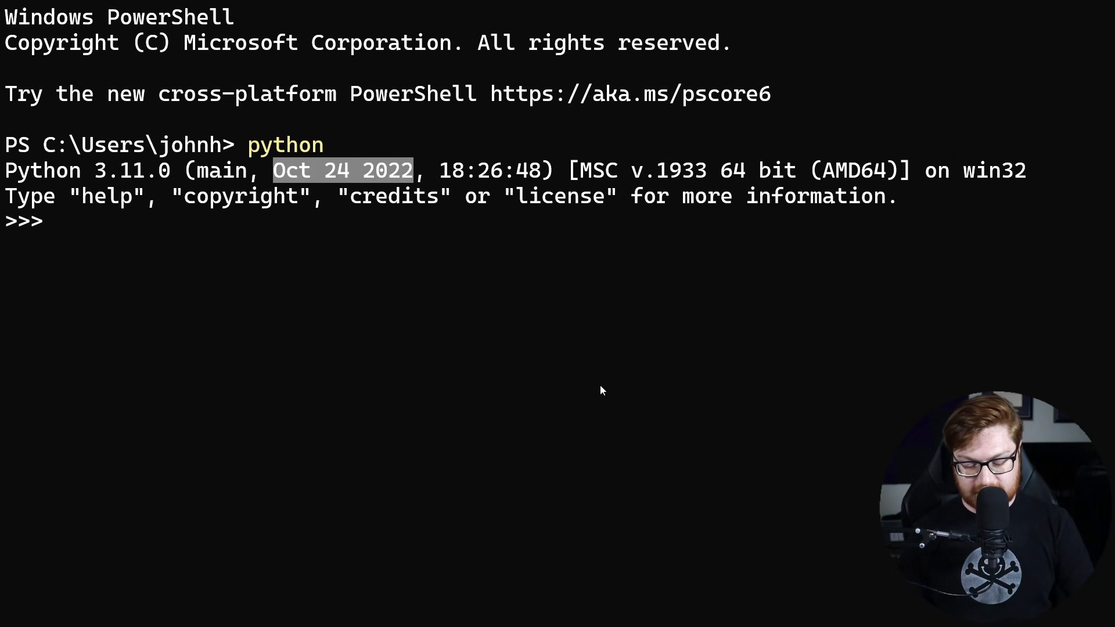
{"action": "type", "text": "import os"}
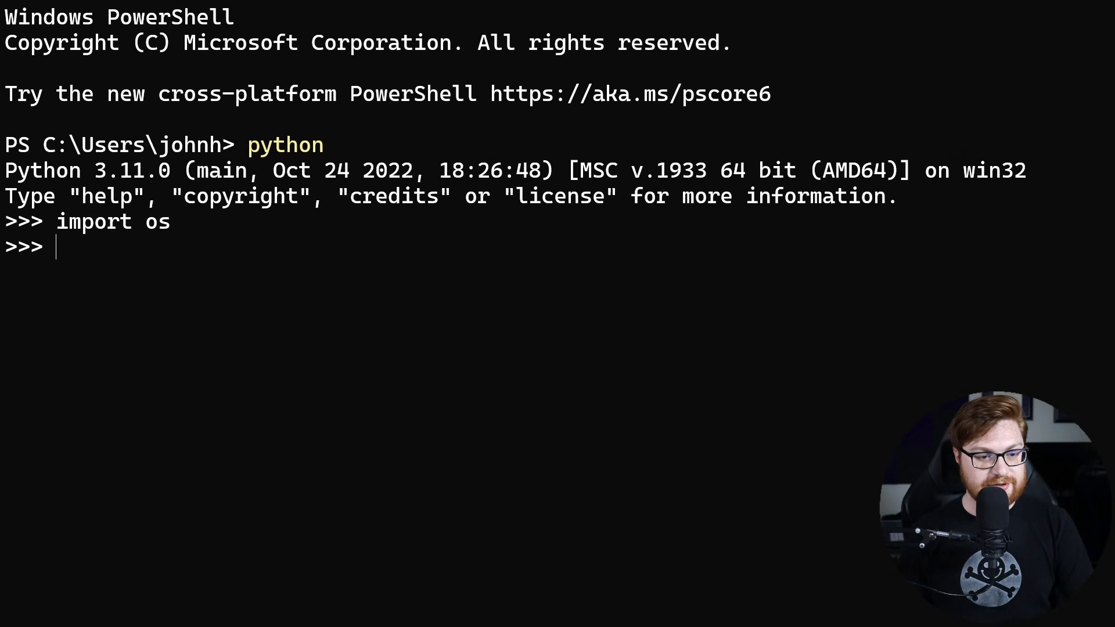
{"action": "type", "text": "os.sys"}
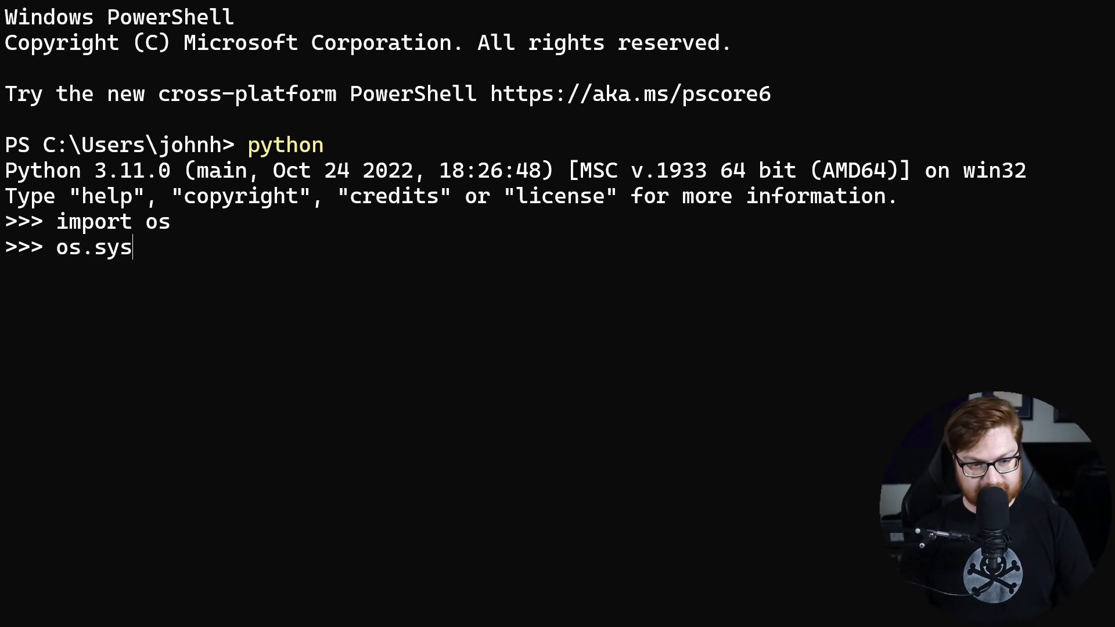
{"action": "type", "text": "tem(\"\")"}
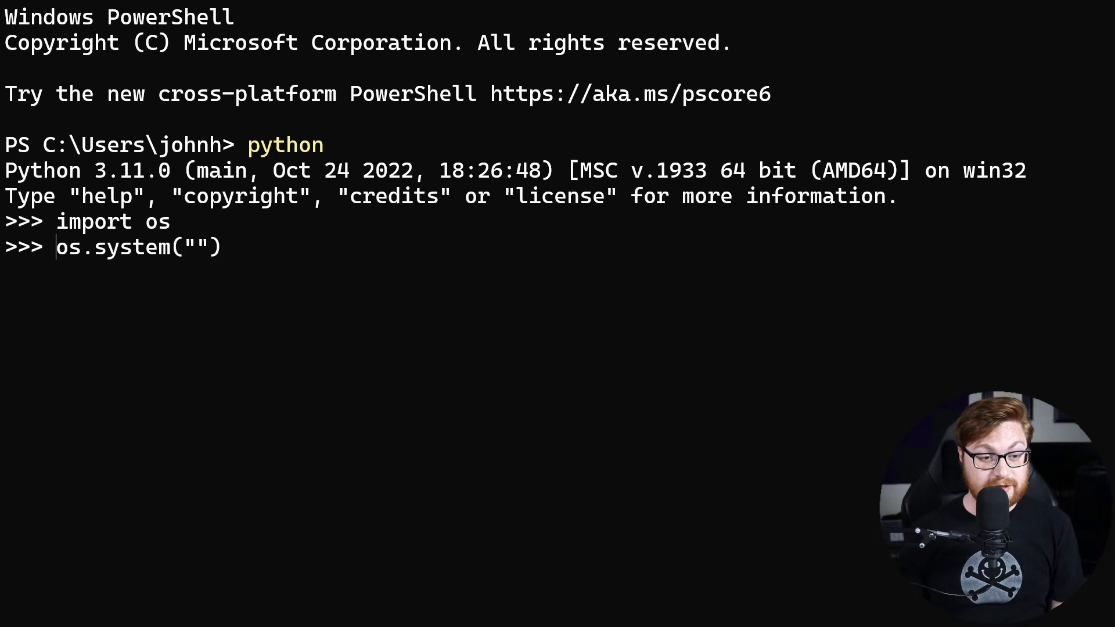
Run os.urandom(32) to print random bytes, exit the REPL, and begin a subl command
{"action": "key", "text": "Backspace"}
{"action": "type", "text": "os.ura"}
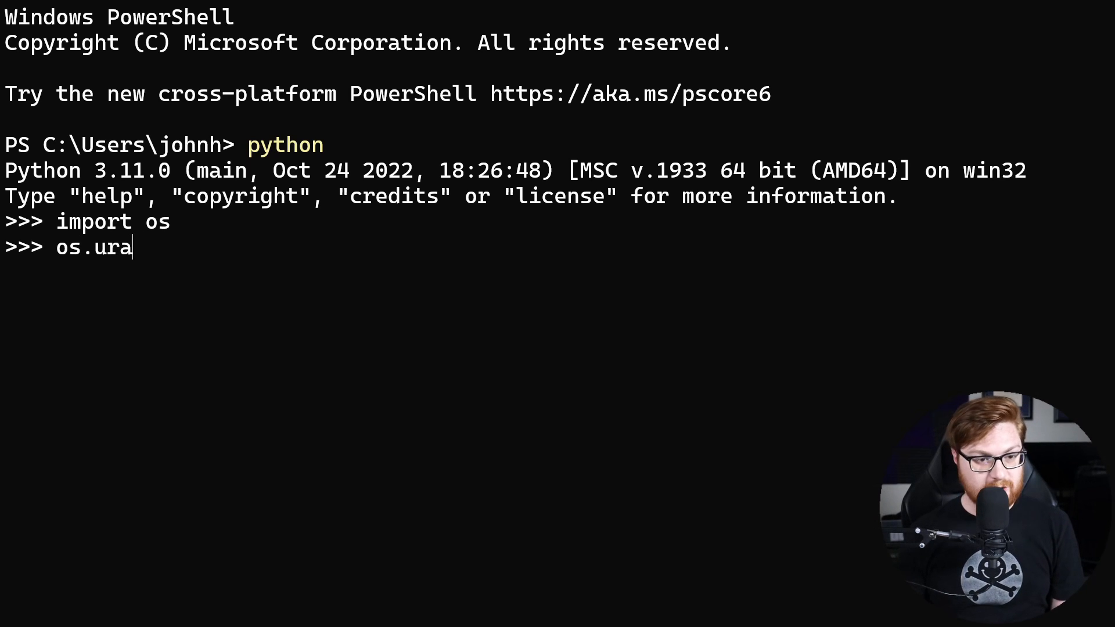
{"action": "type", "text": "ndom()"}
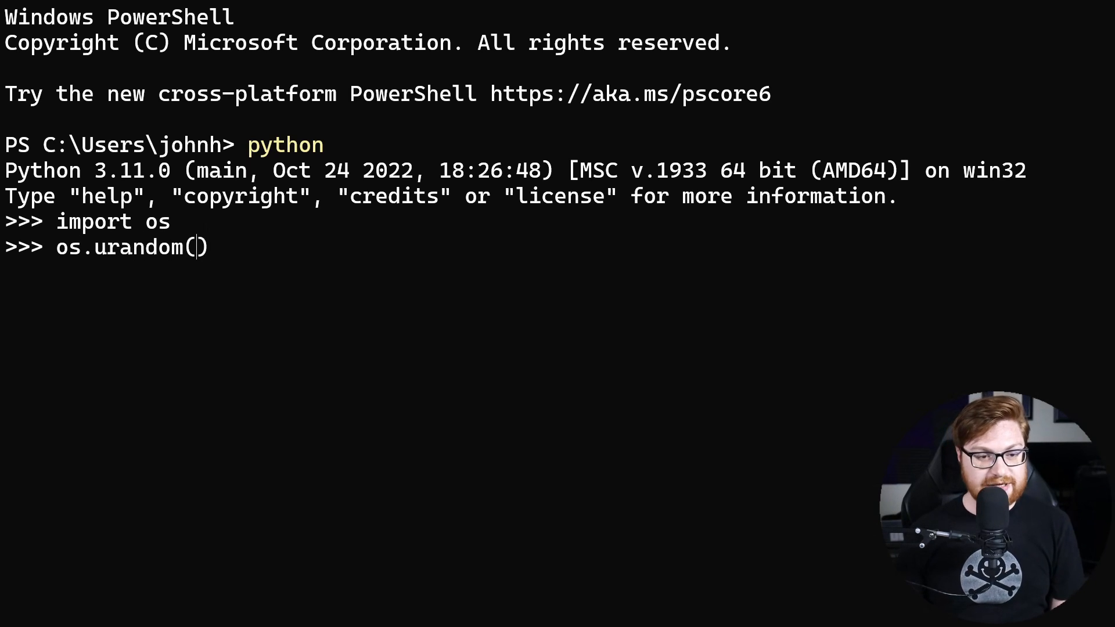
{"action": "type", "text": "32"}
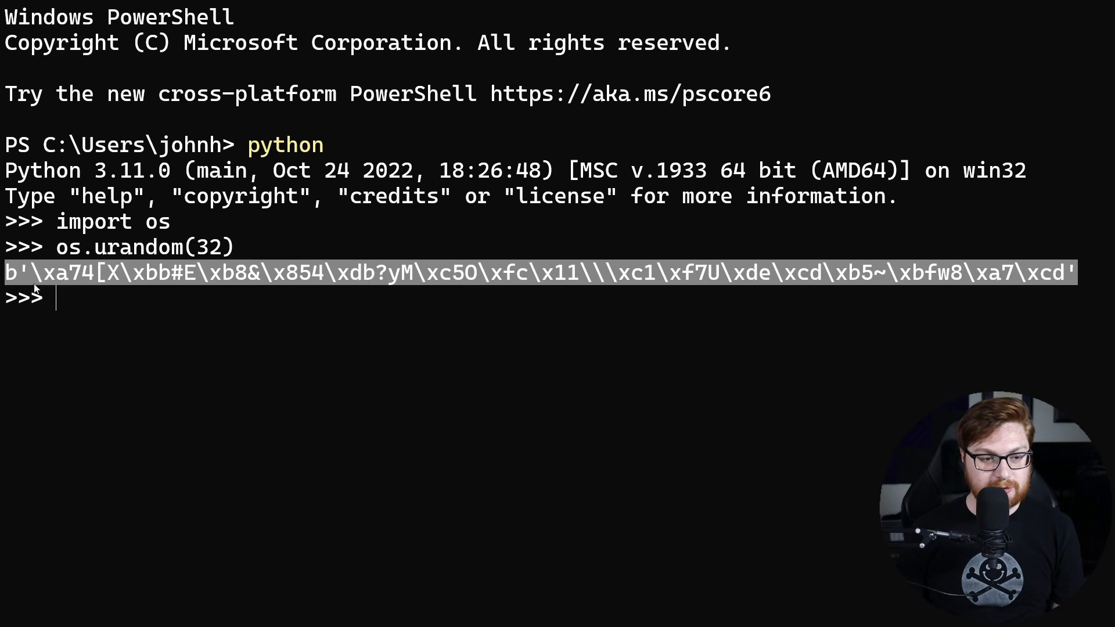
{"action": "type", "text": "exit()"}
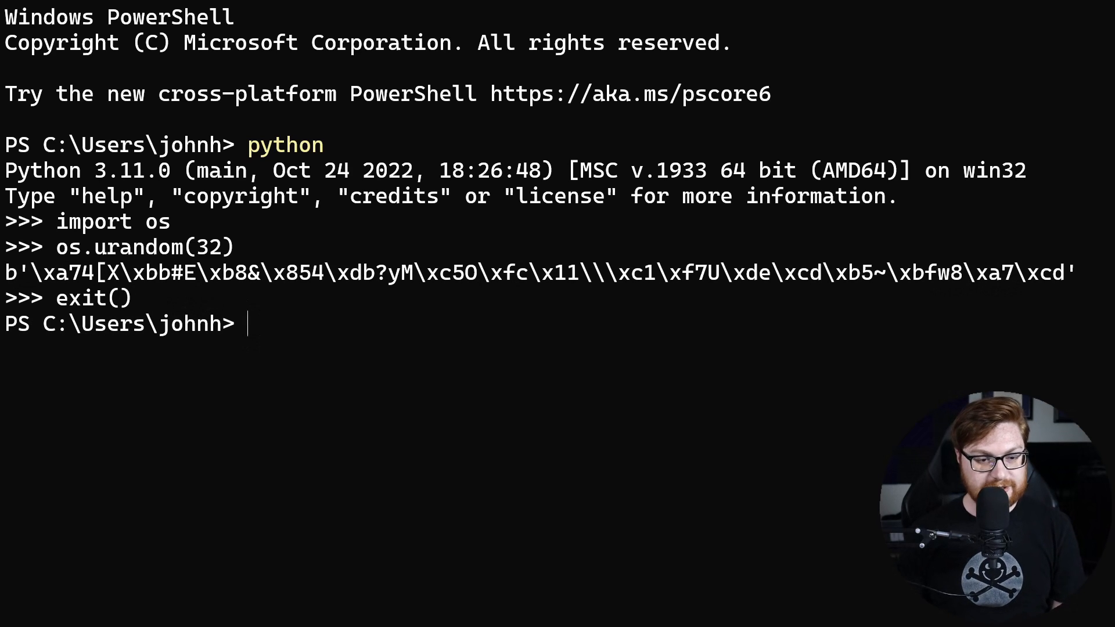
{"action": "type", "text": "subl pl"}
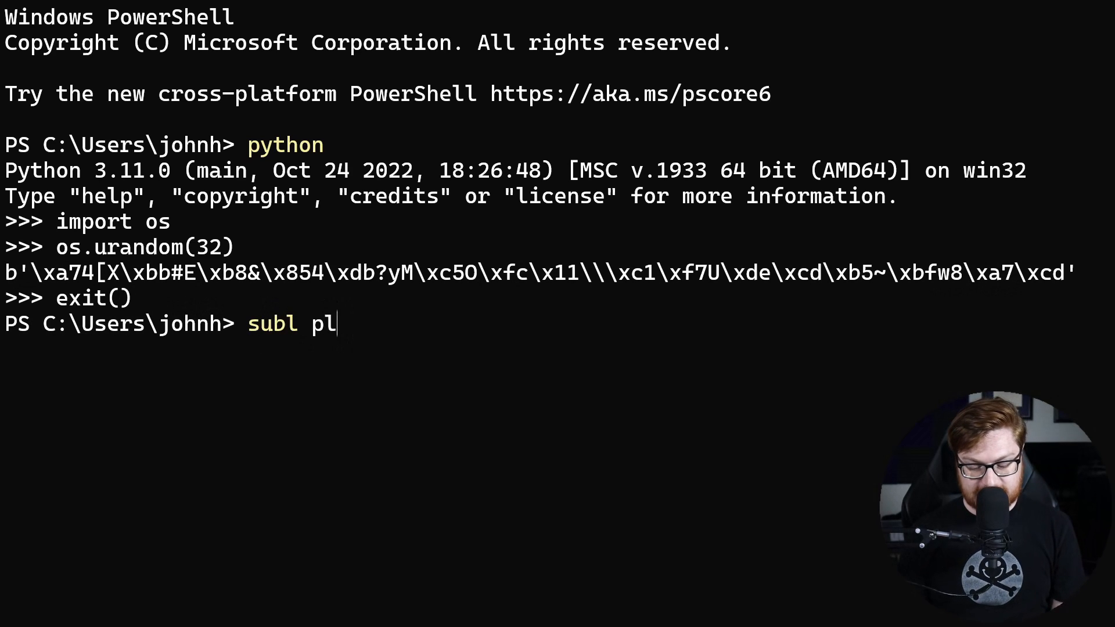
Open play_errors.py in Sublime and declare the please_subscribe: str variable
{"action": "type", "text": "ay_errors.p"}
{"action": "type", "text": "pleas"}
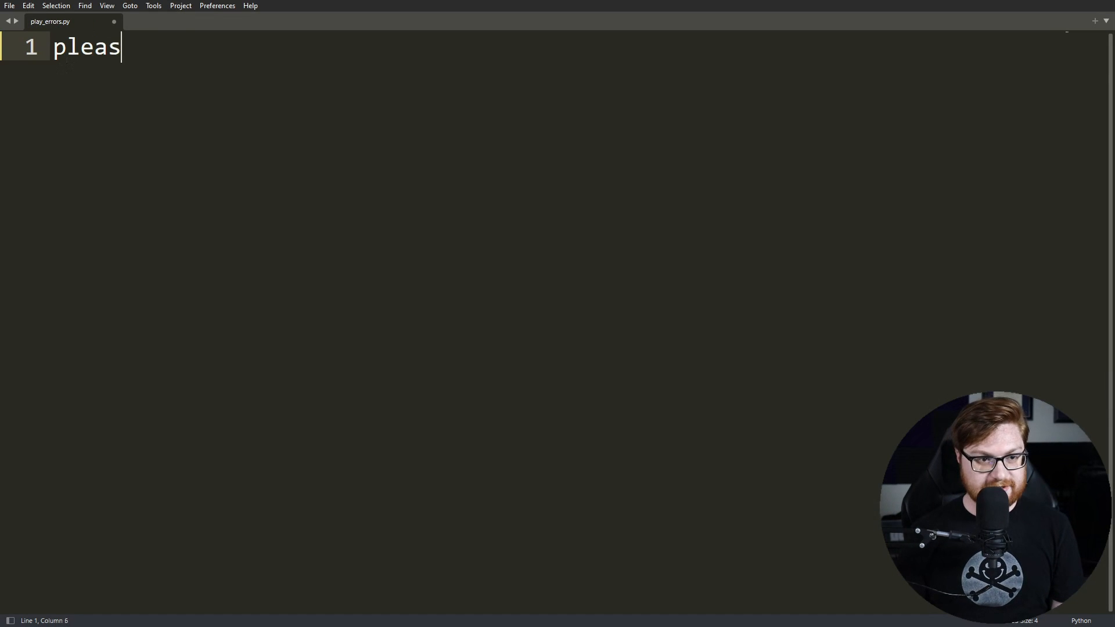
{"action": "type", "text": "e_sub"}
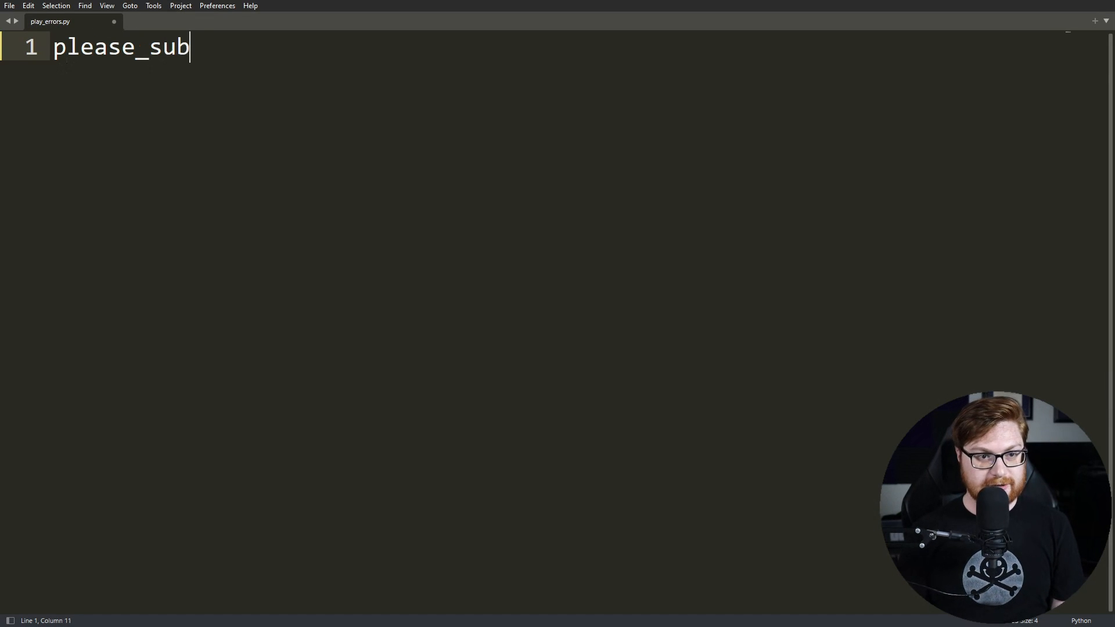
{"action": "type", "text": "scribe"}
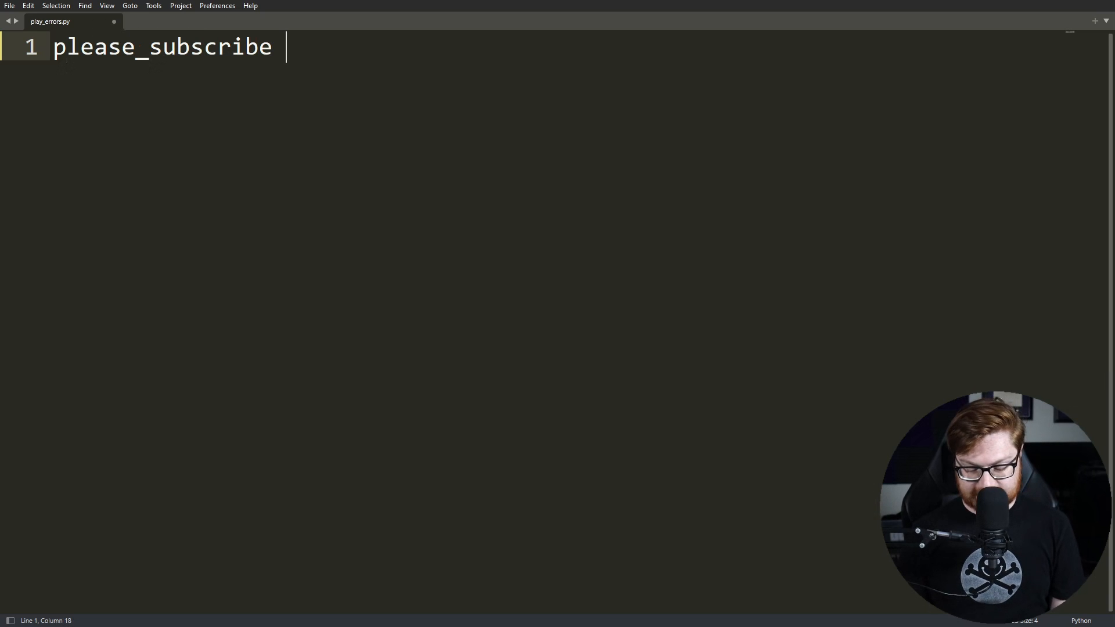
{"action": "type", "text": ":str"}
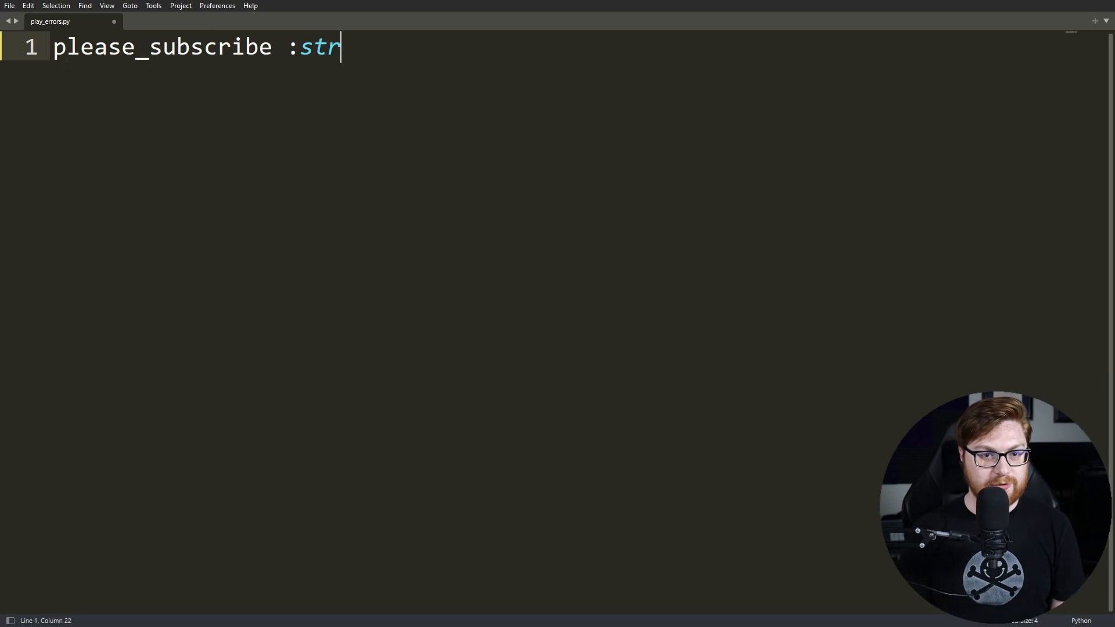
Assign "Click the button!" to please_subscribe and print it via autocompleted name
{"action": "type", "text": "= \"\""}
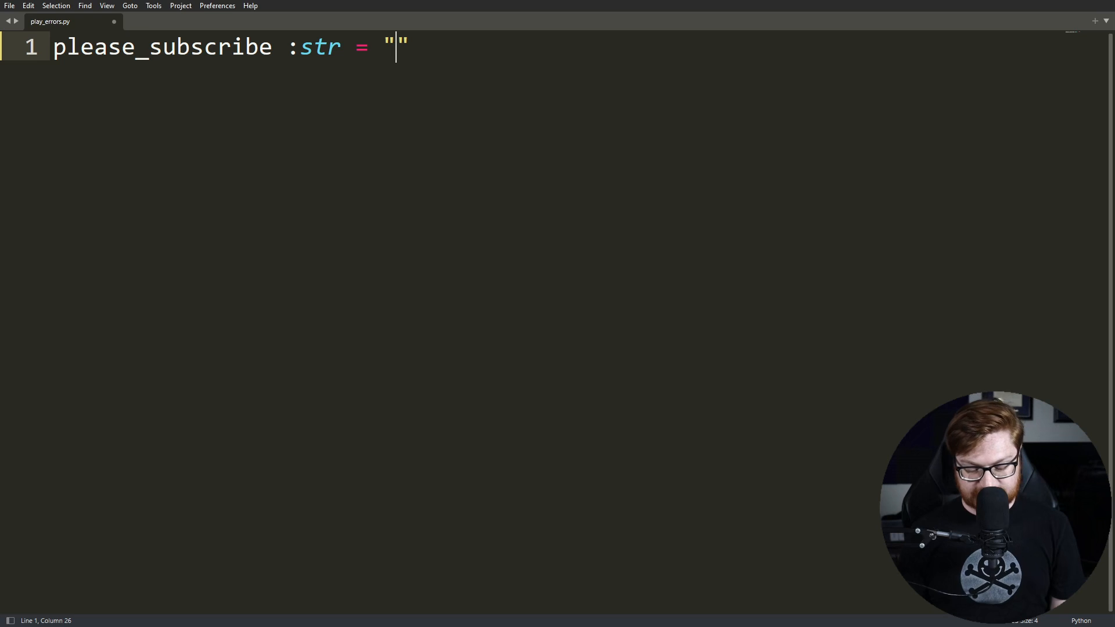
{"action": "type", "text": "Click the button!"}
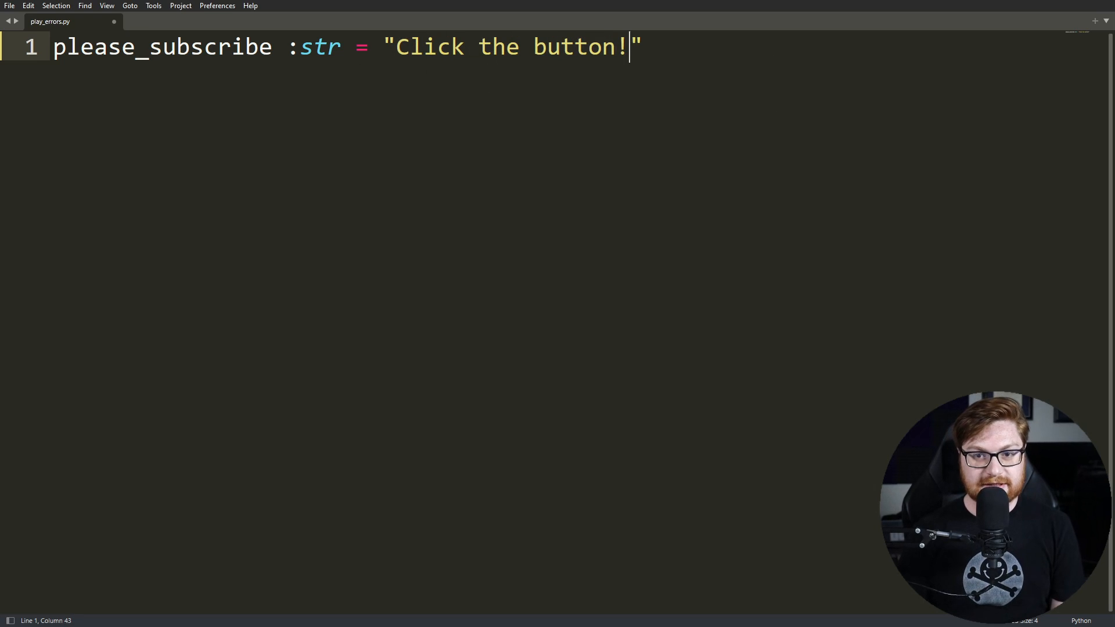
{"action": "type", "text": "print()"}
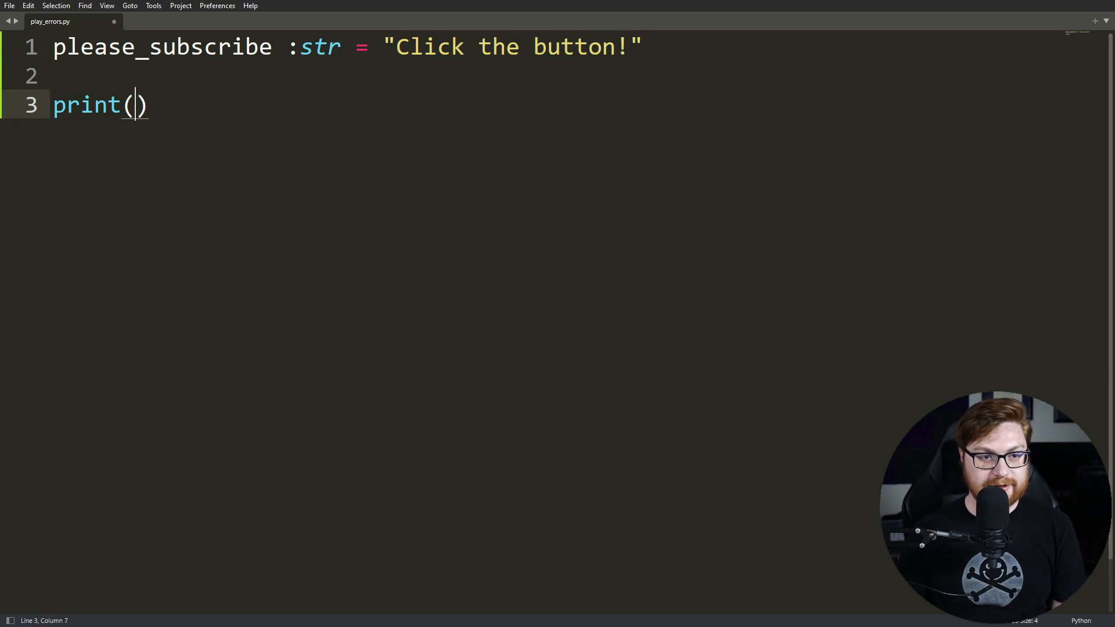
{"action": "type", "text": "please_"}
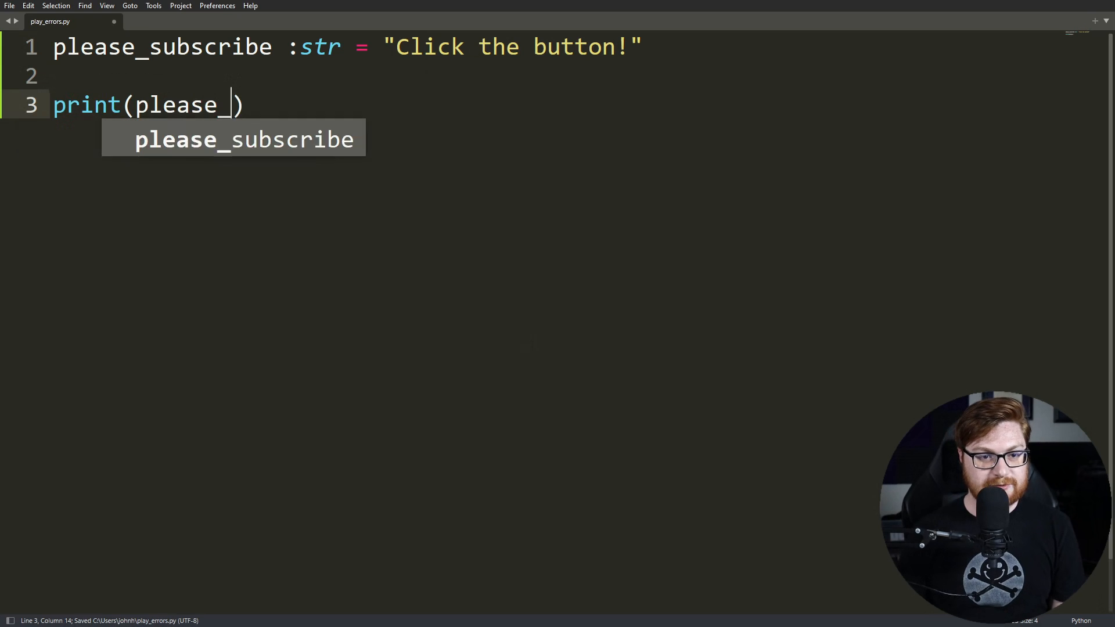
{"action": "key", "text": "Tab"}
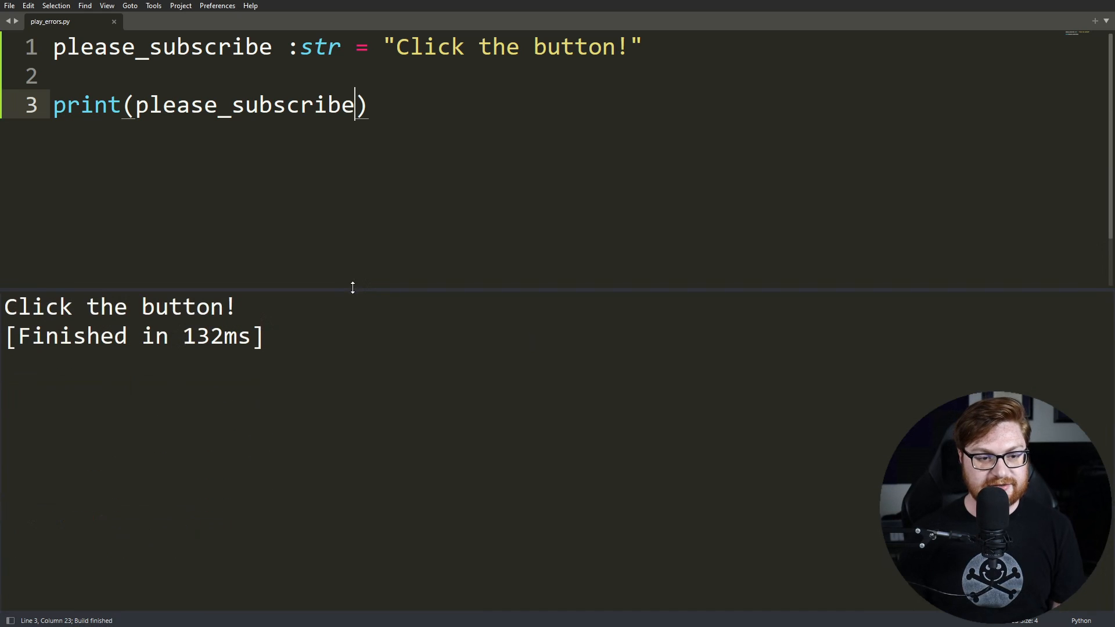
Misspell the variable name to provoke a NameError traceback, then fix it and make room above the print
{"action": "key", "text": "Backspace"}
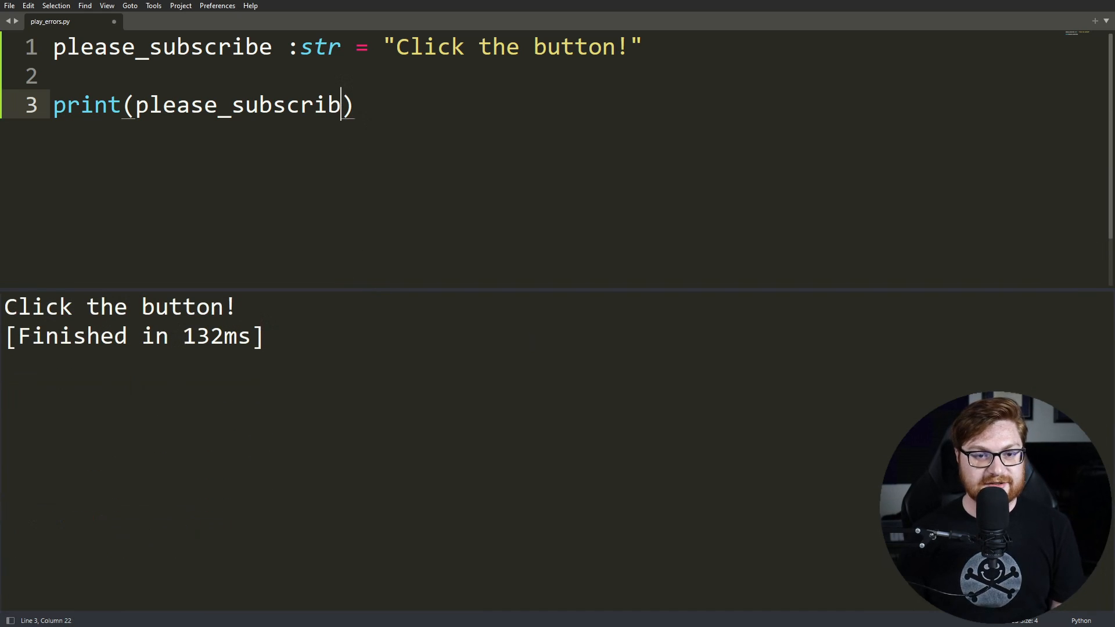
{"action": "key", "text": "ctrl+s"}
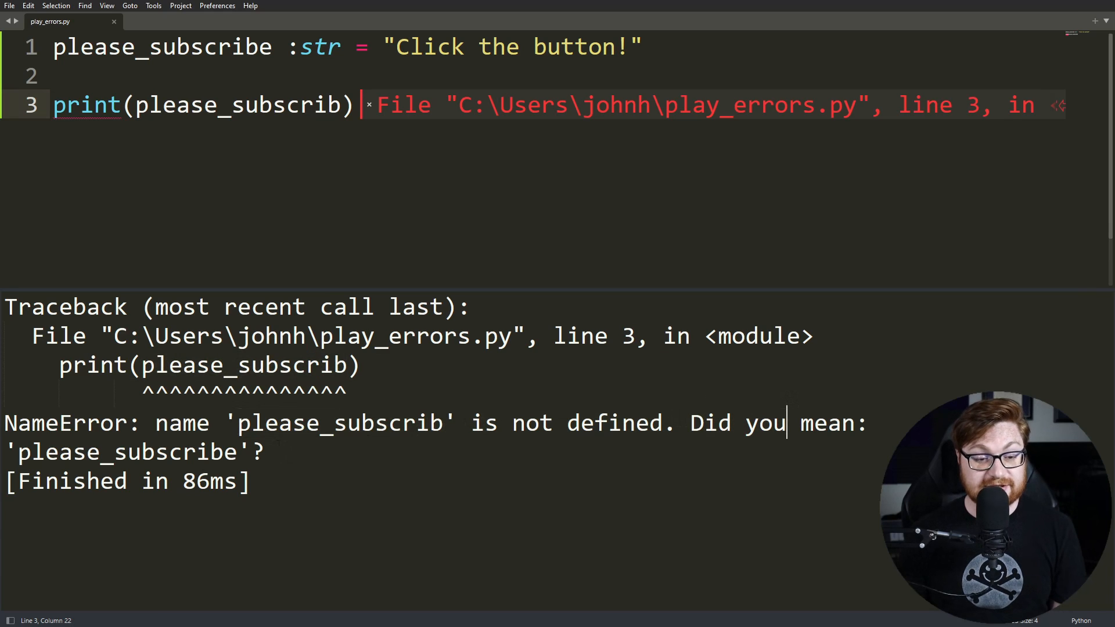
{"action": "double_click", "coordinate": [126, 451]}
{"action": "type", "text": "e"}
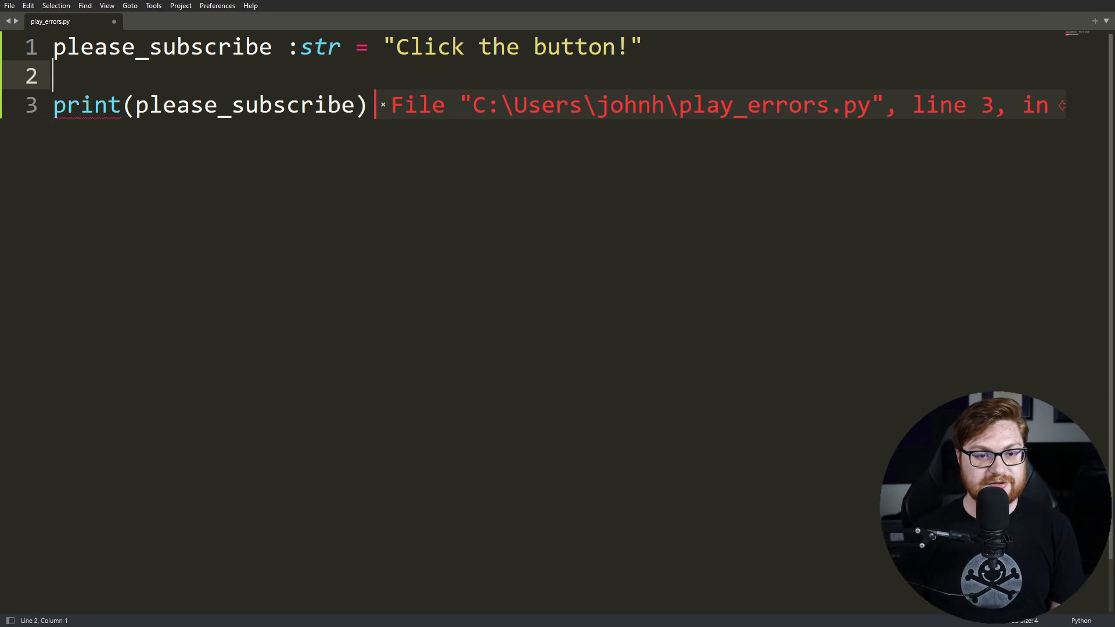
{"action": "key", "text": "enter"}
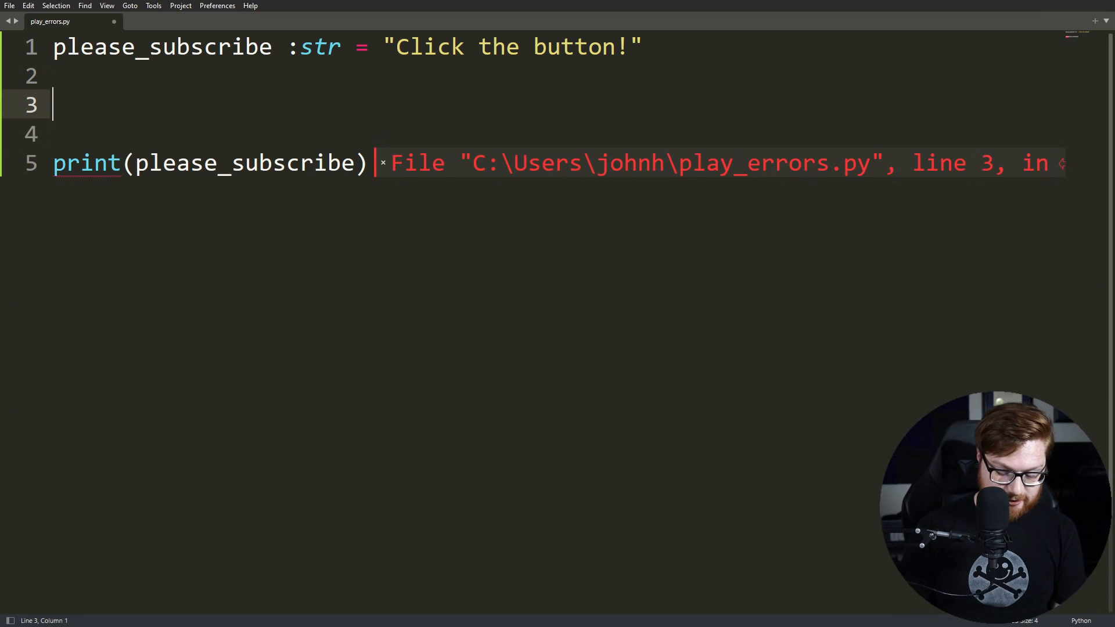
Add number_of_subscribers = 0 and divide please_subscribe by number_of_subscribers in the print
{"action": "type", "text": "numbers"}
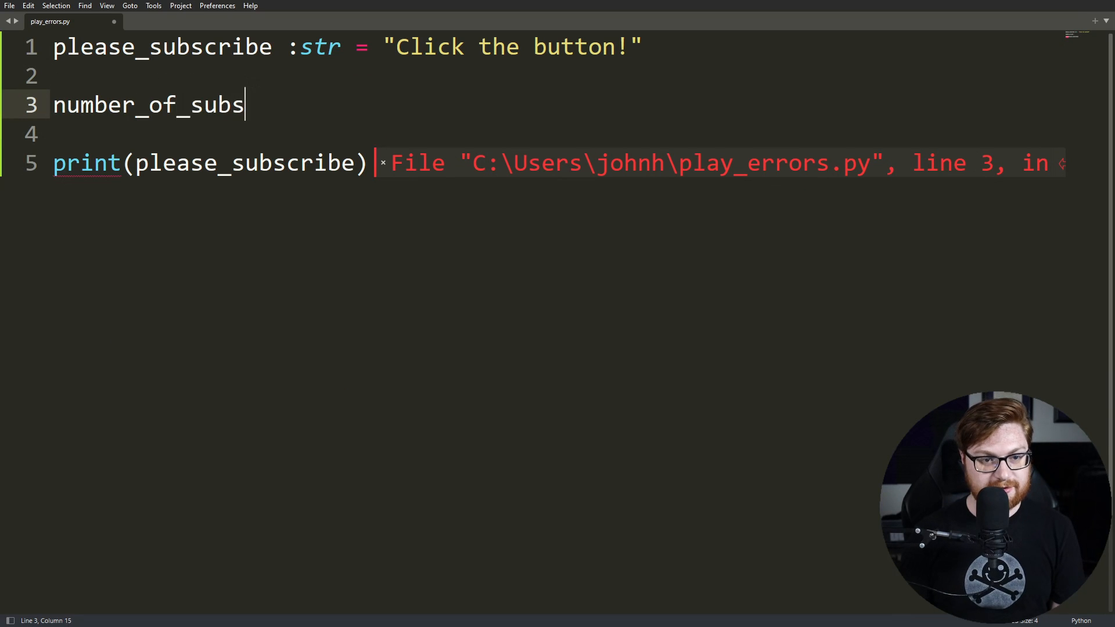
{"action": "type", "text": "cribers = 0"}
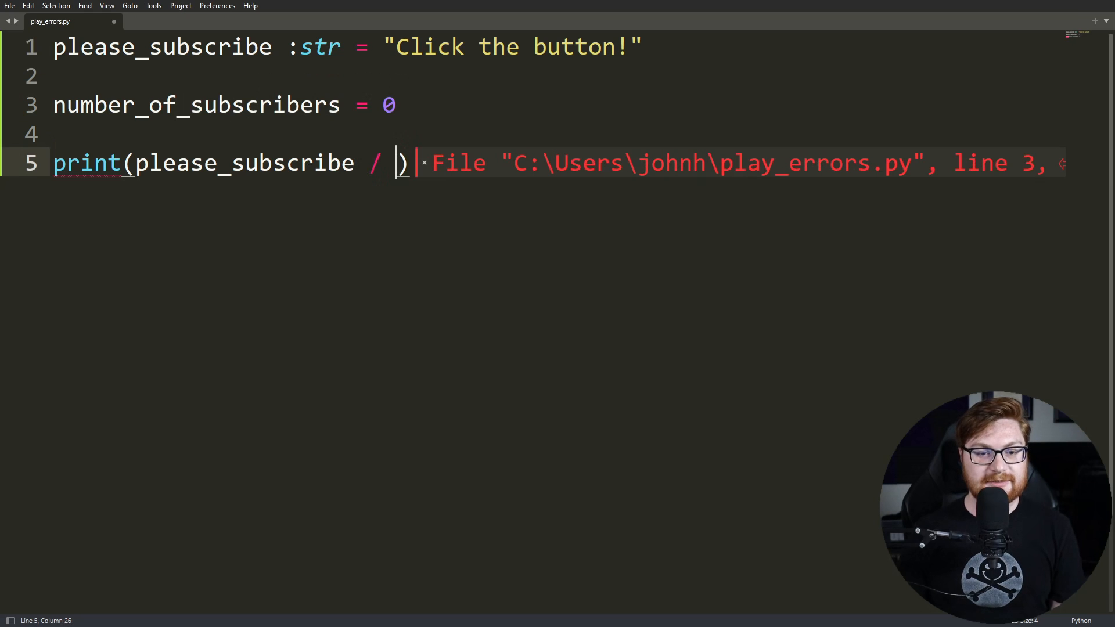
{"action": "type", "text": "number_of_subscribers"}
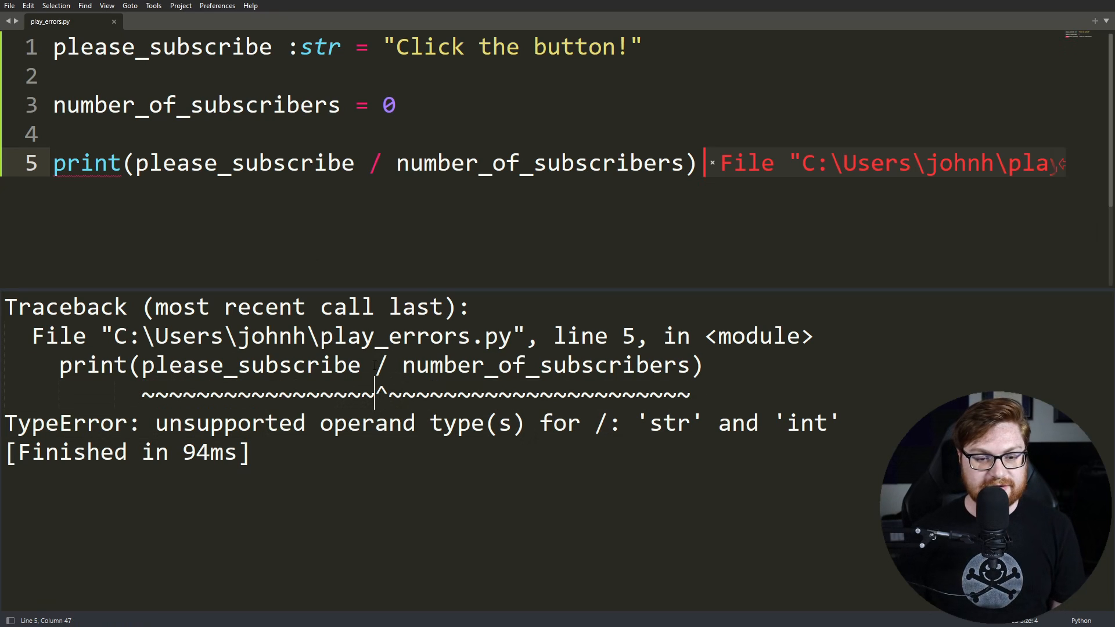
Inspect the TypeError 'unsupported' message, then change please_subscribe's str annotation and value to an int
{"action": "double_click", "coordinate": [229, 423]}
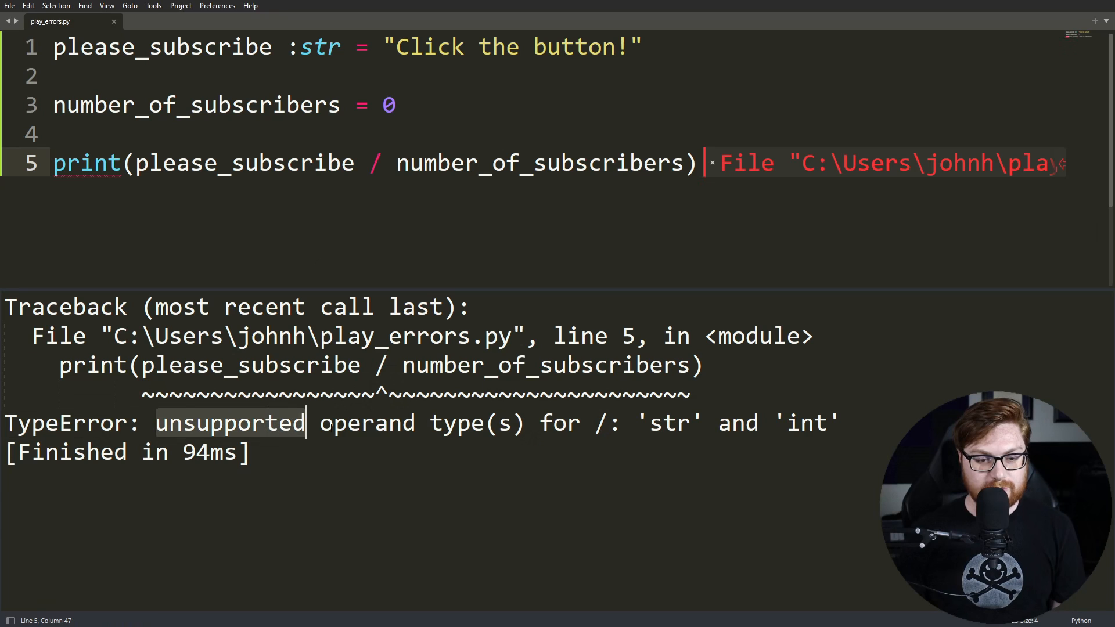
{"action": "left_click_drag", "start_coordinate": [306, 423], "coordinate": [644, 423]}
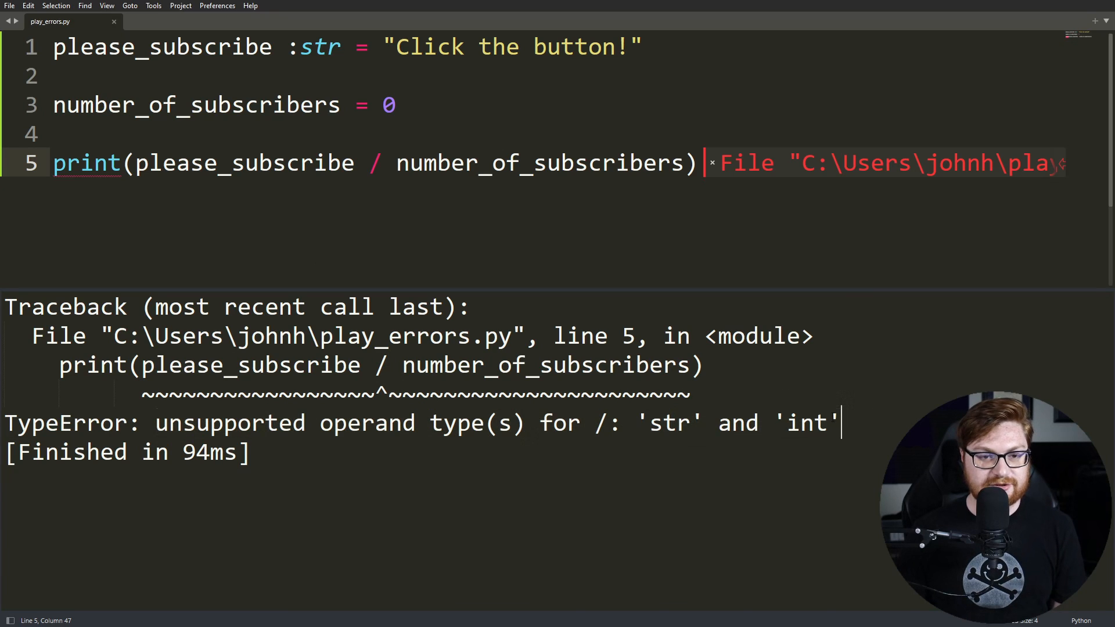
{"action": "left_click", "coordinate": [342, 46]}
{"action": "type", "text": "in"}
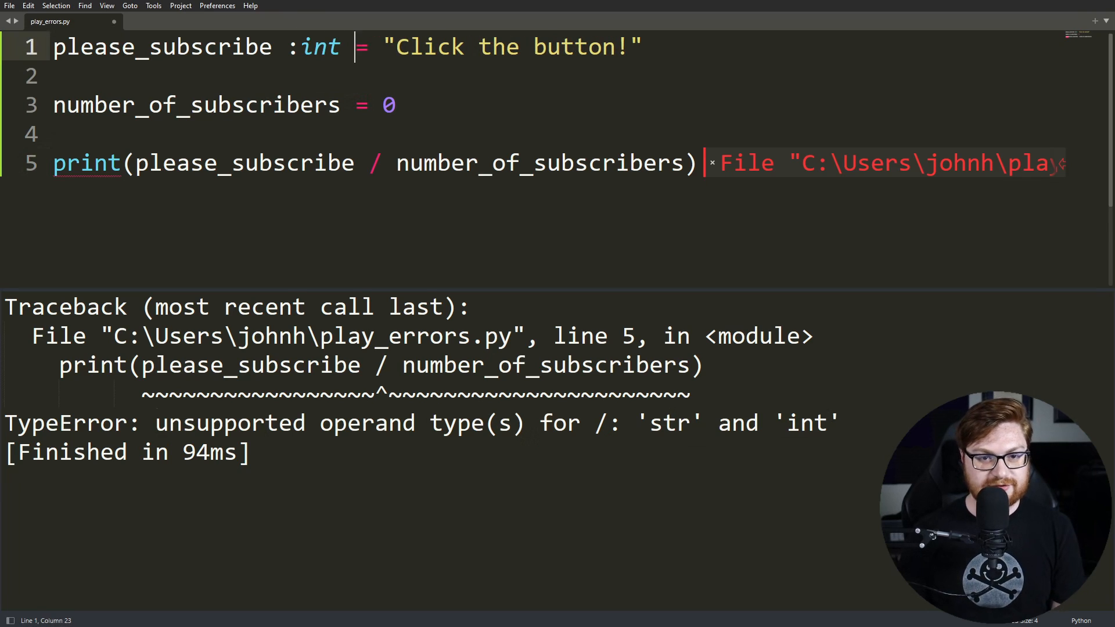
{"action": "type", "text": "4"}
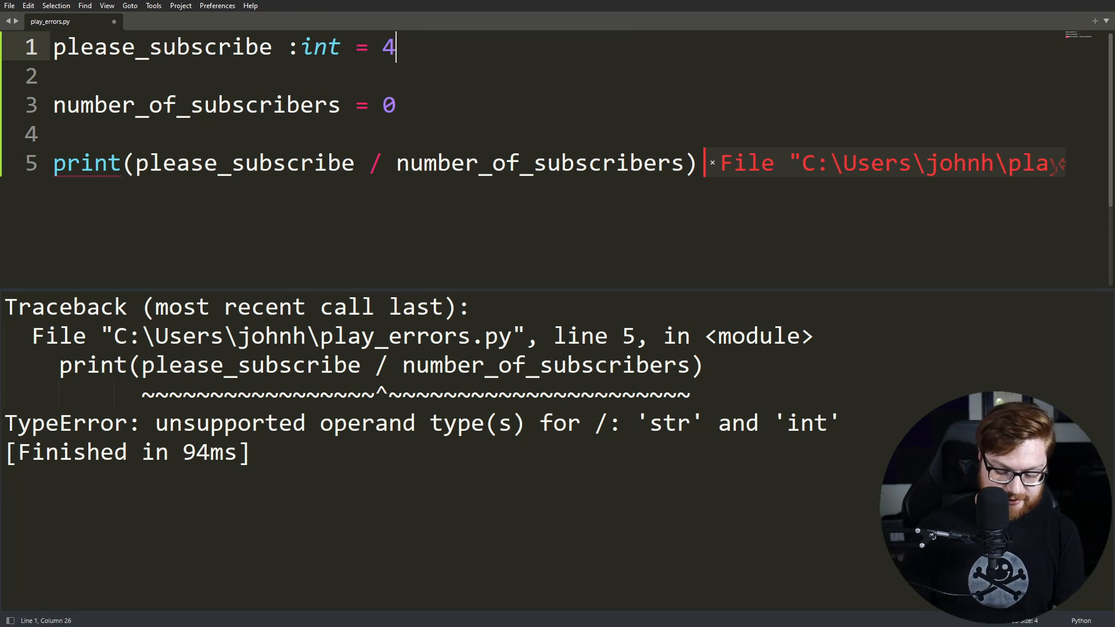
{"action": "type", "text": "81000"}
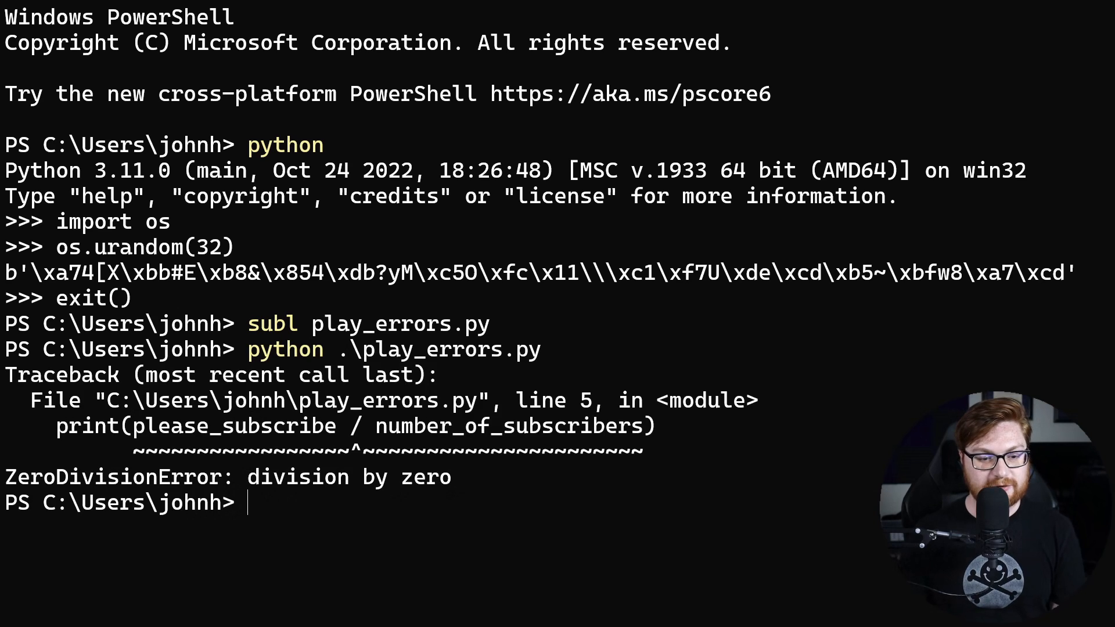
{"action": "mouse_move", "coordinate": [417, 440]}
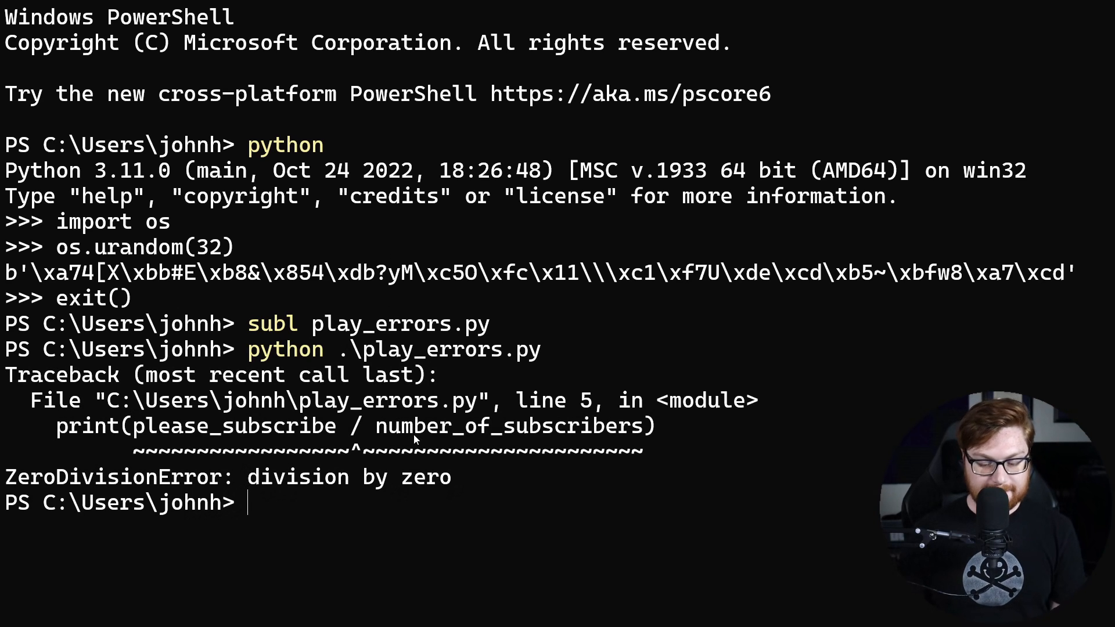
Run python -m pip install flask, replacing a first-typed antigravity package name, and watch dependencies download
{"action": "type", "text": "python"}
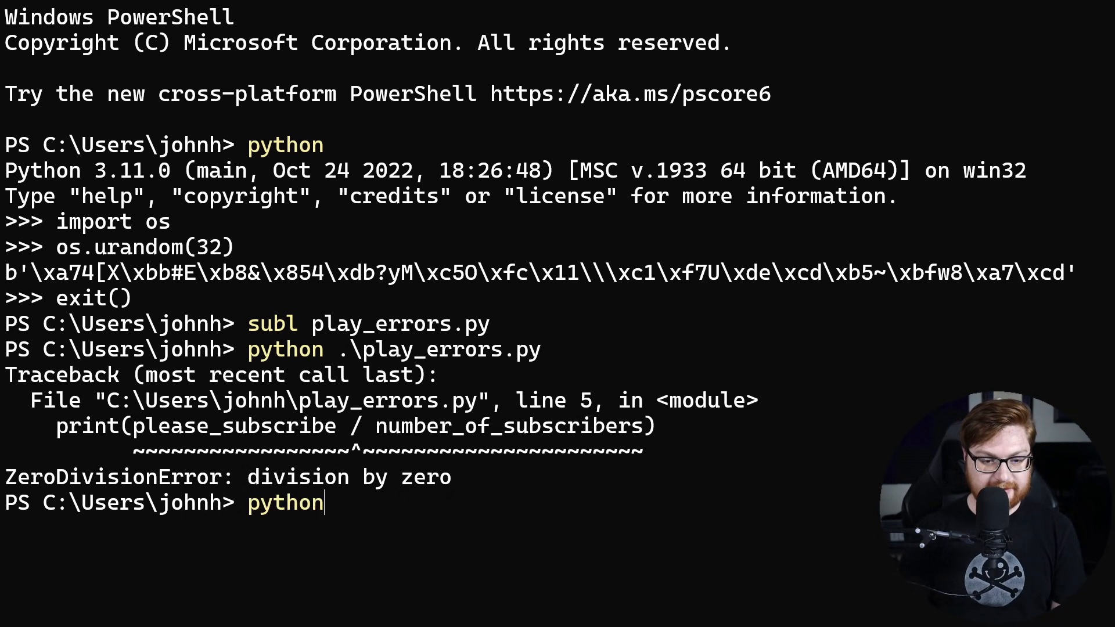
{"action": "type", "text": "-m pip"}
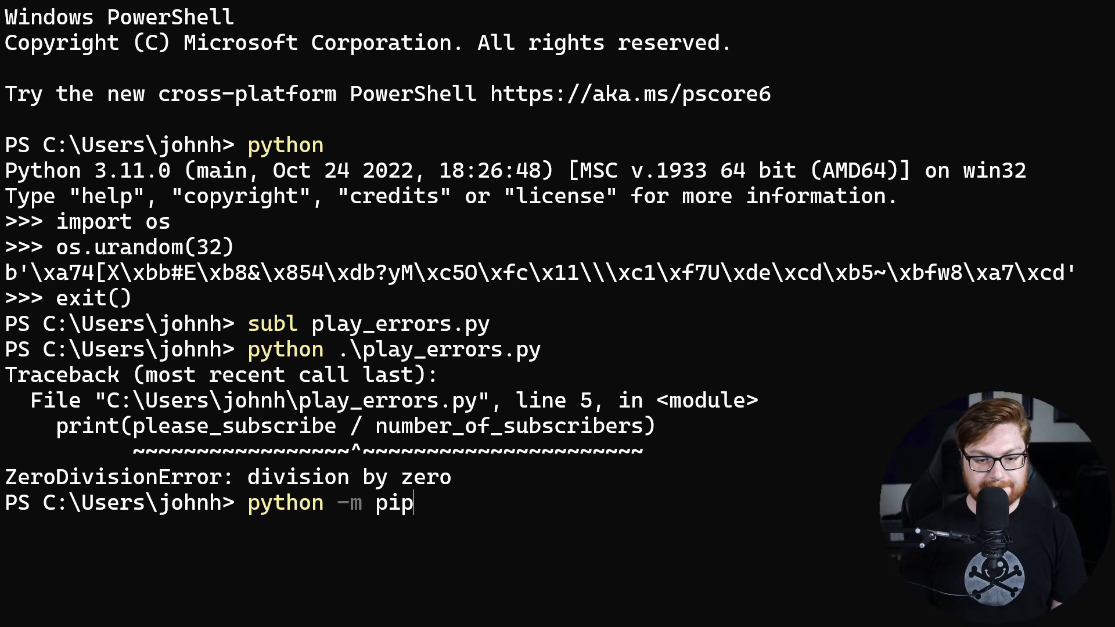
{"action": "type", "text": "install antiv"}
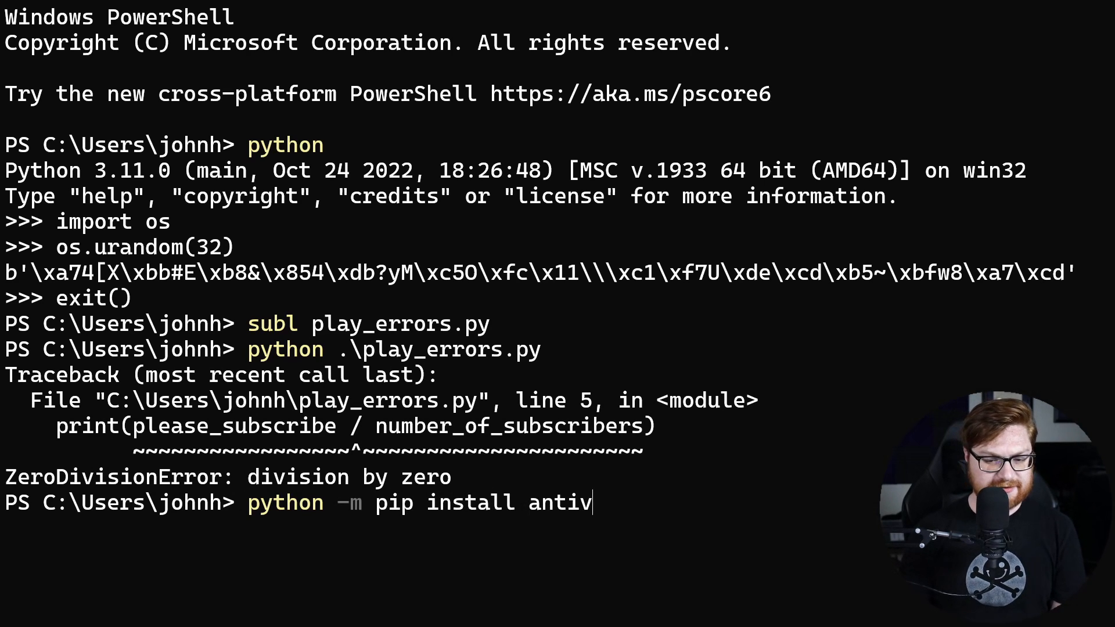
{"action": "type", "text": "gravity"}
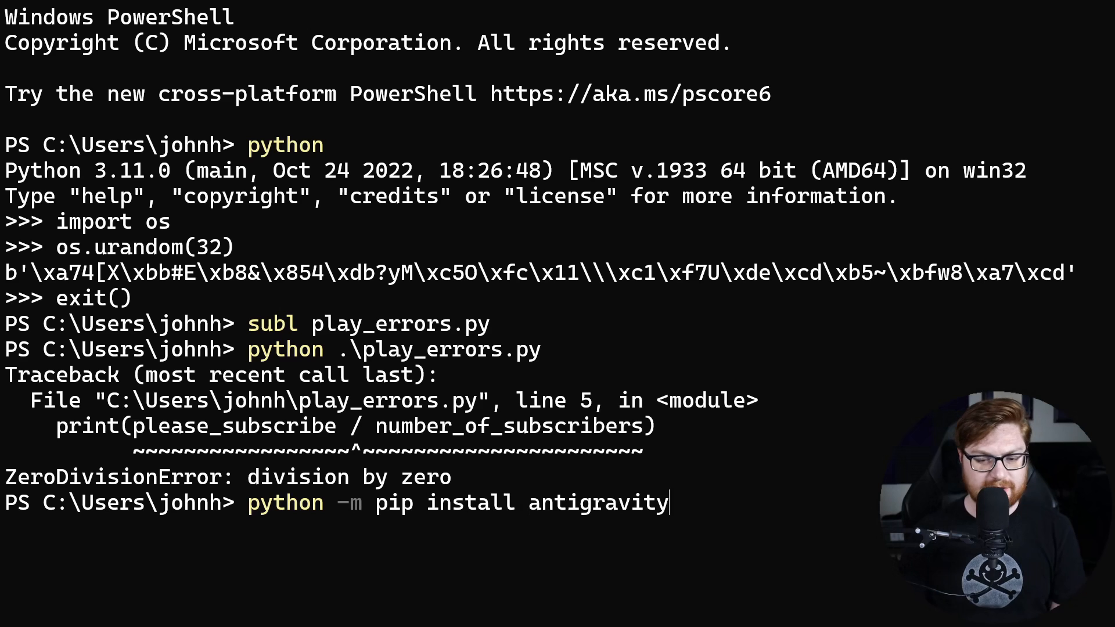
{"action": "key", "text": "Backspace"}
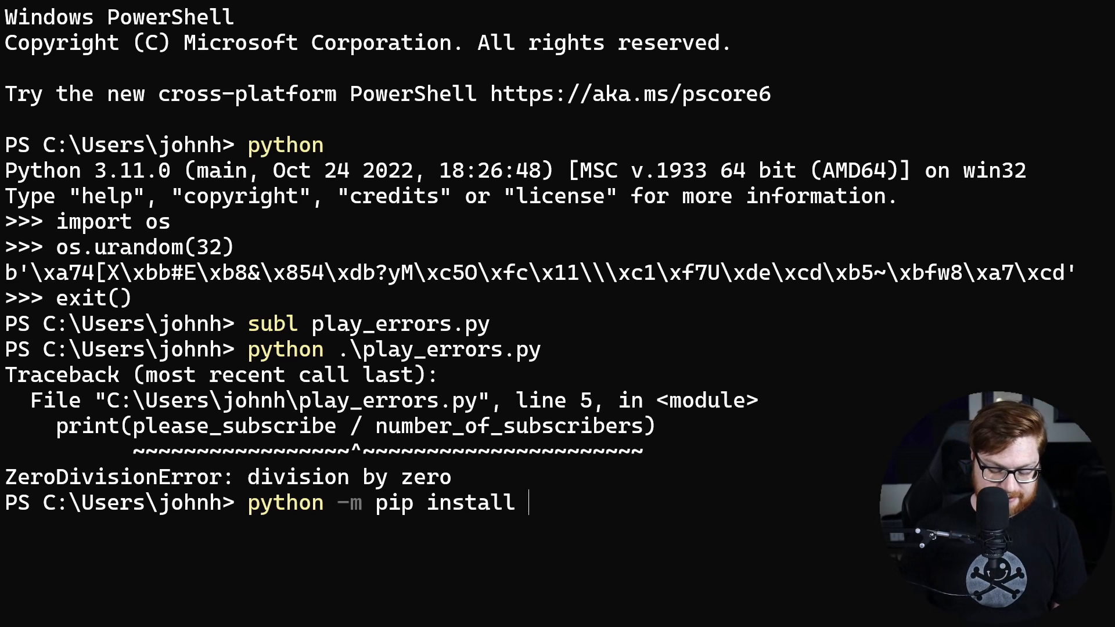
{"action": "type", "text": "flask"}
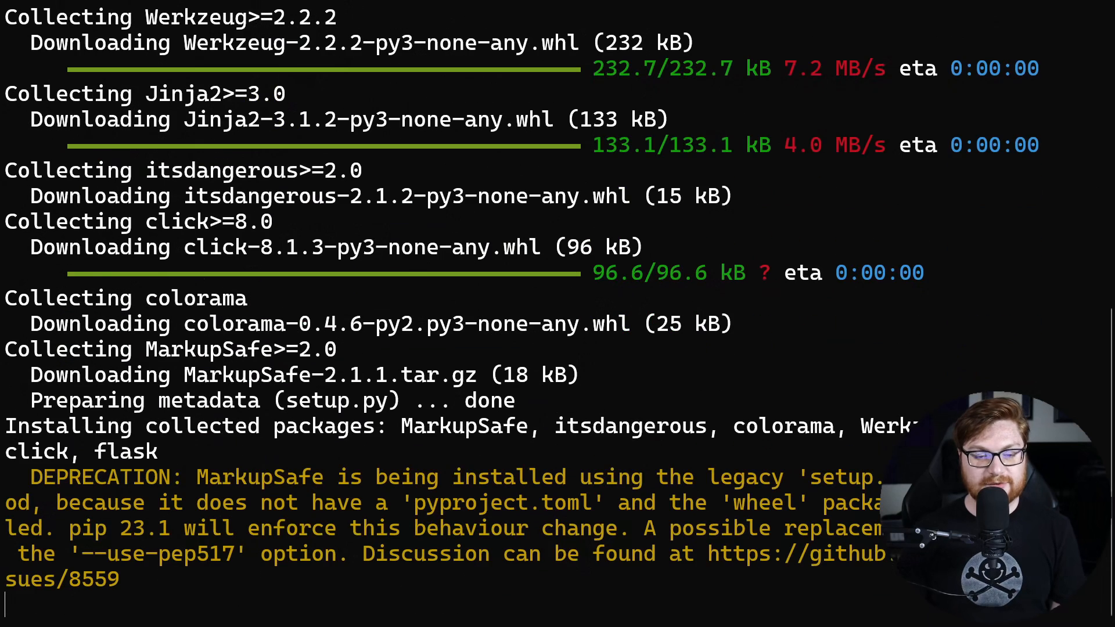
{"action": "scroll", "scroll_direction": "down", "scroll_amount": 3}
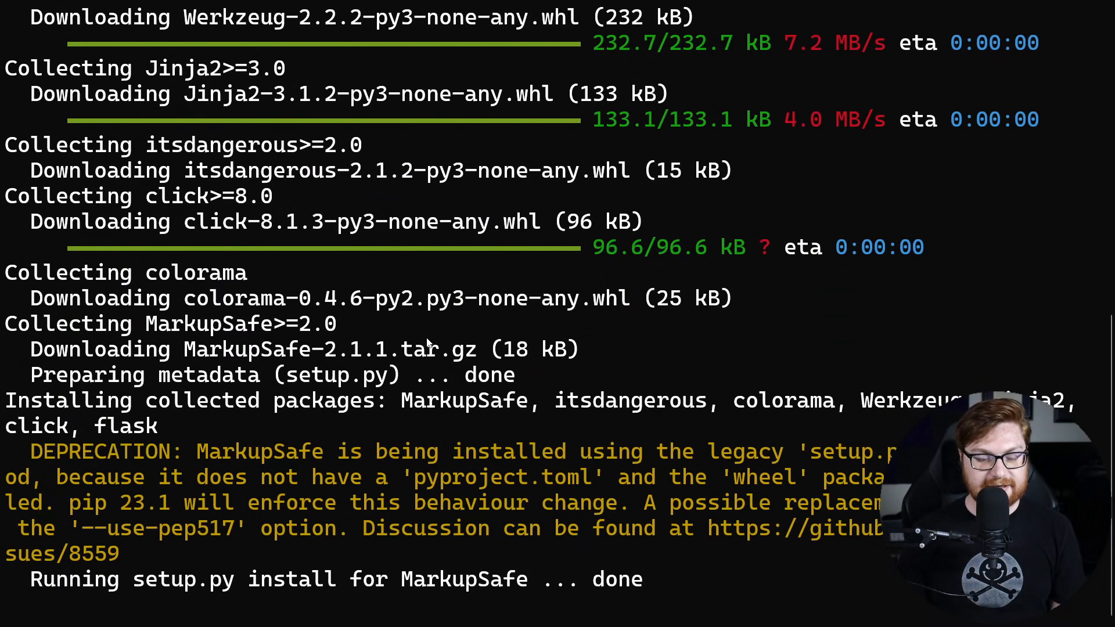